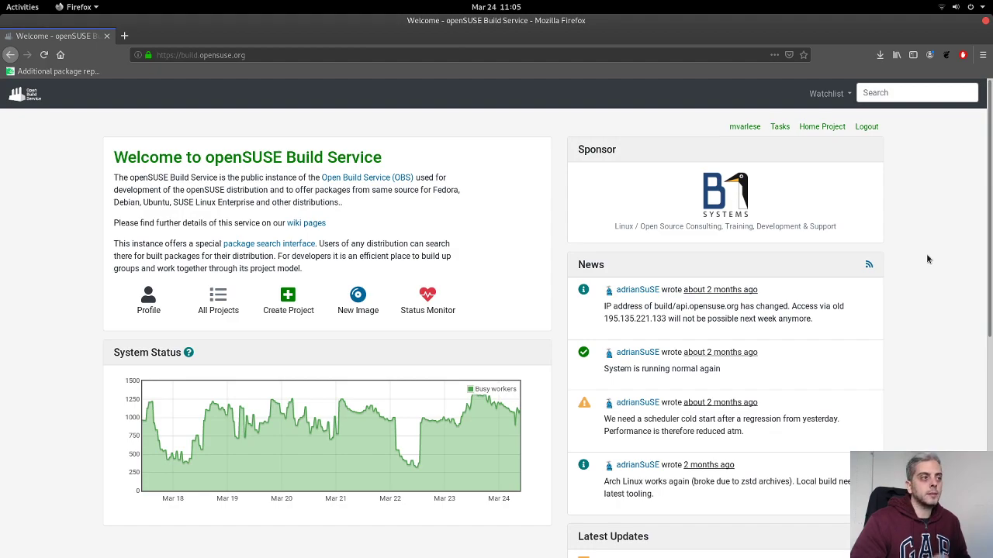
mouse_move(504, 220)
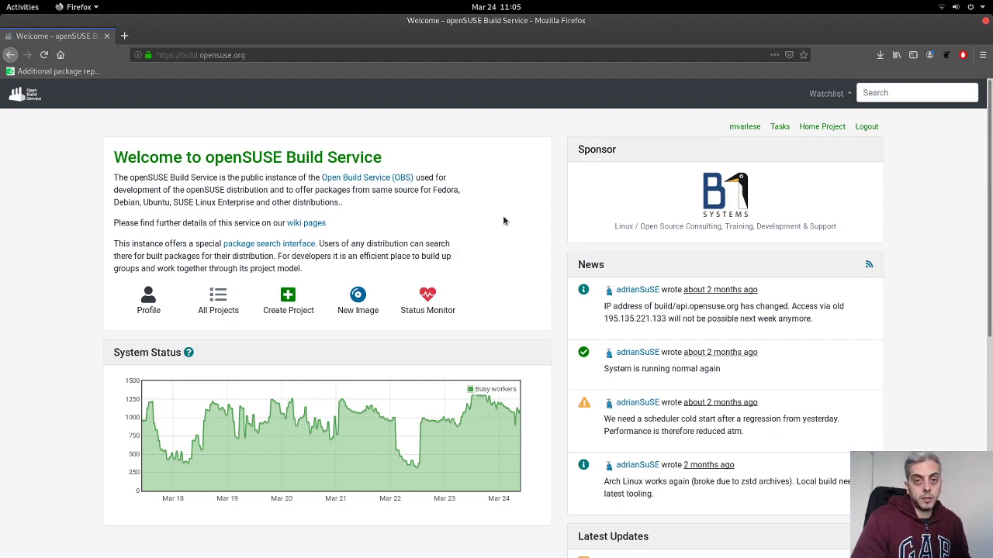
mouse_move(526, 267)
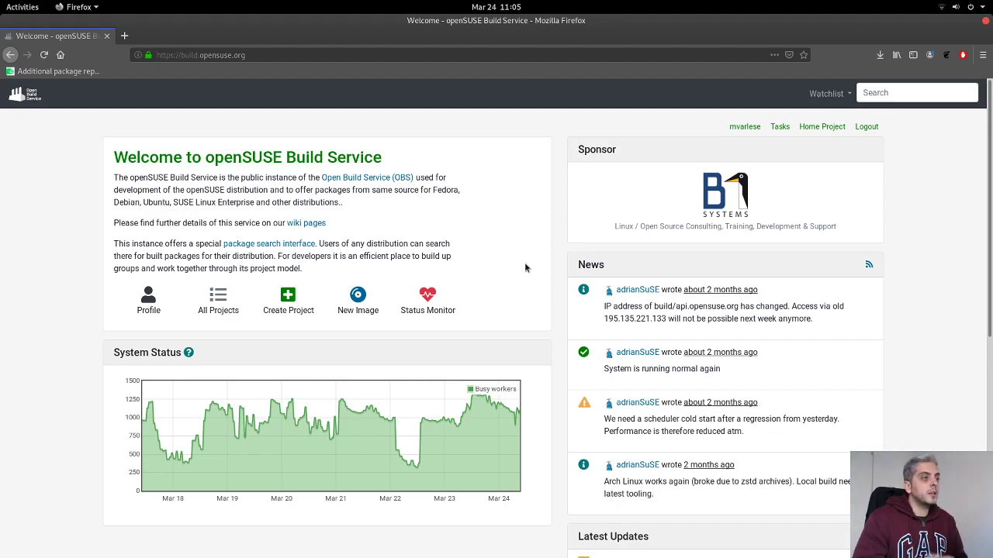
mouse_move(357, 273)
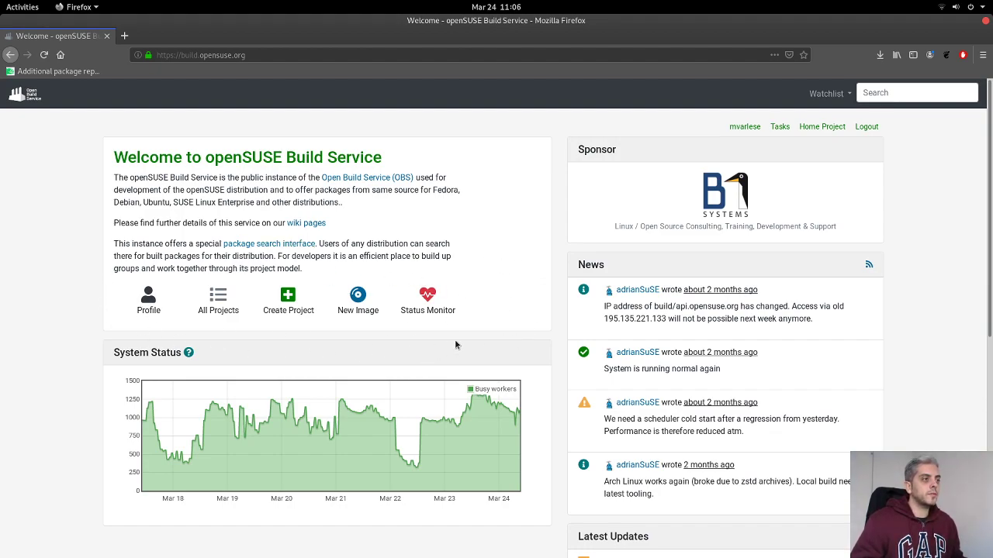
mouse_move(486, 310)
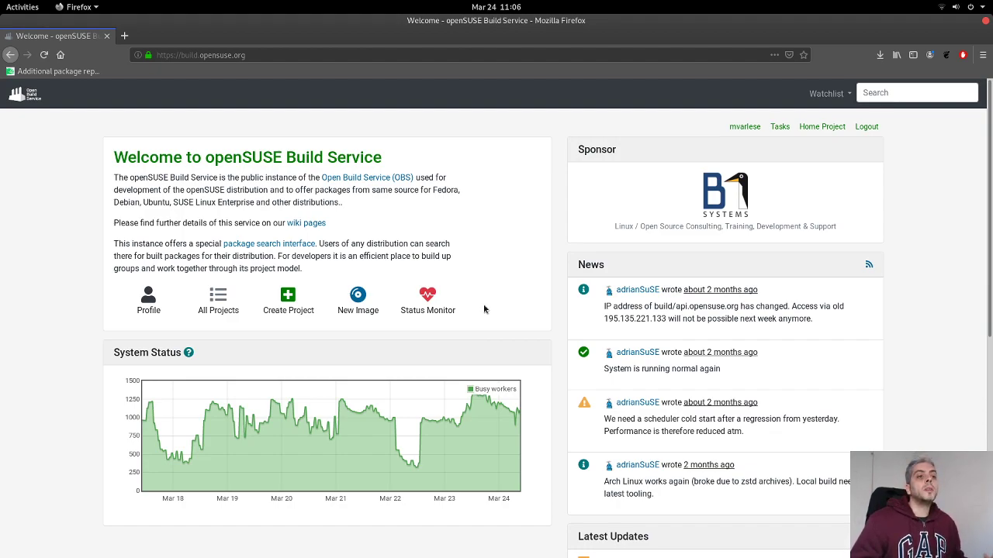
mouse_move(428, 259)
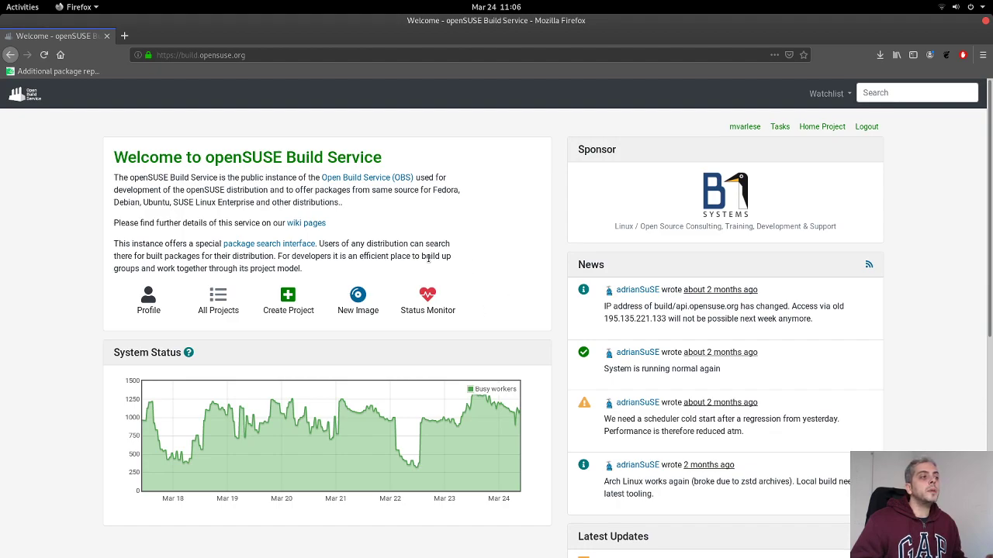
mouse_move(357, 301)
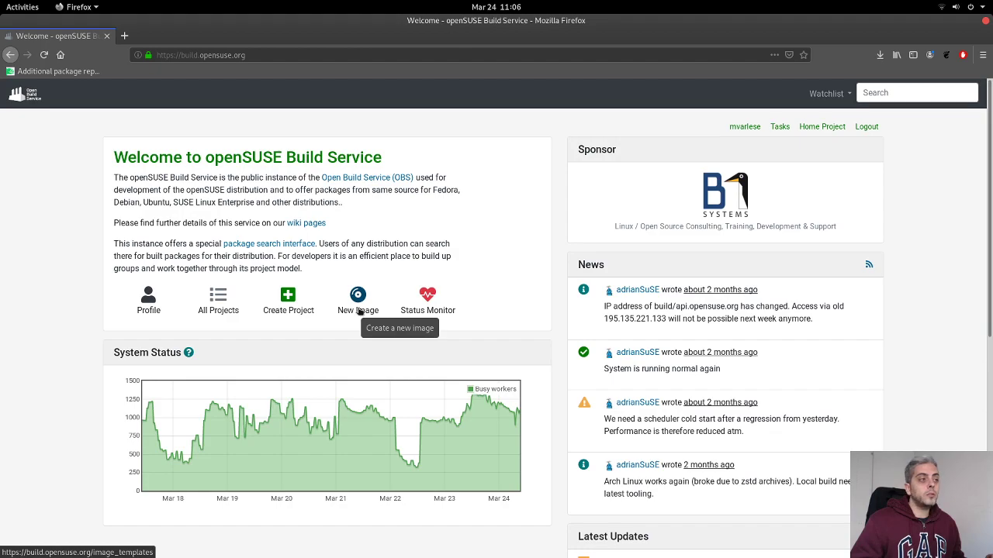
Step: Start a new image and choose the openSUSE Tumbleweed 'Container built using KIWI' template
click(357, 301)
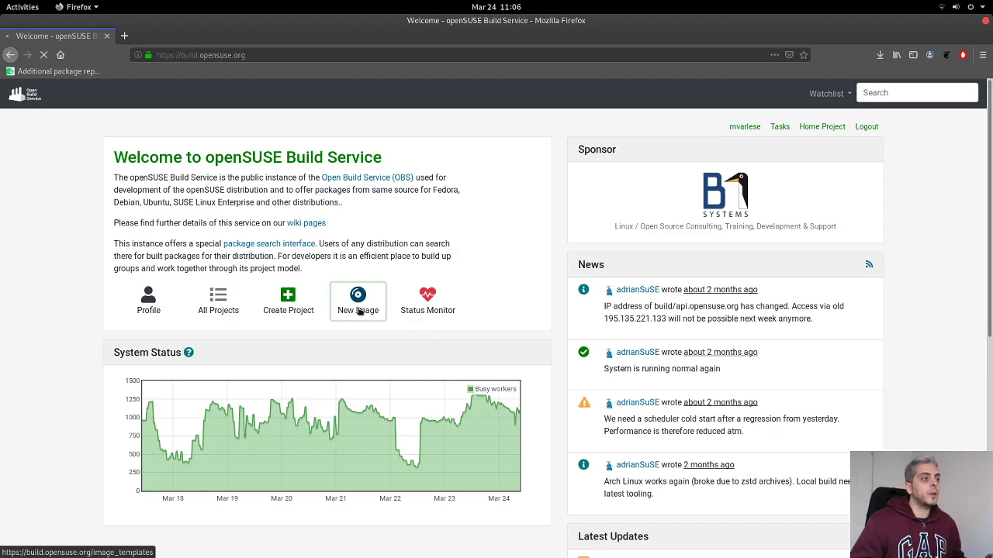
mouse_move(357, 301)
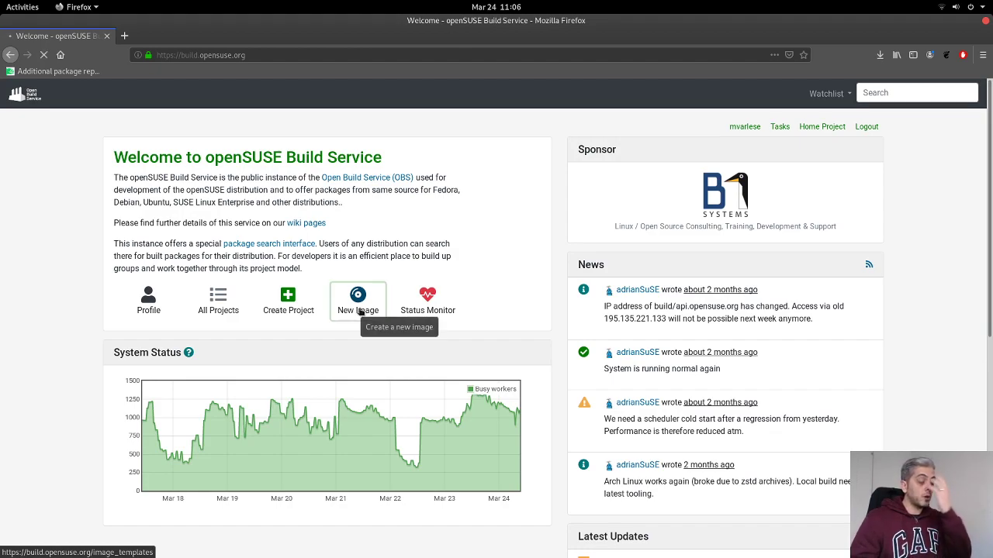
click(357, 301)
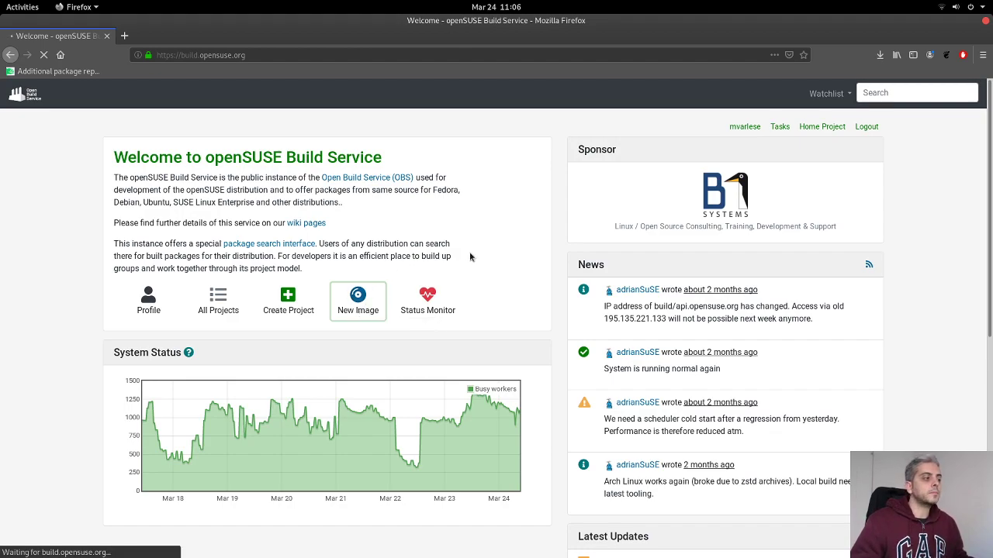
click(357, 301)
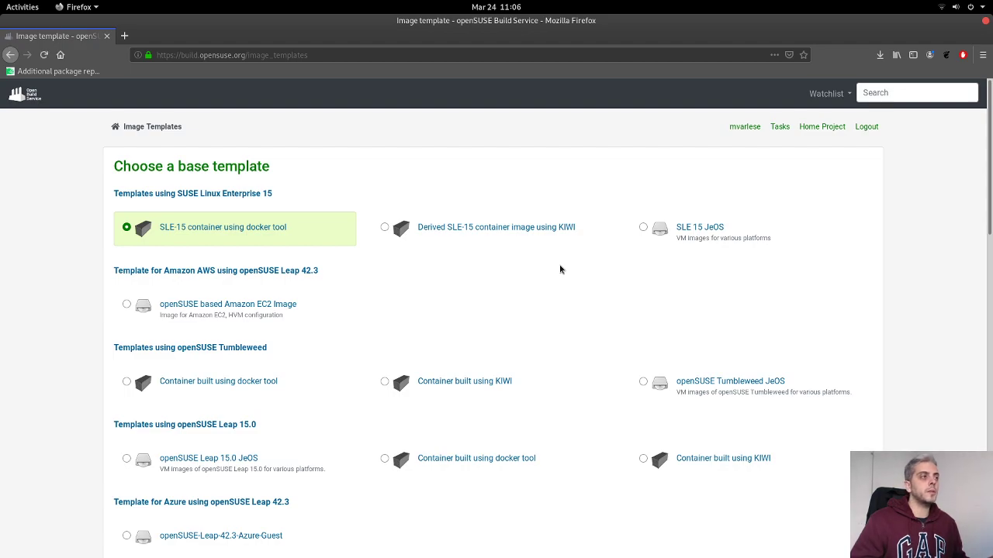
scroll(down, 3)
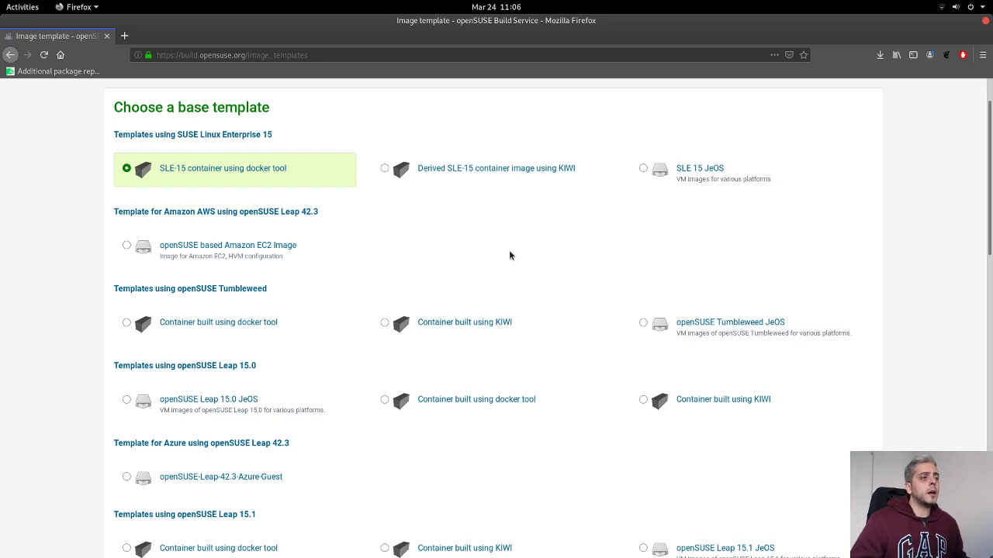
mouse_move(512, 260)
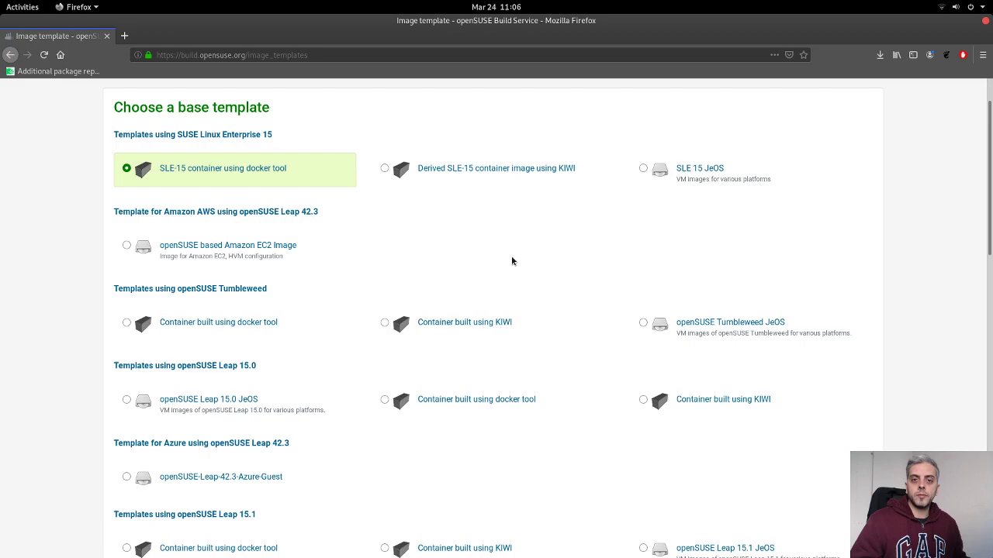
mouse_move(448, 332)
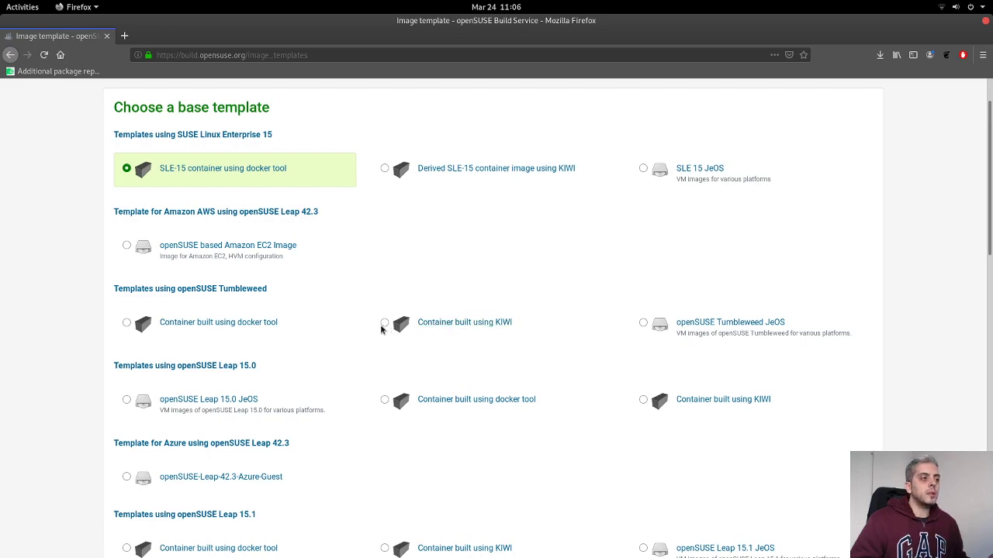
click(385, 321)
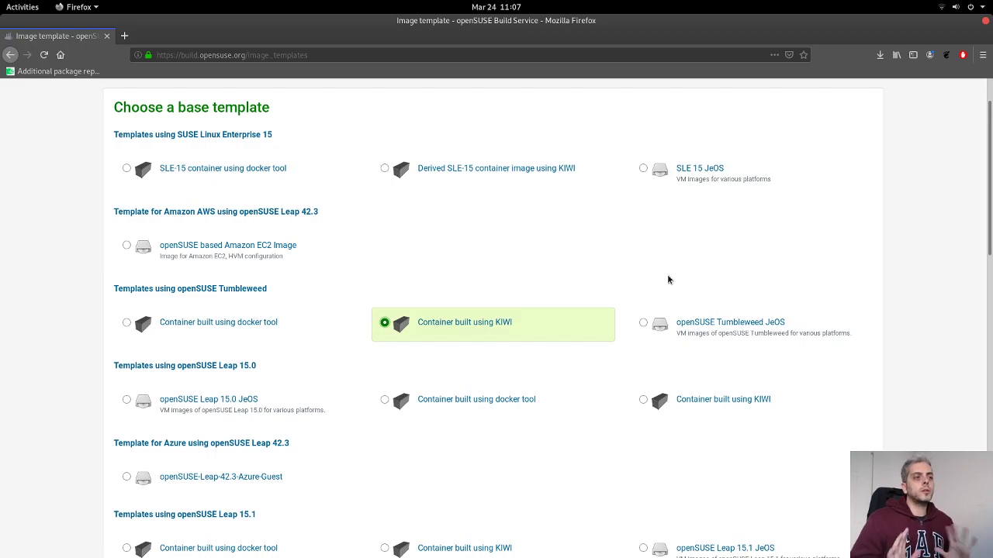
mouse_move(673, 270)
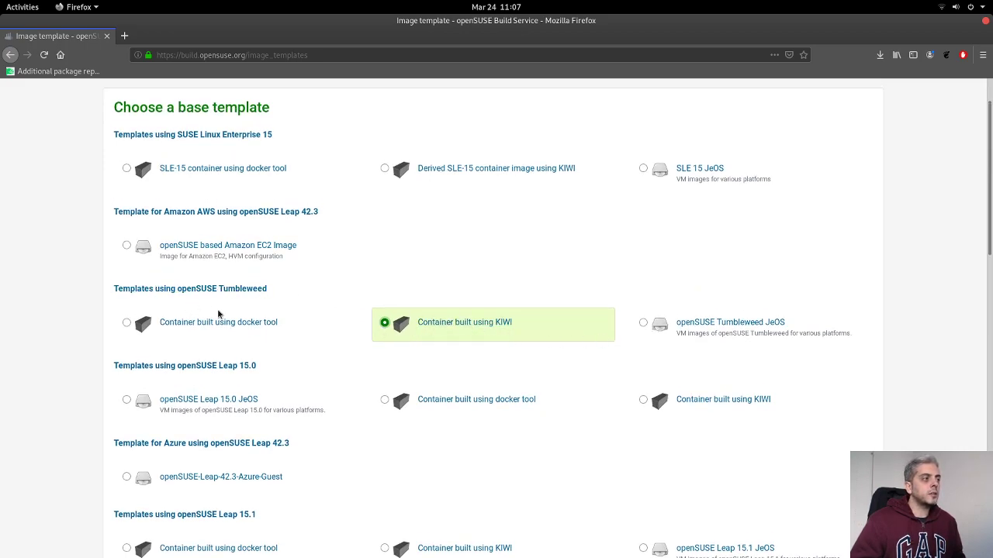
Step: Name the appliance opensuse-test-container-image and create it
scroll(down, 3)
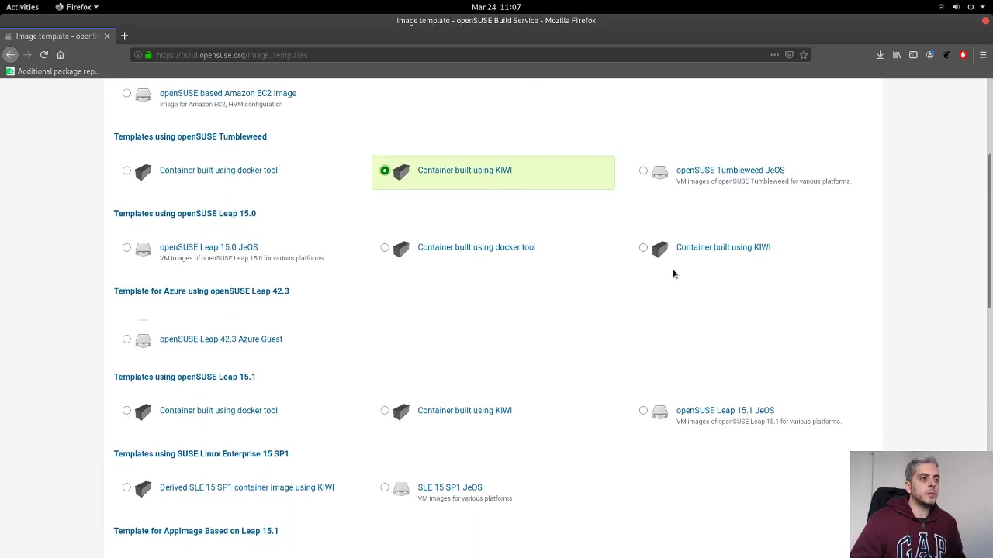
scroll(down, 3)
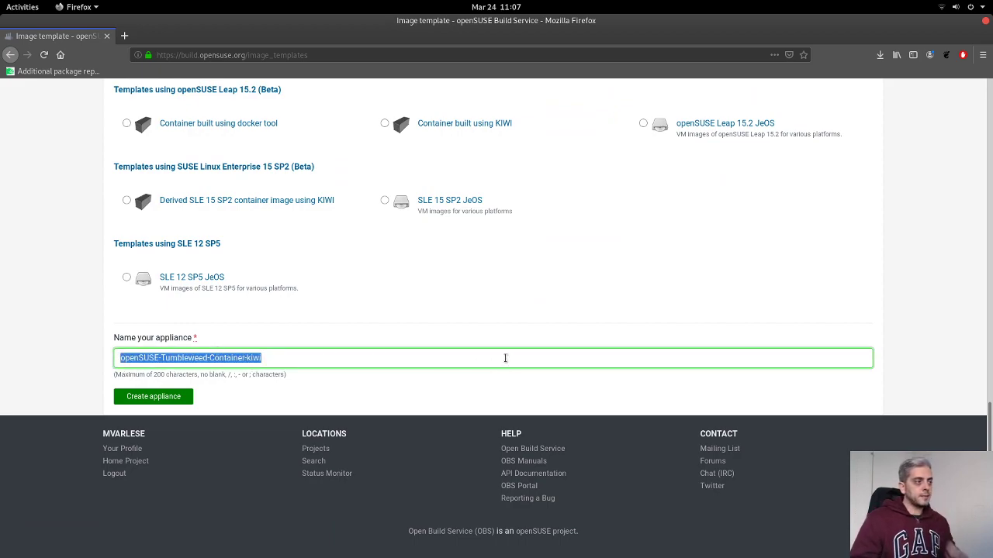
text(opensuse-test-container-)
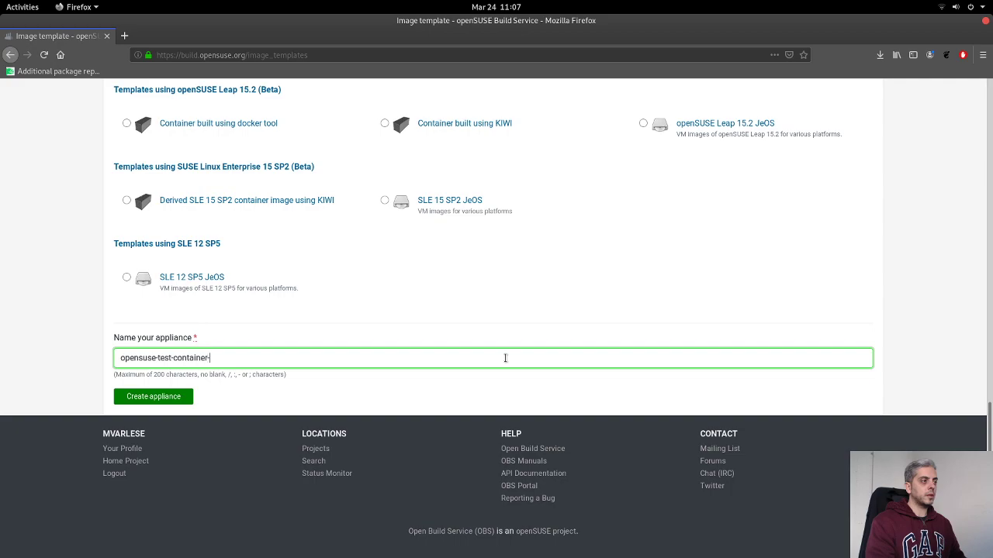
text(image)
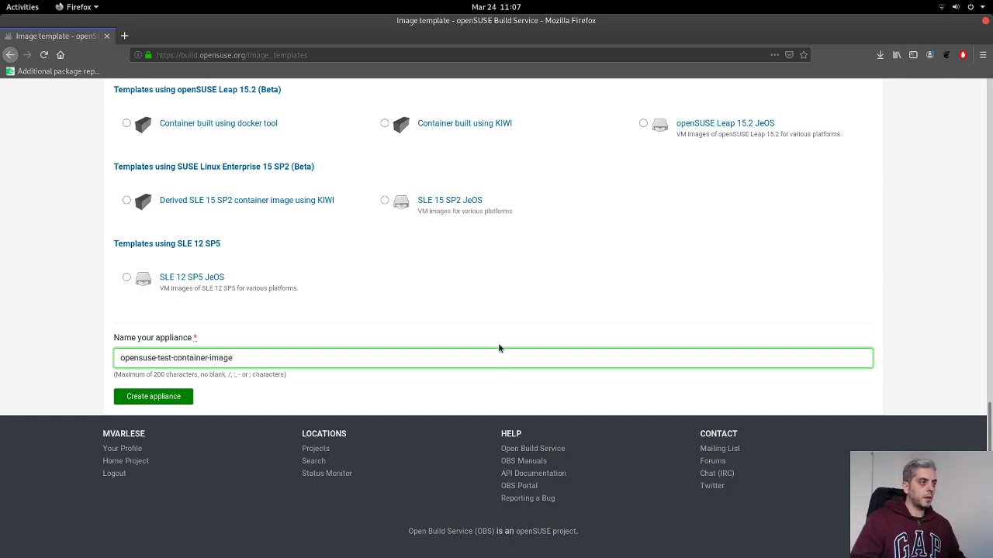
click(152, 397)
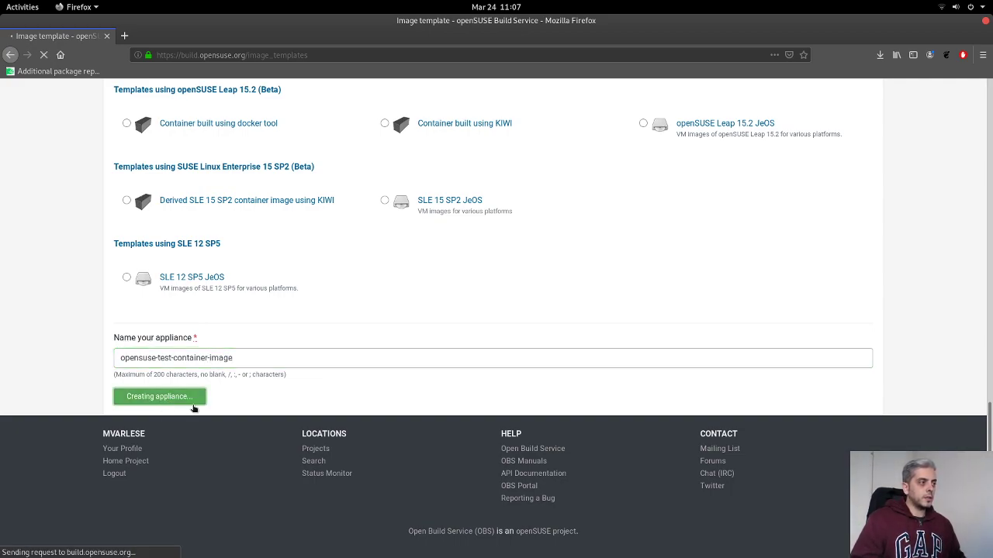
click(158, 397)
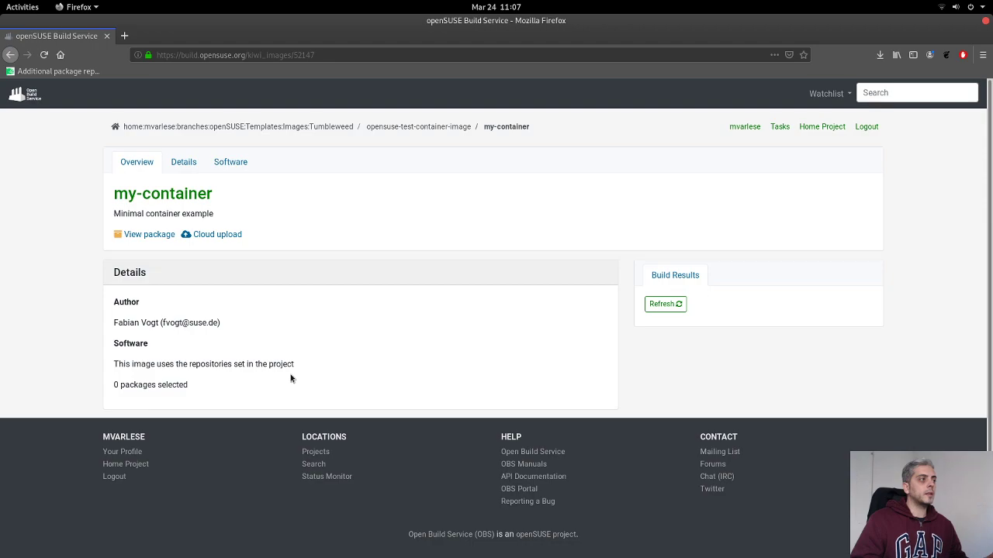
mouse_move(581, 385)
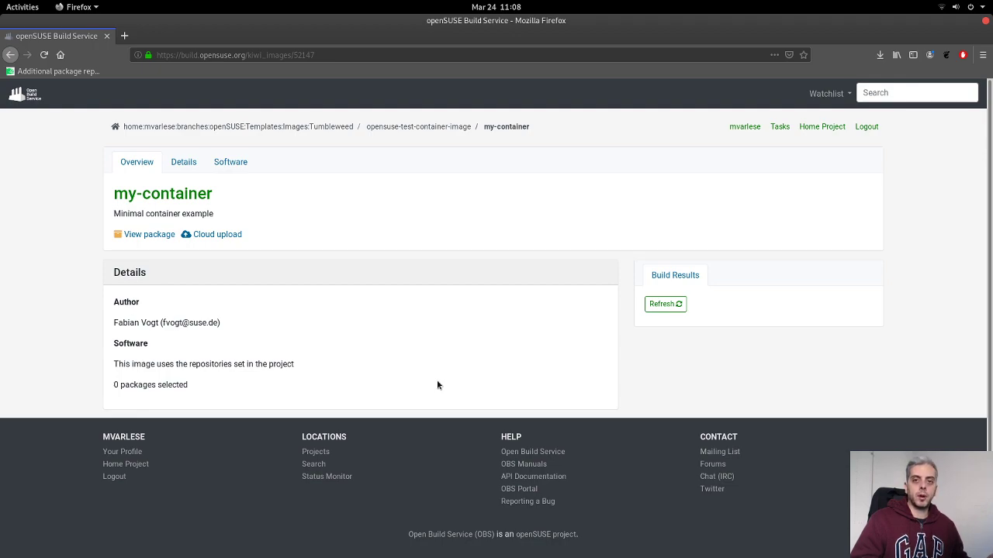
mouse_move(338, 293)
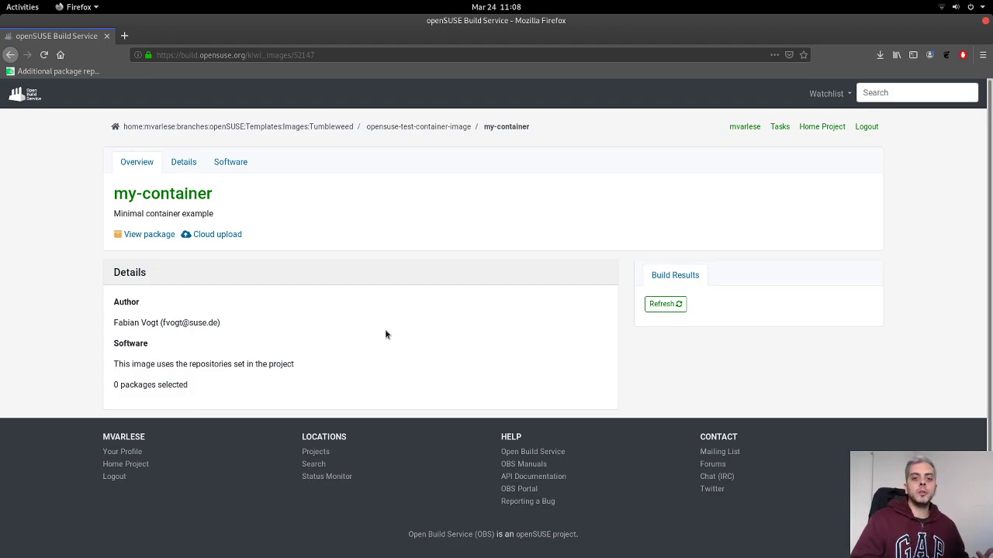
mouse_move(172, 260)
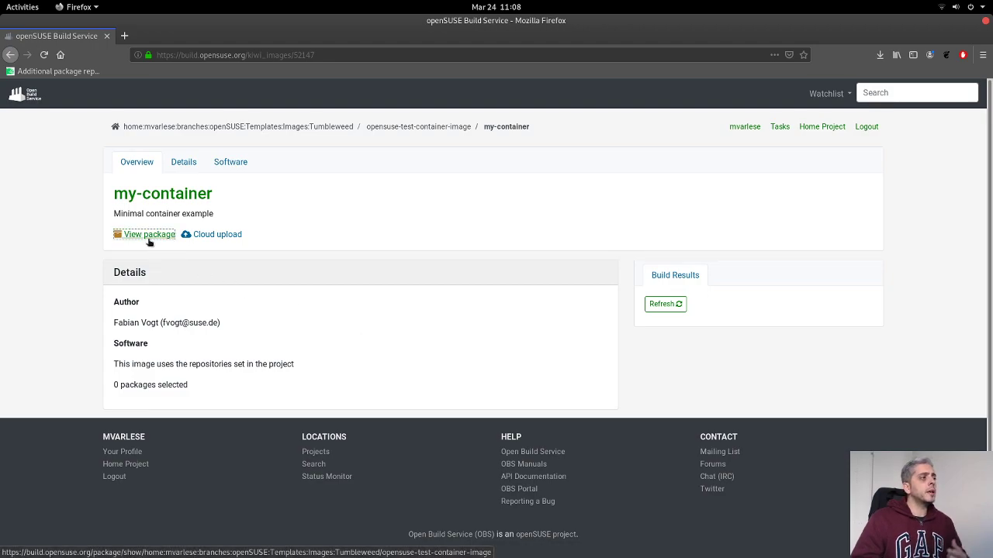
Step: From the package sources, delete config.sh and _icon, confirming each removal
click(149, 234)
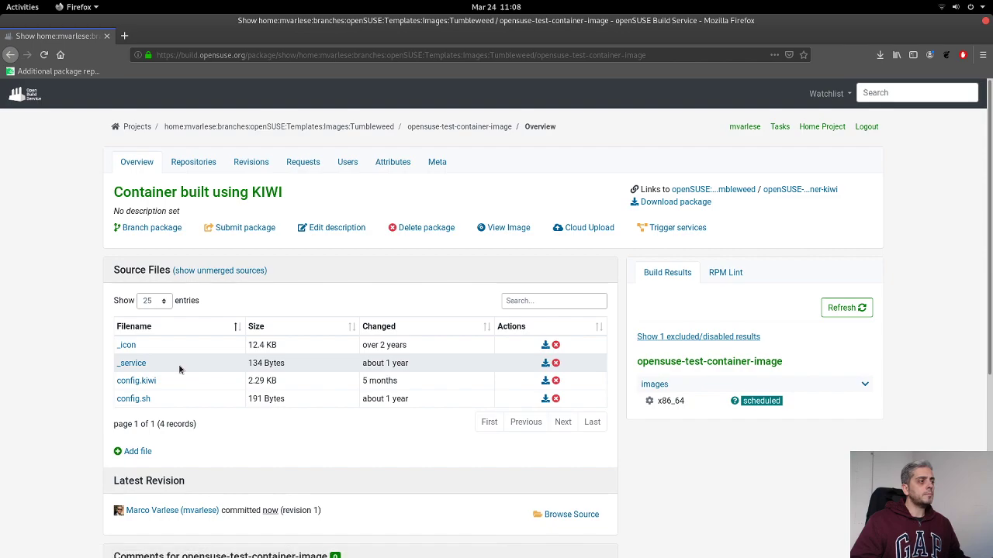
mouse_move(177, 382)
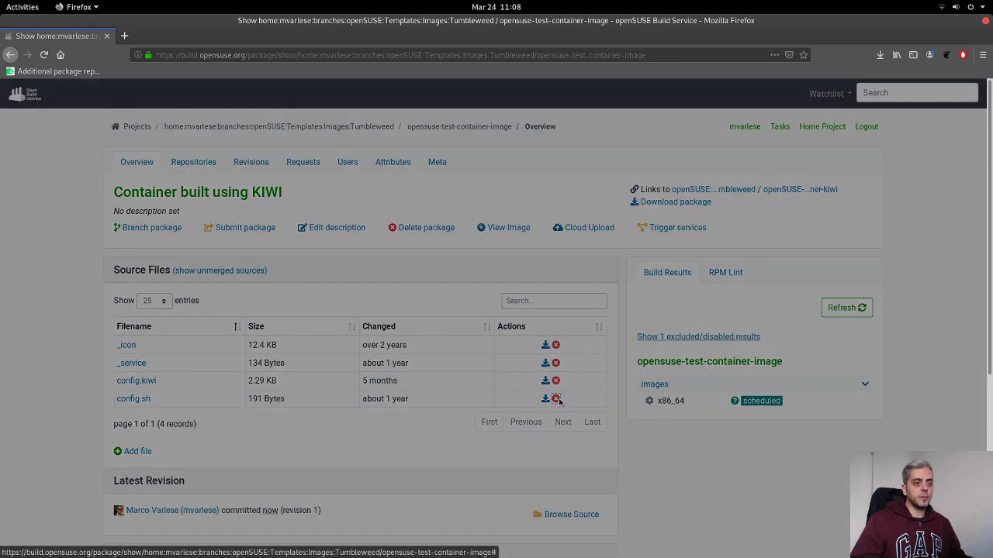
click(553, 397)
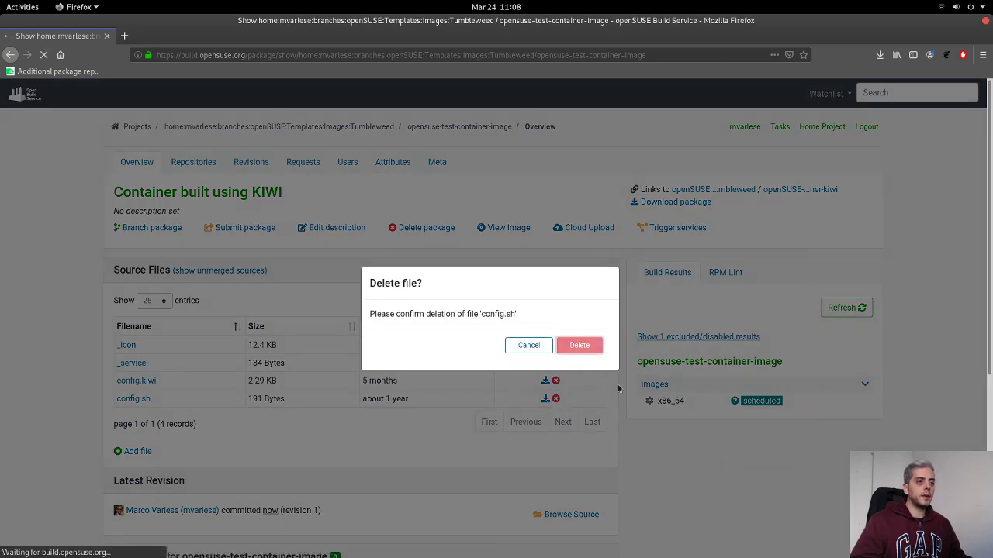
click(580, 344)
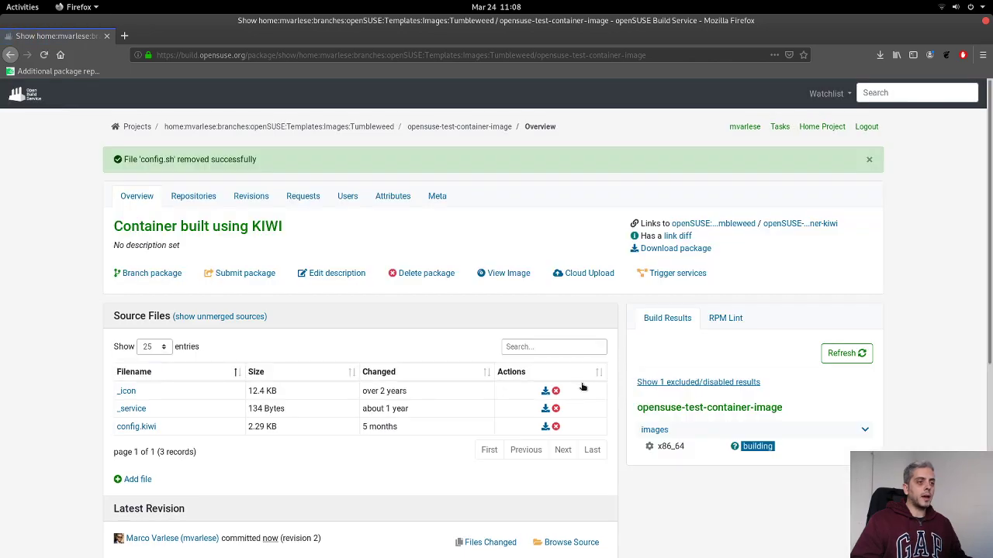
click(552, 390)
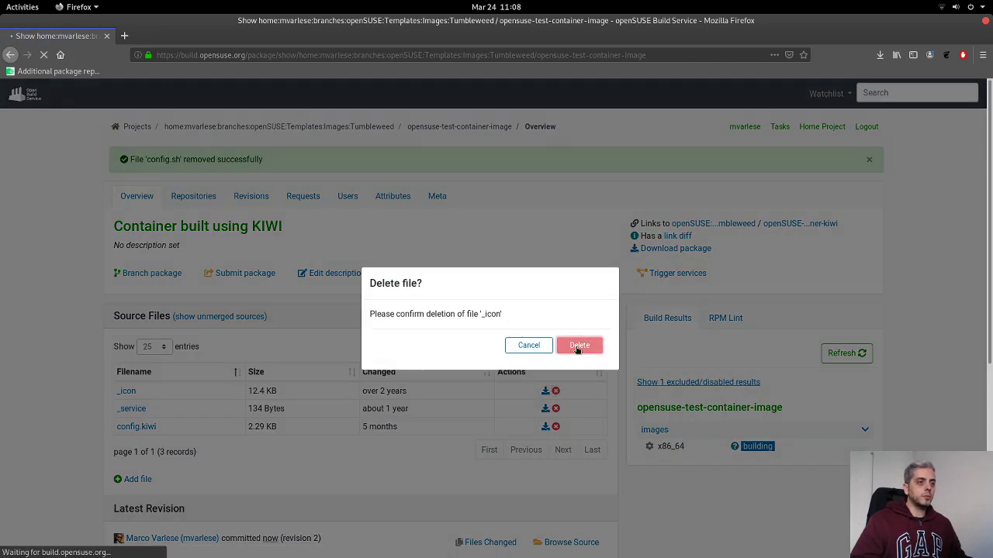
click(580, 344)
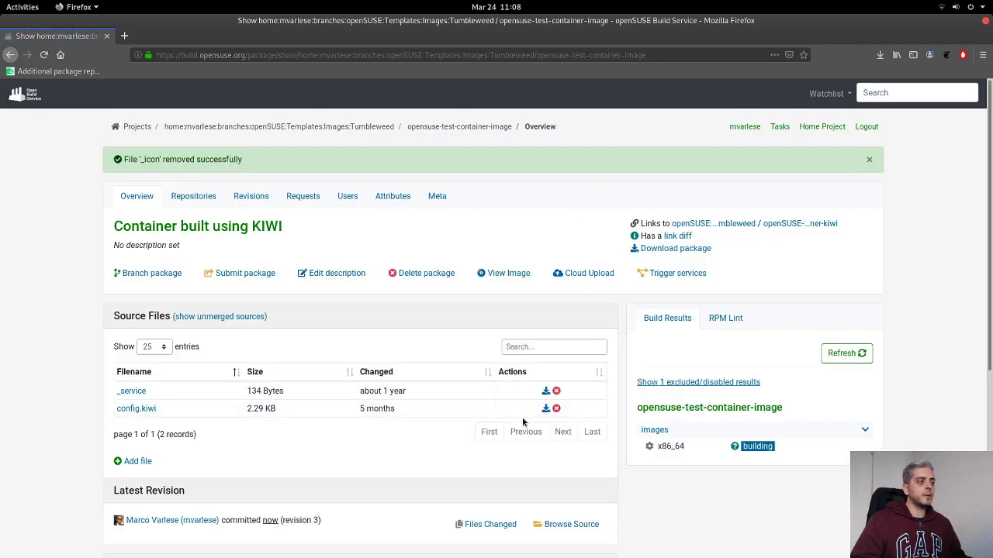
mouse_move(183, 422)
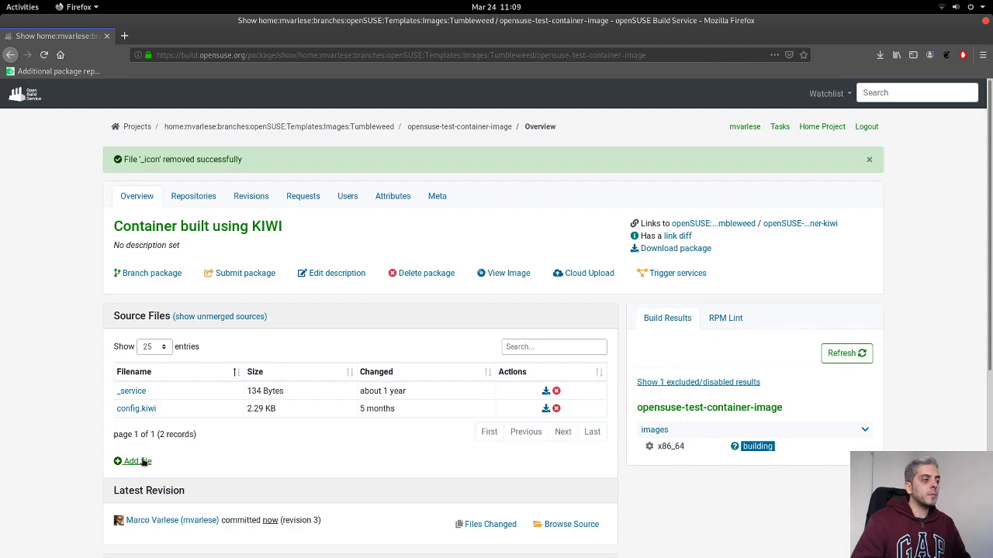
Step: Add an empty file named config.changes to the package sources
click(132, 461)
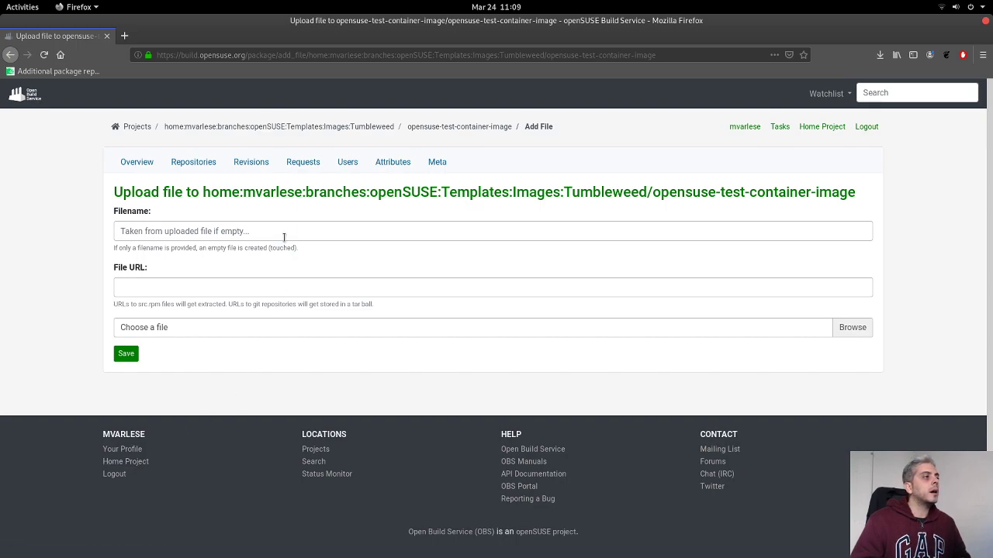
click(491, 231)
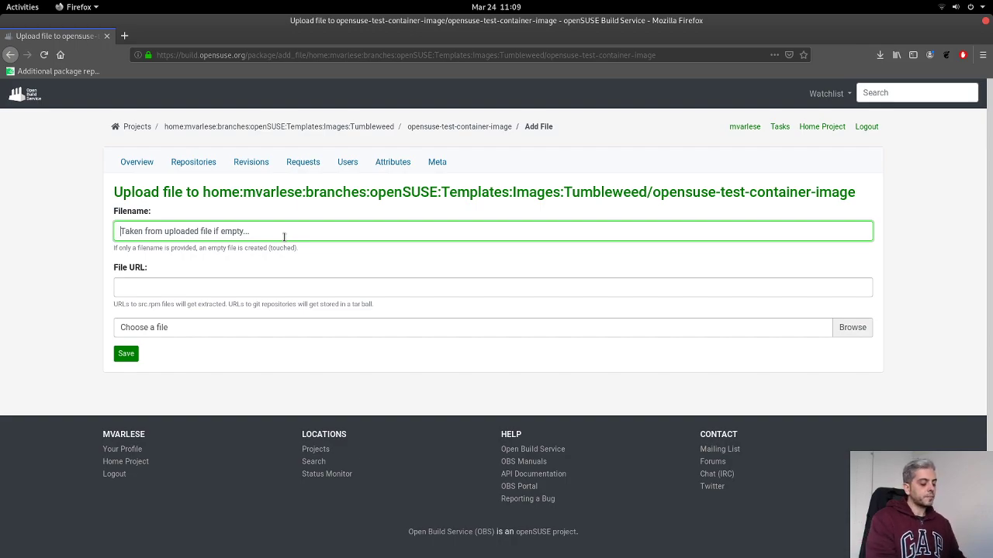
text(config.changes)
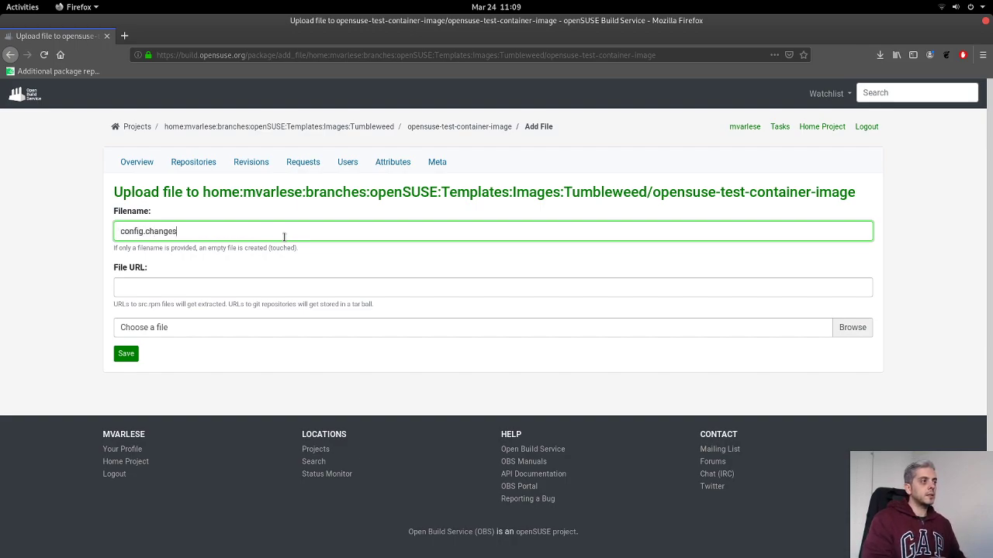
click(126, 354)
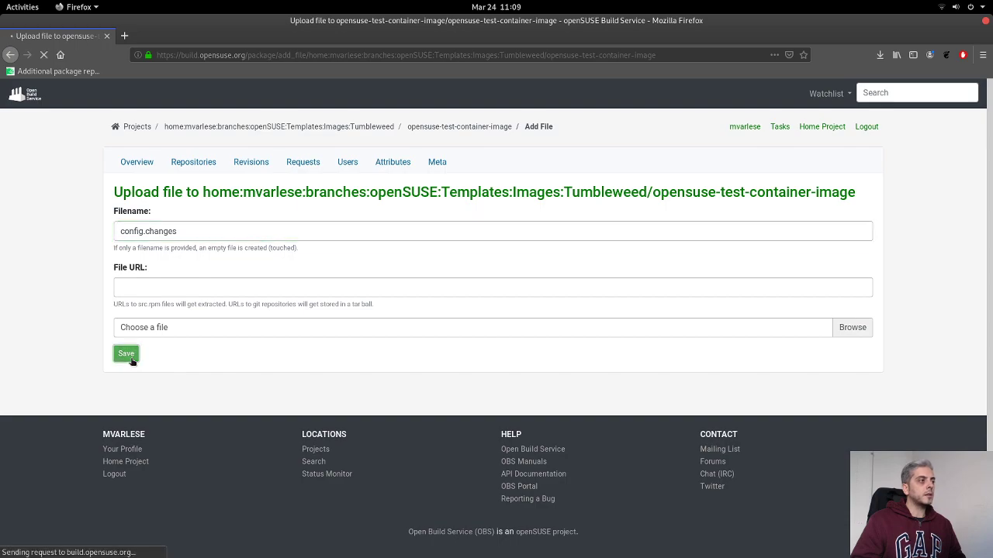
click(125, 354)
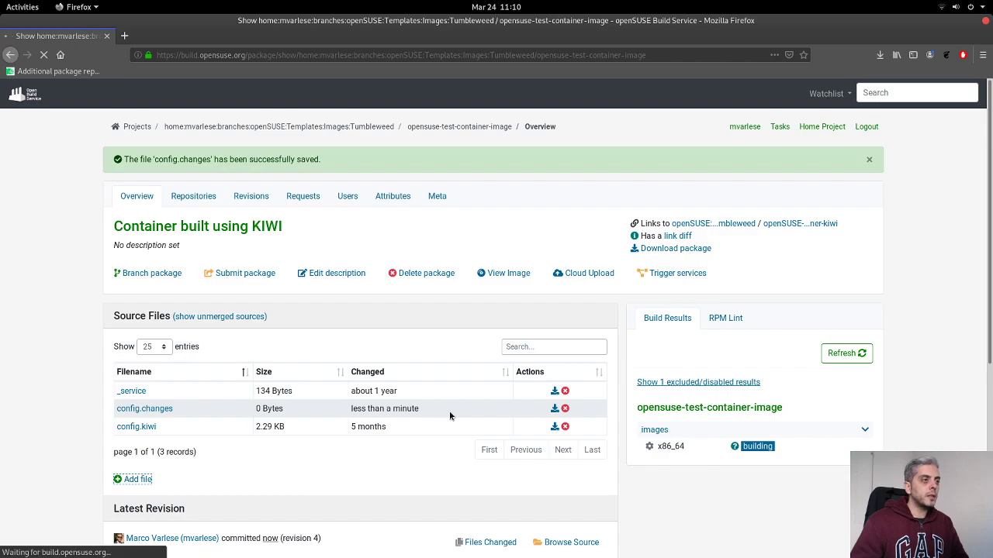
click(138, 478)
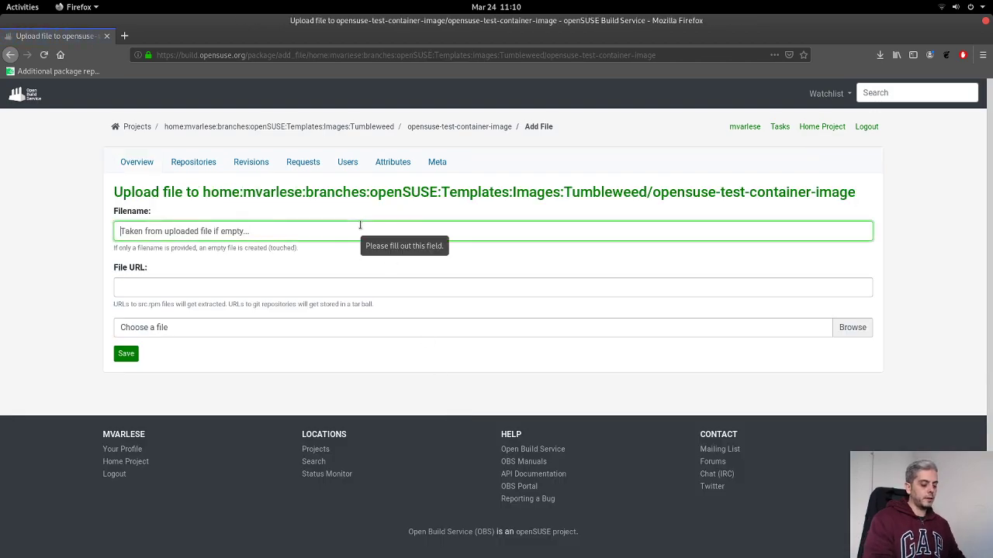
Step: Add an empty LICENSE file to the package, then head to config.changes
text(LICENSE)
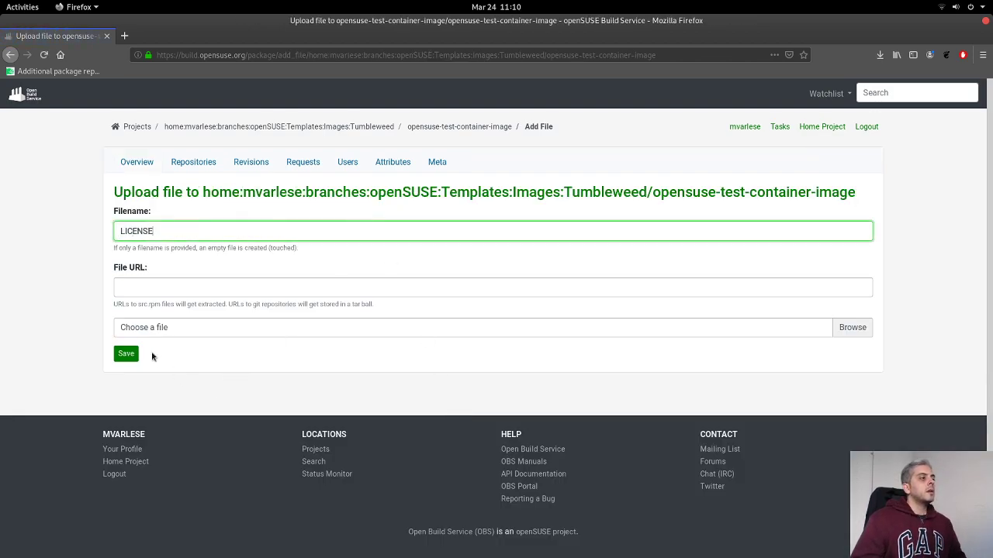
click(126, 353)
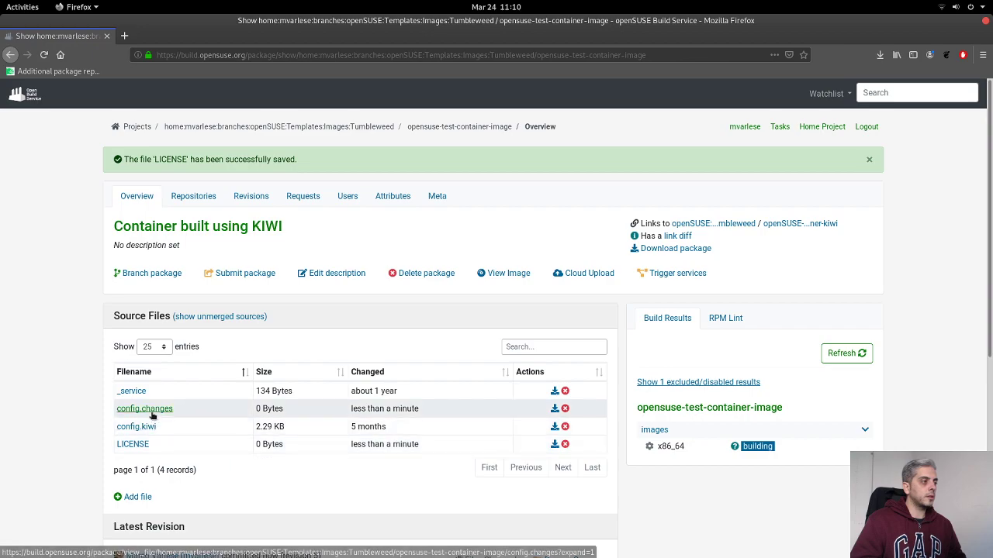
click(145, 410)
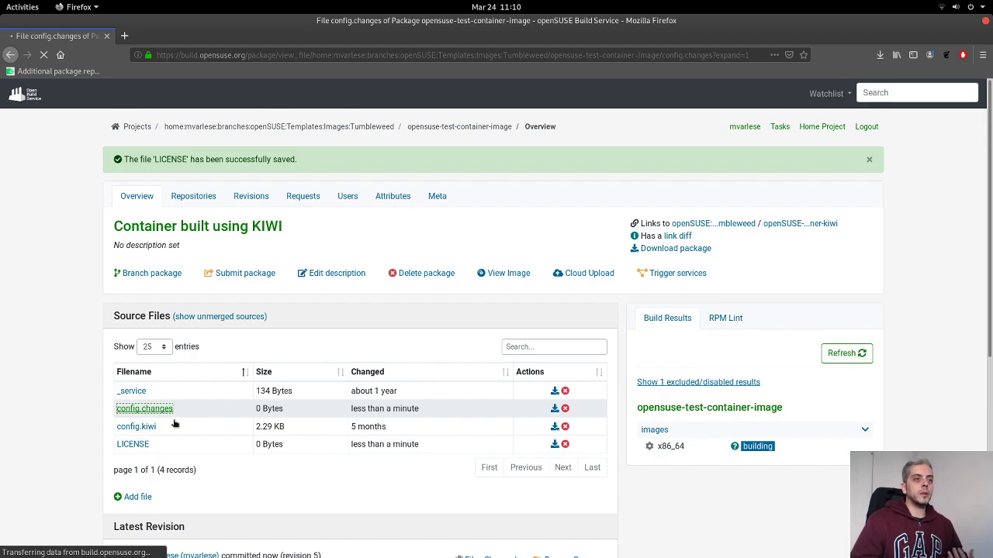
Step: Insert a changes entry template reading 'This is Marco's new container image' and return to the overview
click(143, 410)
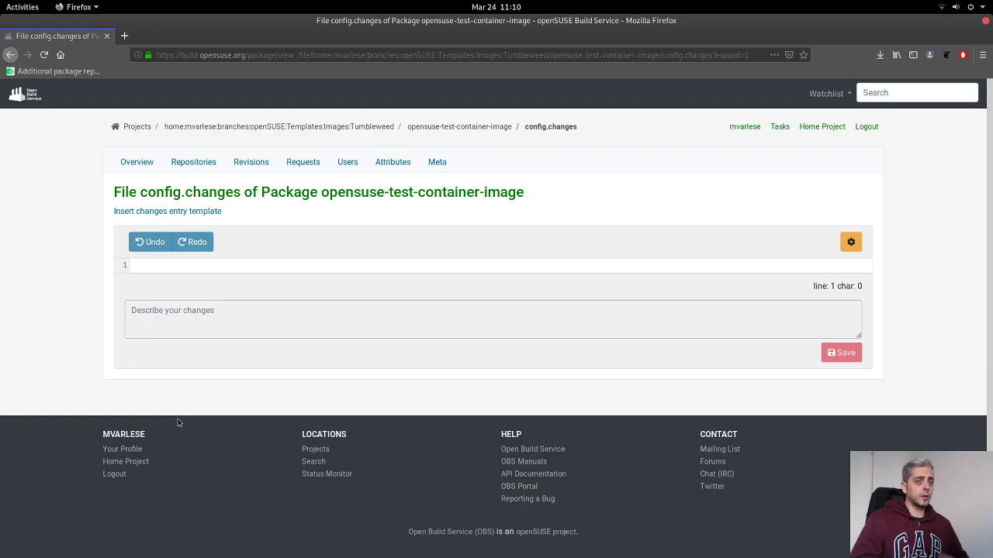
click(167, 211)
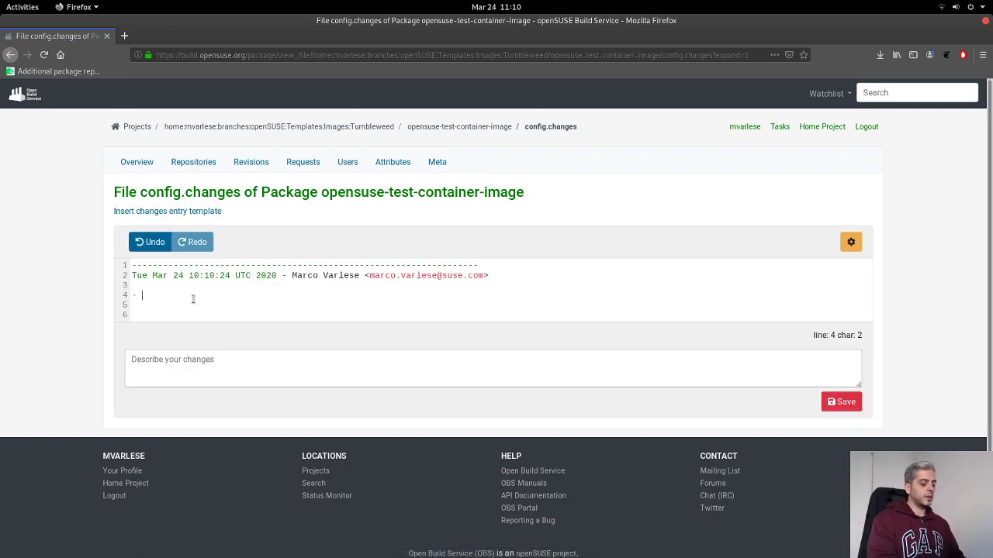
text(This is)
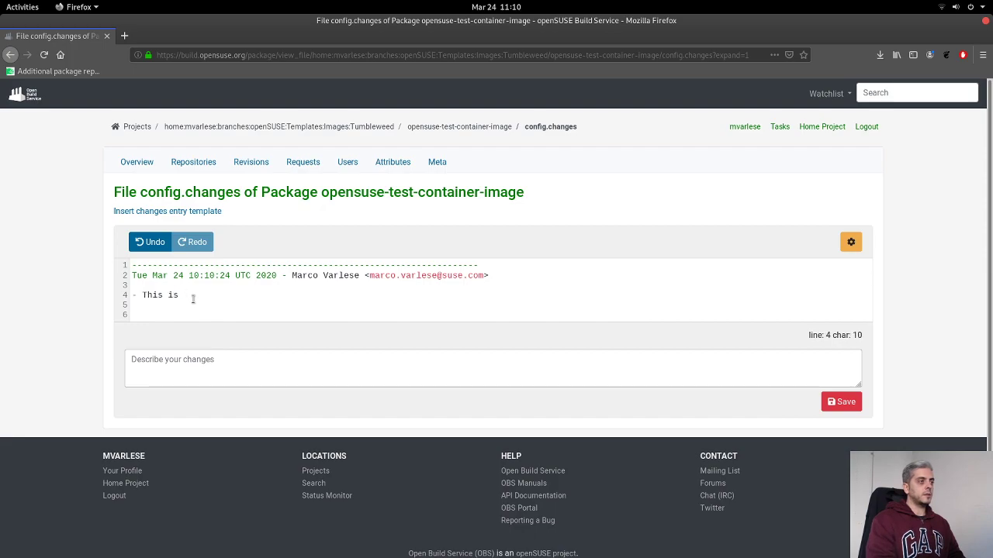
text(Marco's new container)
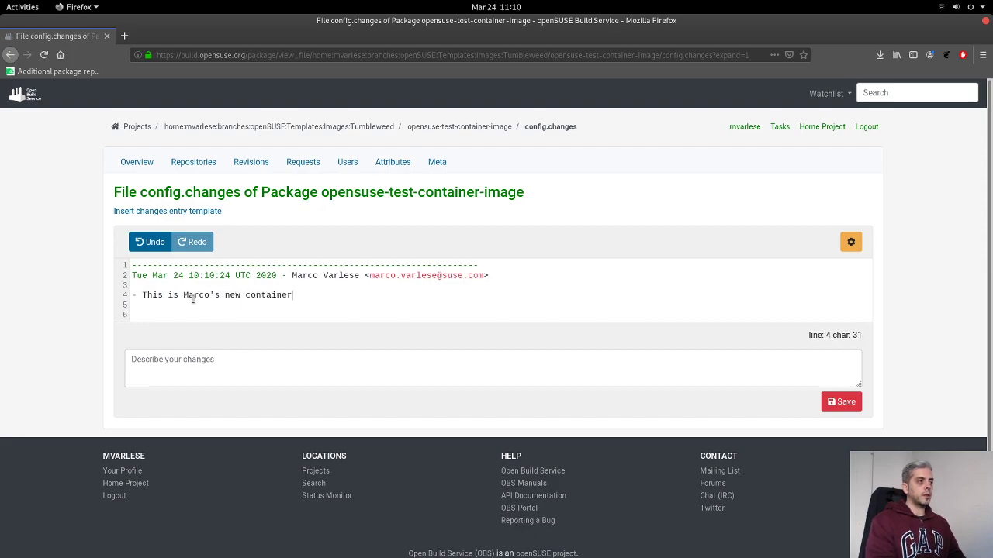
text(ima)
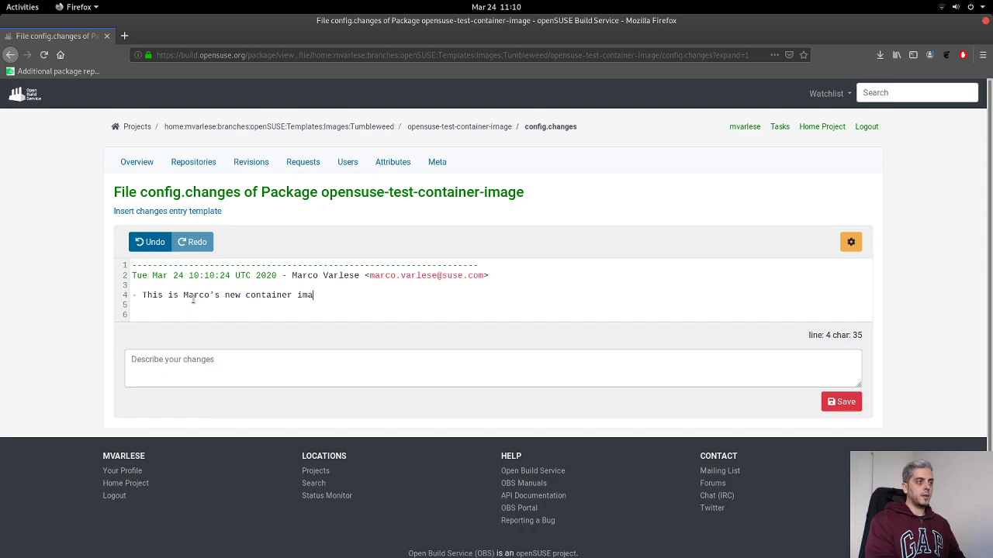
text(ge.)
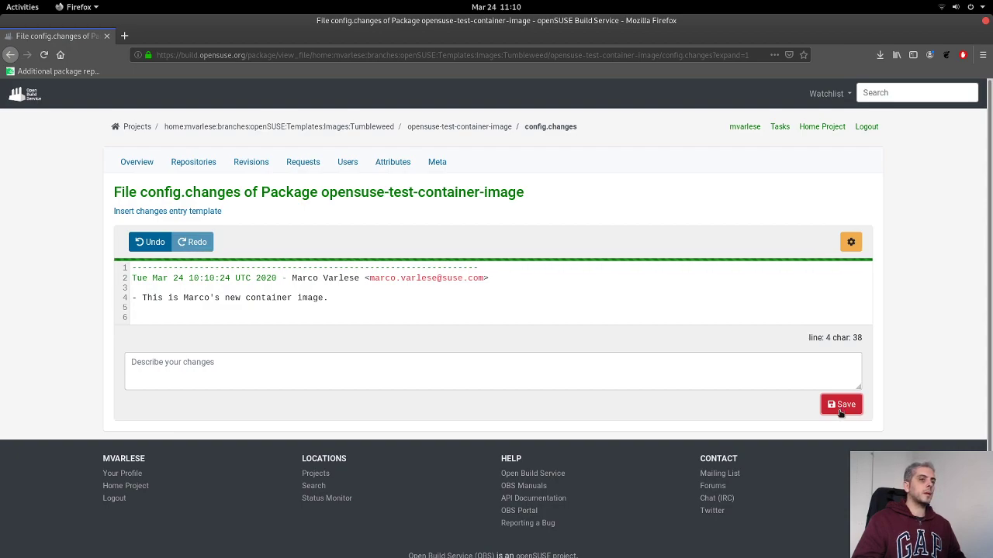
mouse_move(466, 155)
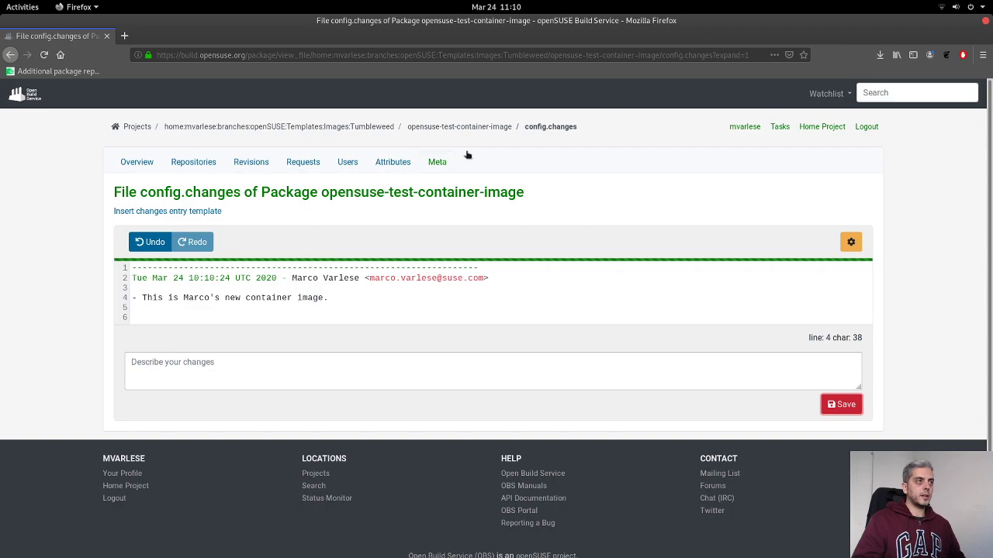
click(840, 403)
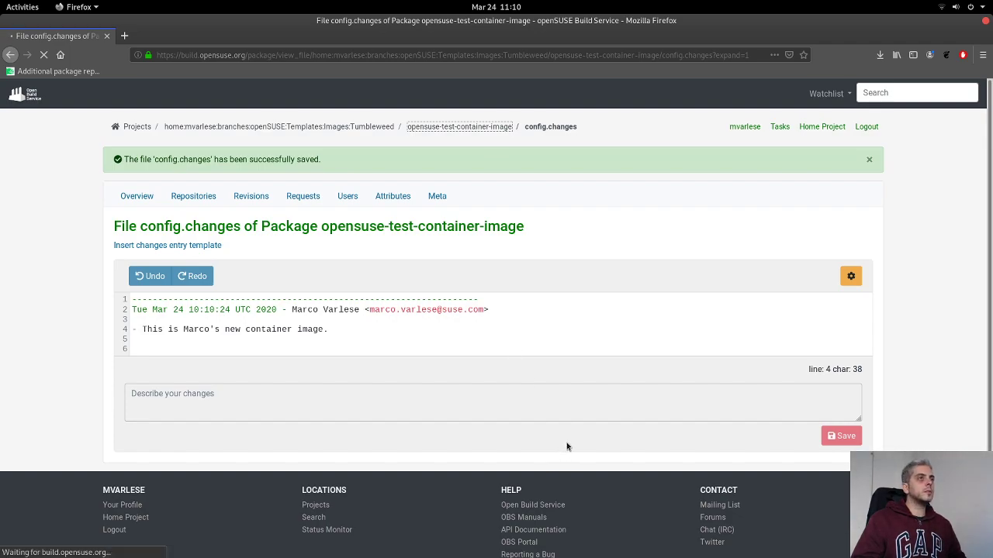
click(841, 434)
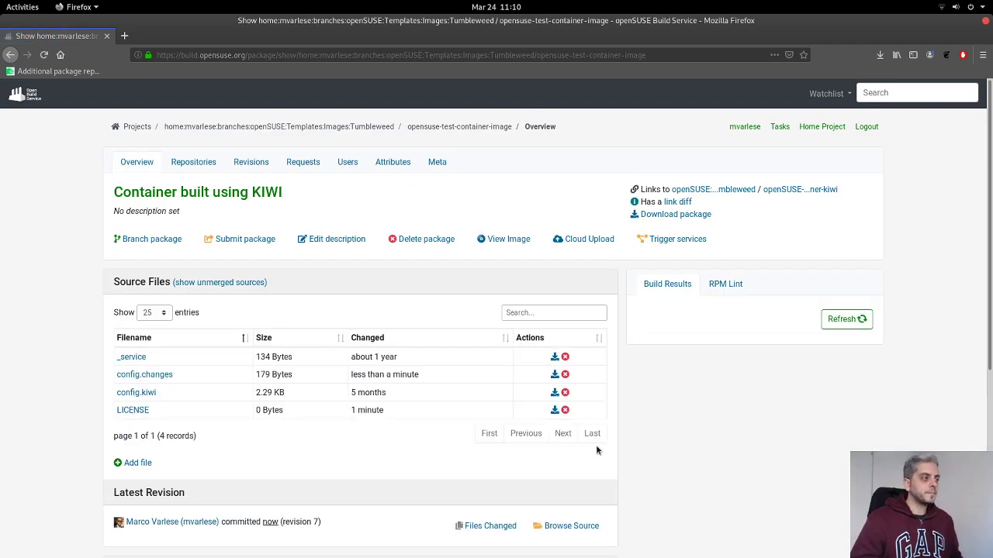
Step: In config.kiwi, rename the image from my-container to opensuse-test-container-image
click(842, 319)
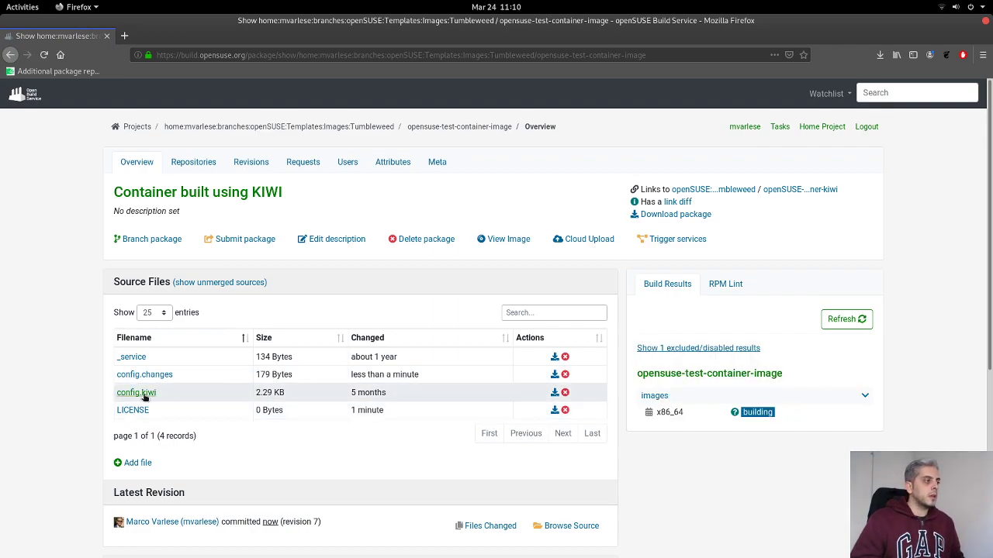
click(136, 392)
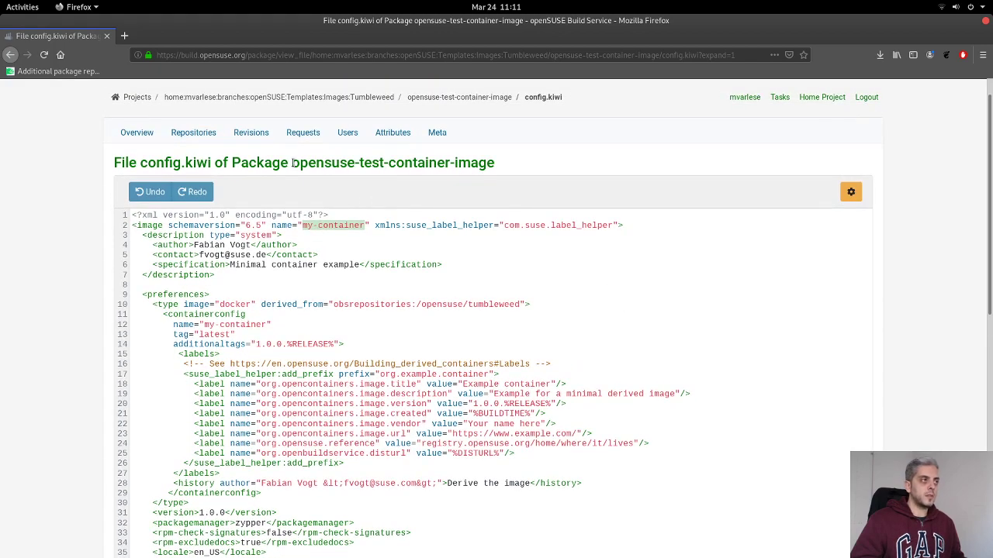
double_click(392, 163)
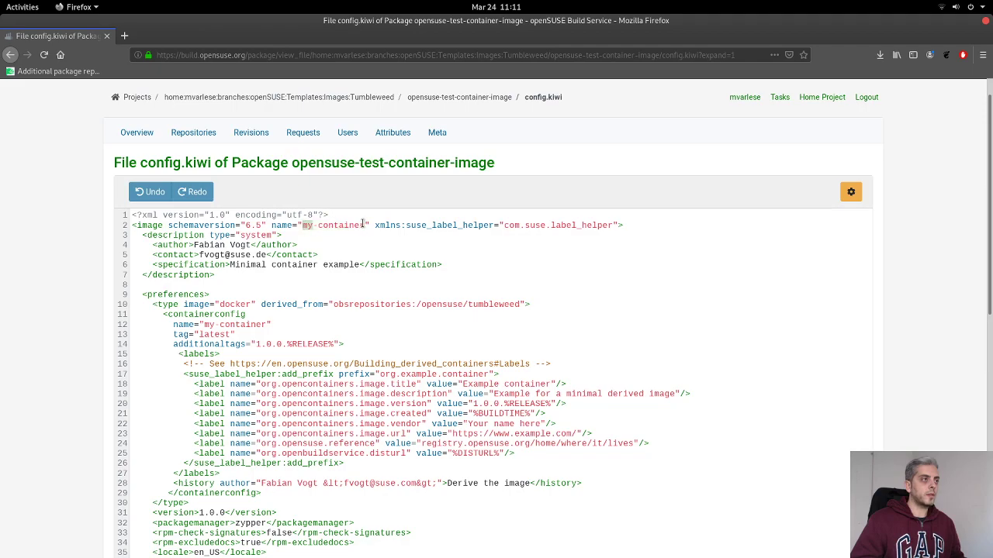
double_click(334, 225)
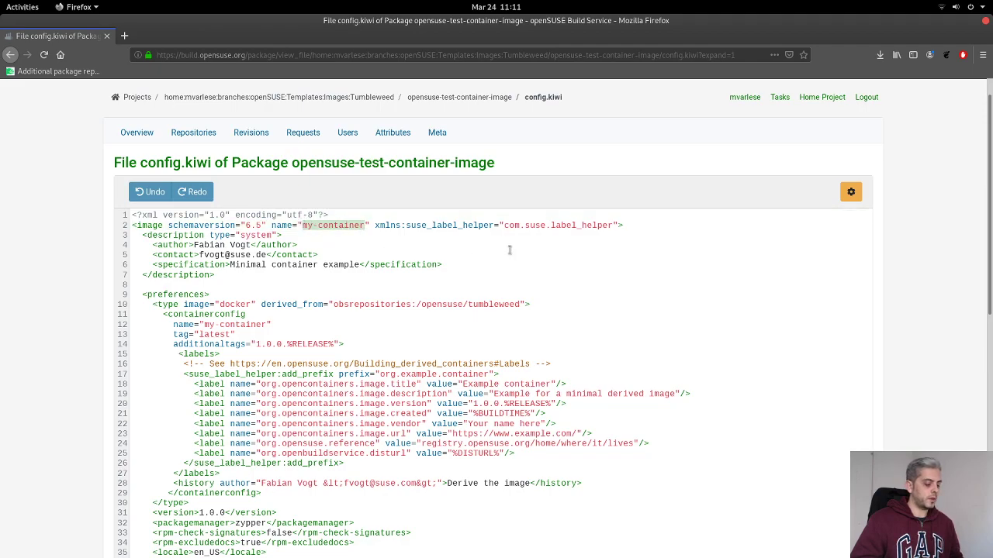
text(opensuse-test-container-image)
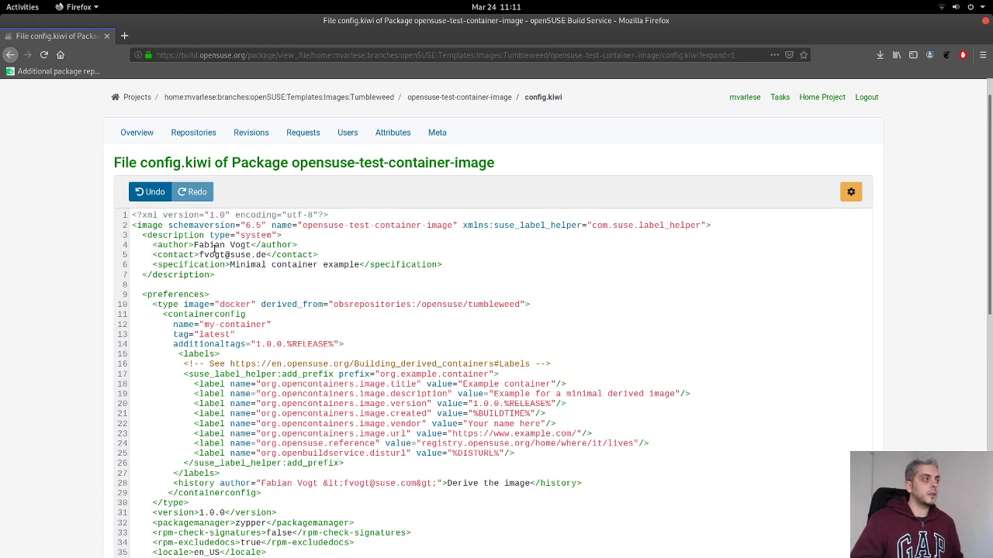
Step: Set author Marco Varlese with suse.com contact and specification 'openSUSE Tumbleweed container-test image'
double_click(223, 245)
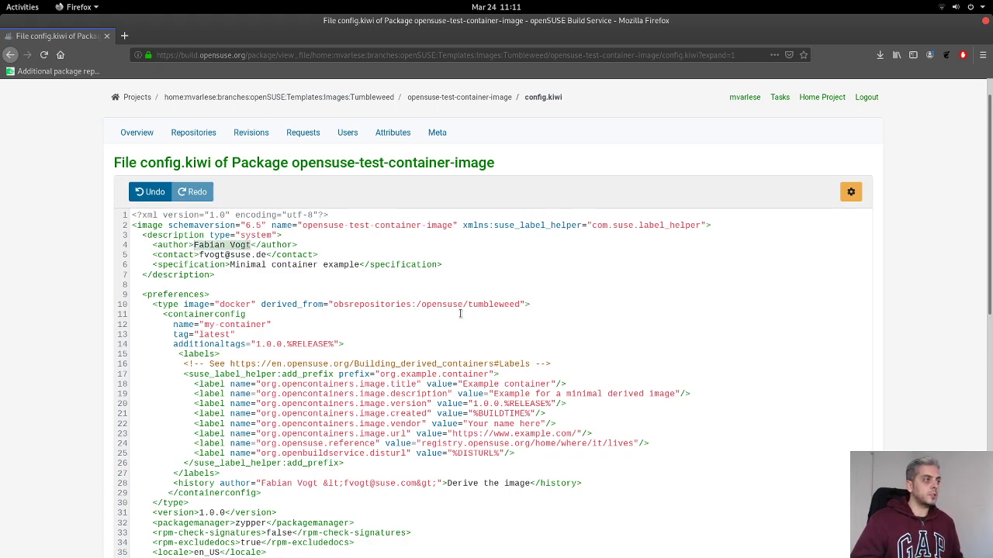
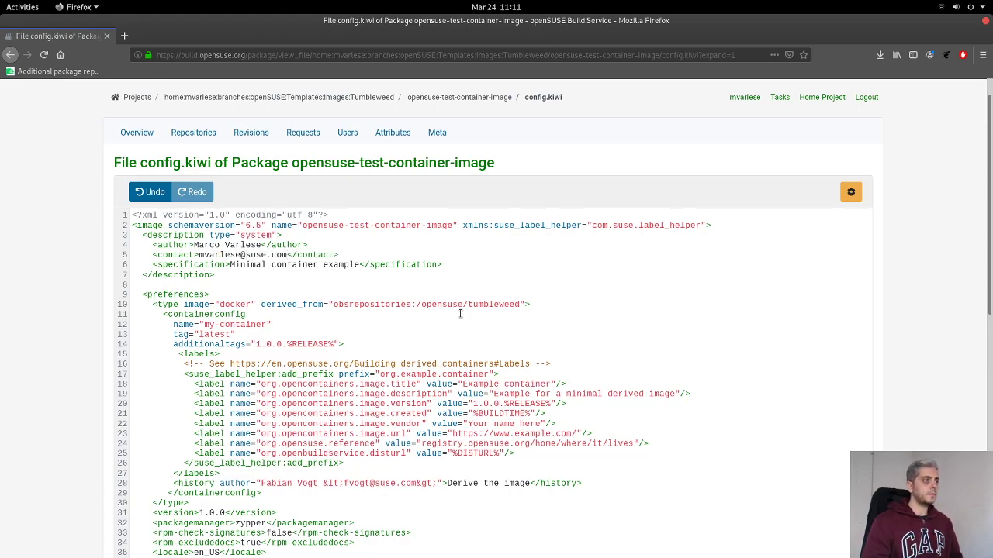
double_click(293, 263)
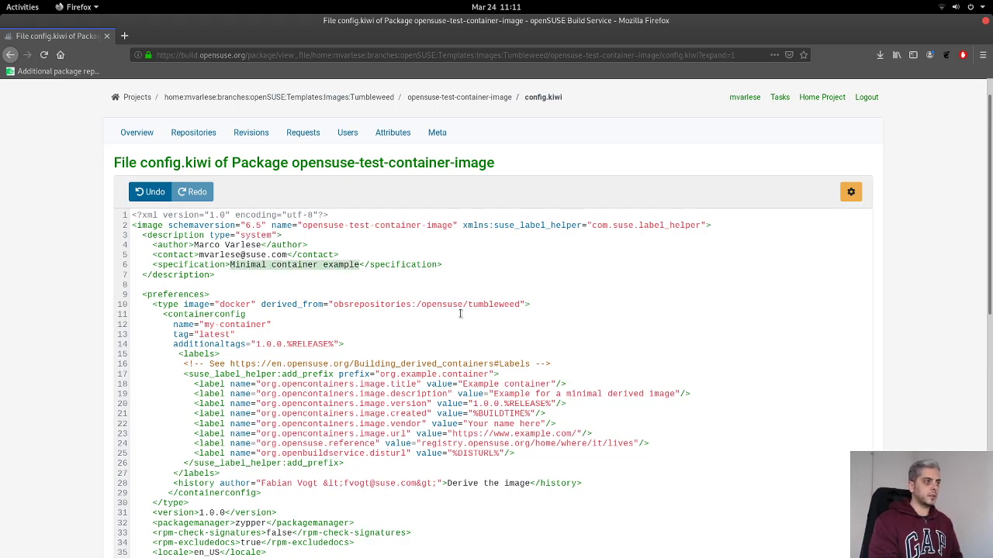
text(openSUSE Tumbleweed)
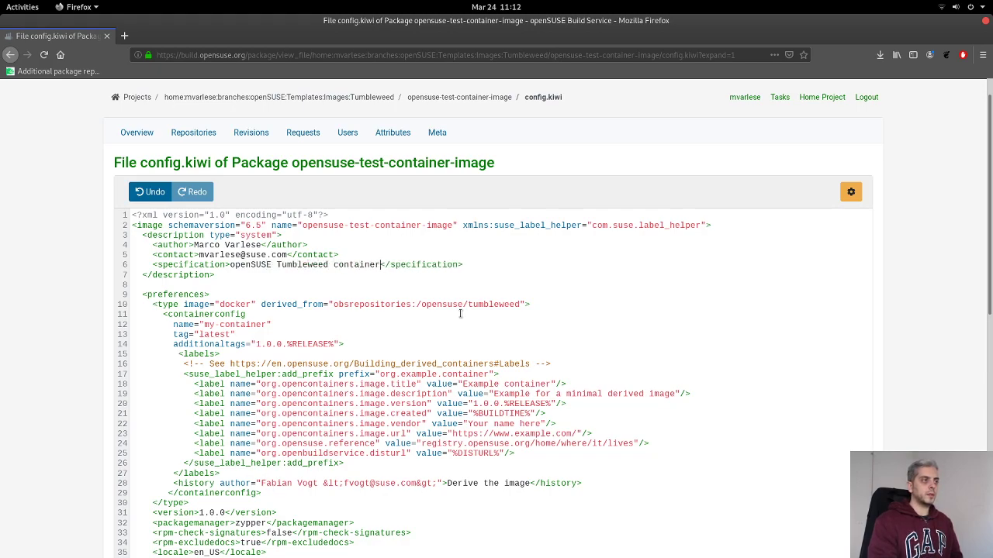
text(-test)
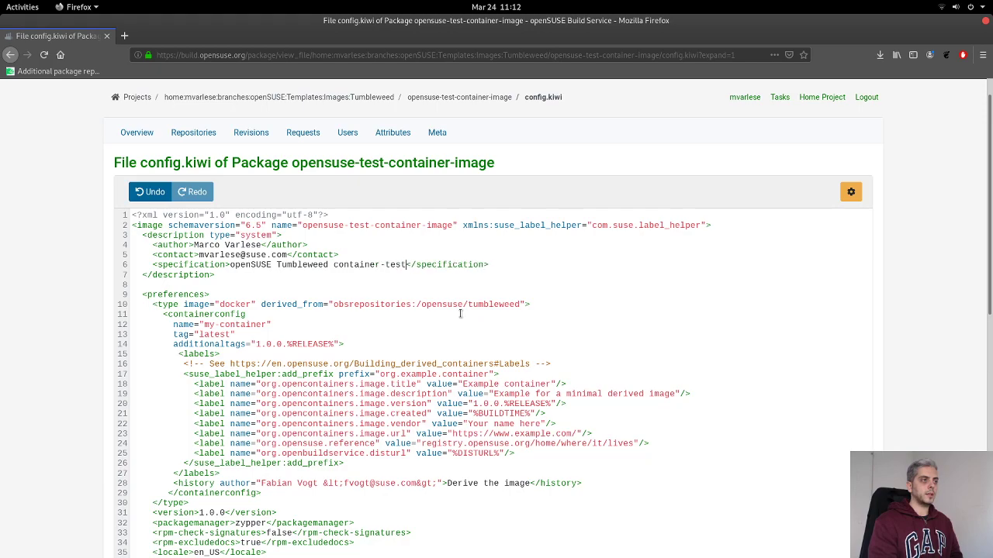
text(image)
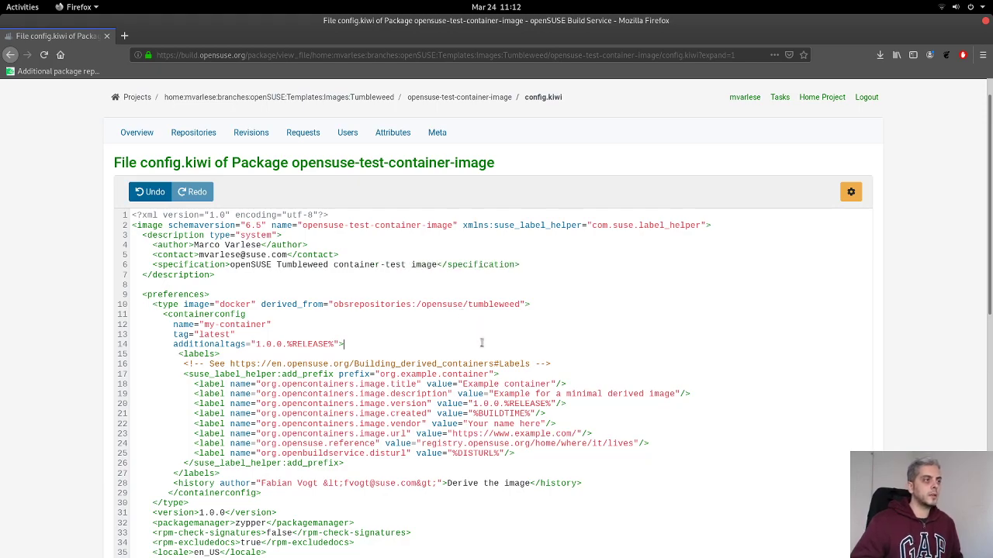
Step: Set the container name path to opensuse/...container-image and title label 'openSUSE Container Test Image'
scroll(down, 3)
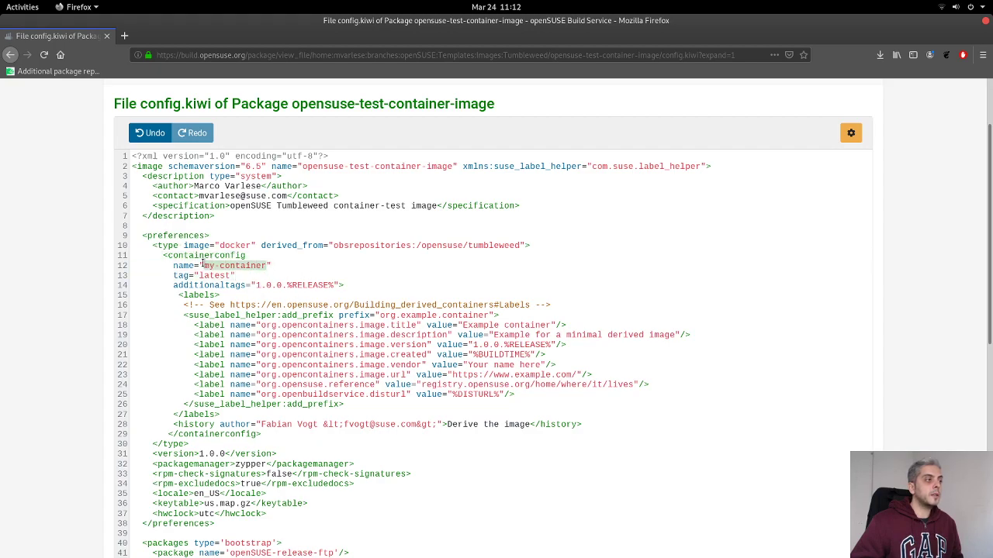
mouse_move(413, 310)
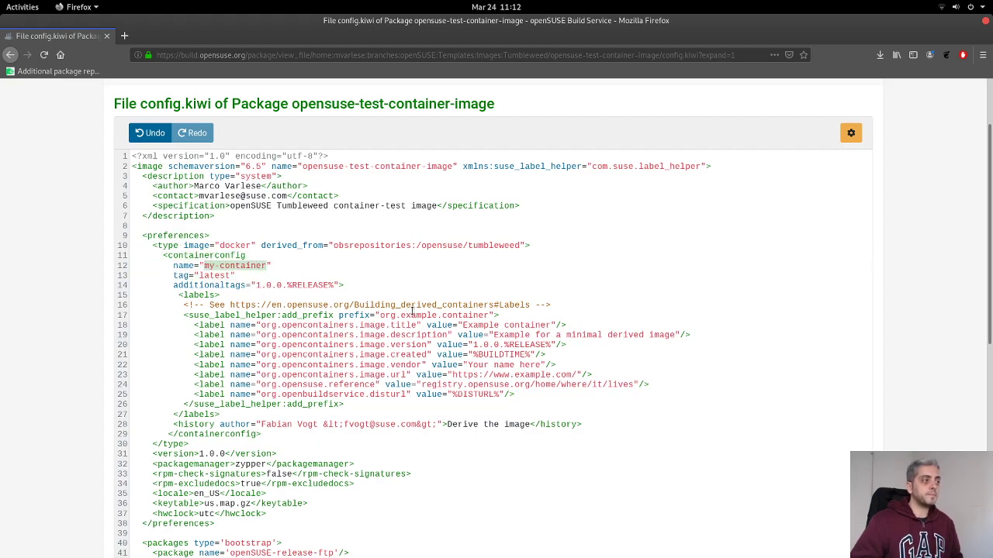
mouse_move(418, 313)
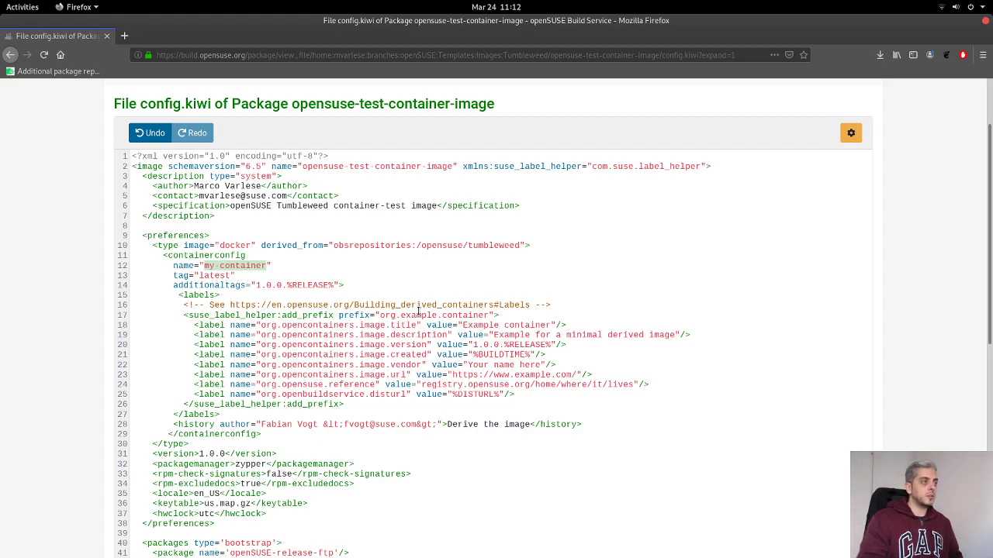
text(opensuse/test-")
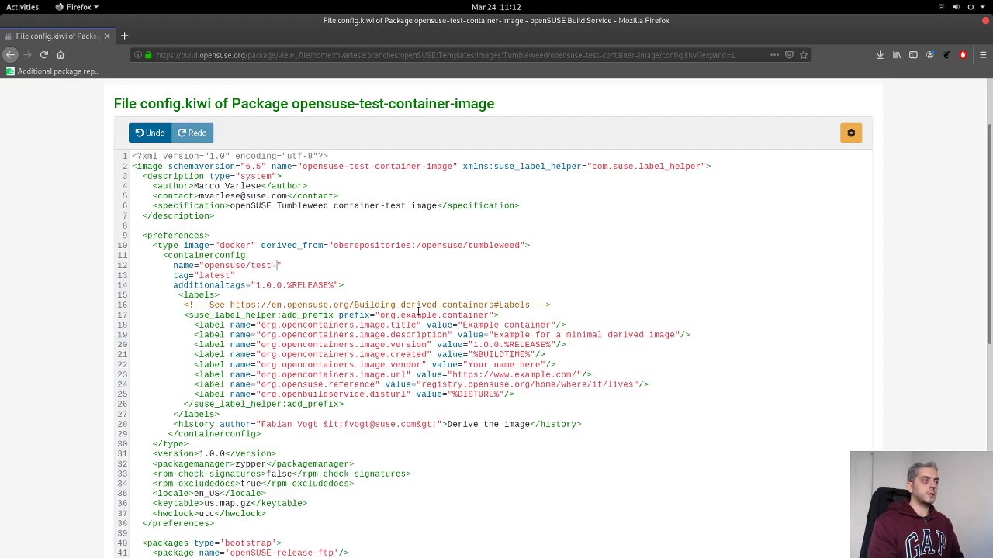
text(container-image)
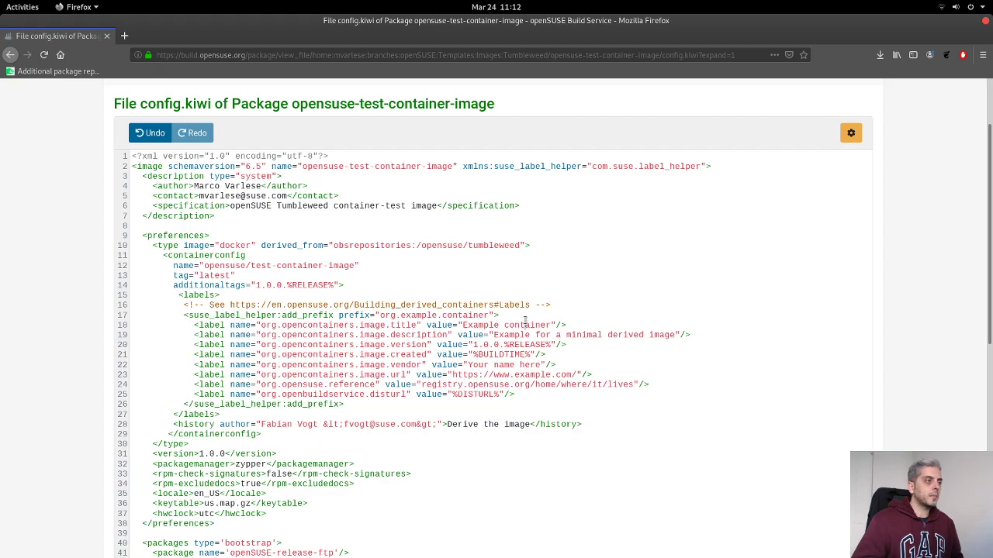
scroll(down, 3)
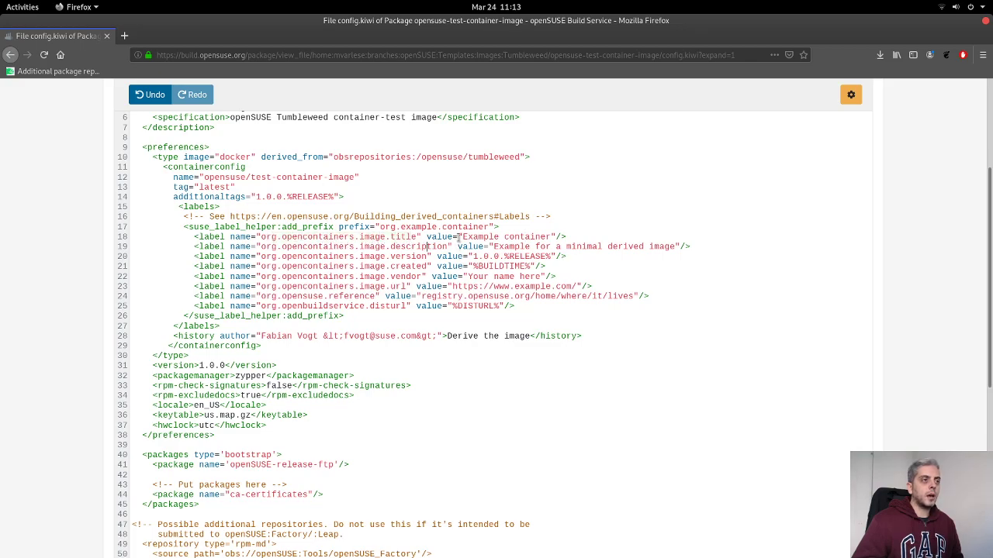
double_click(504, 235)
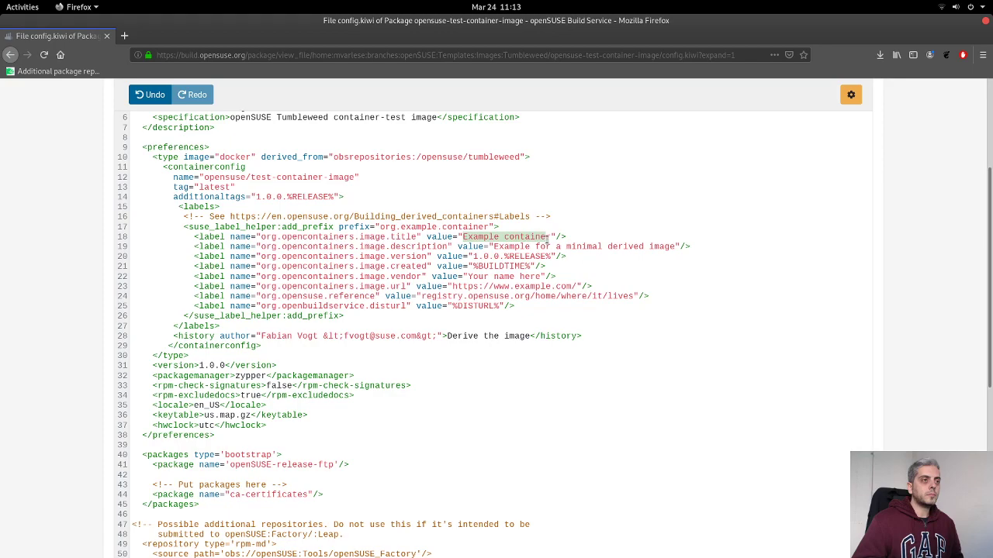
scroll(up, 3)
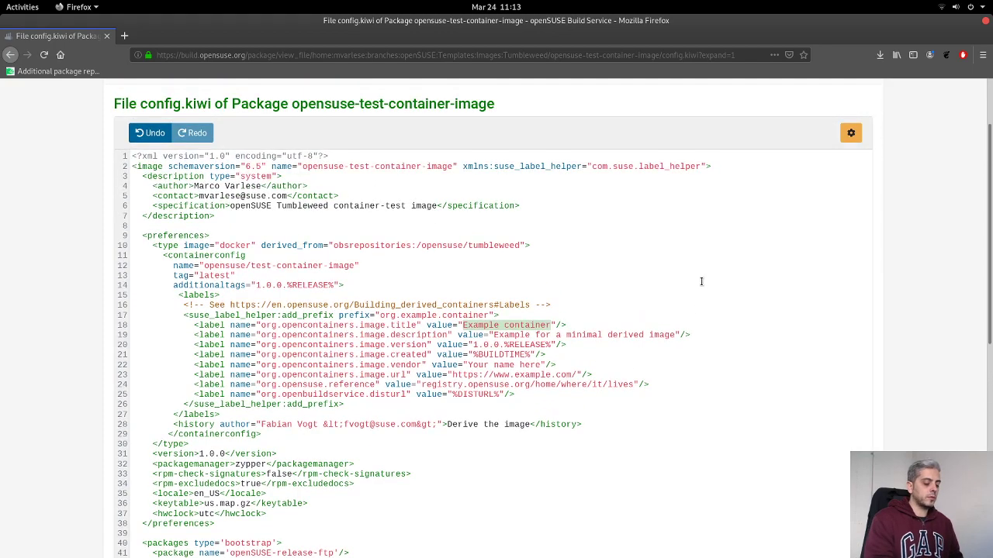
text(openSUSE)
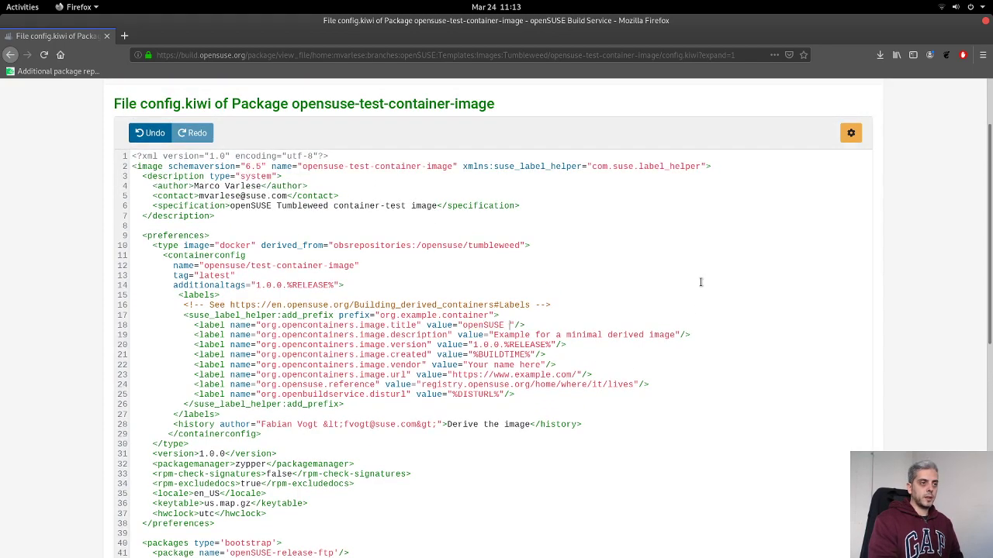
text(Container Test Image)
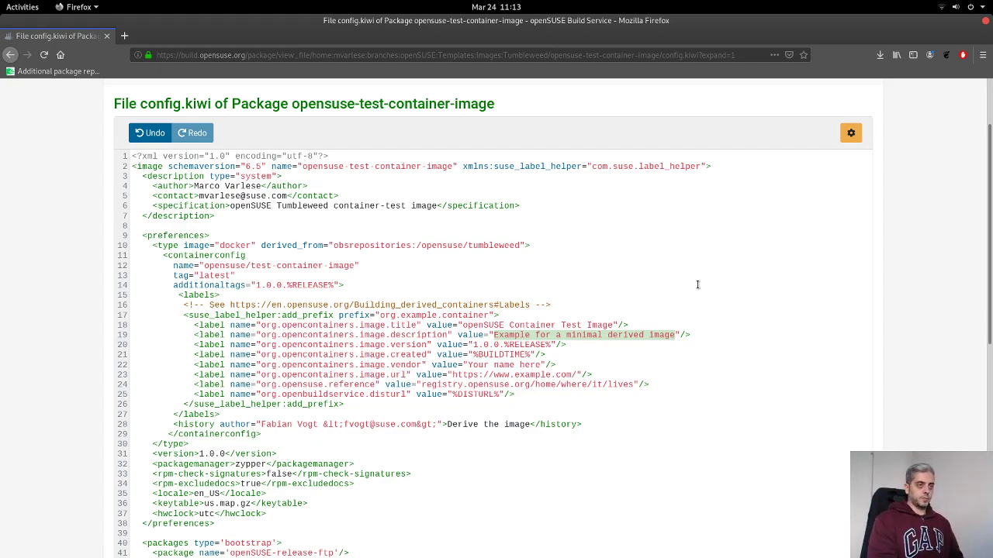
Step: Write the description label 'This is a container test image, to showcase the power of OBS'
text(This is)
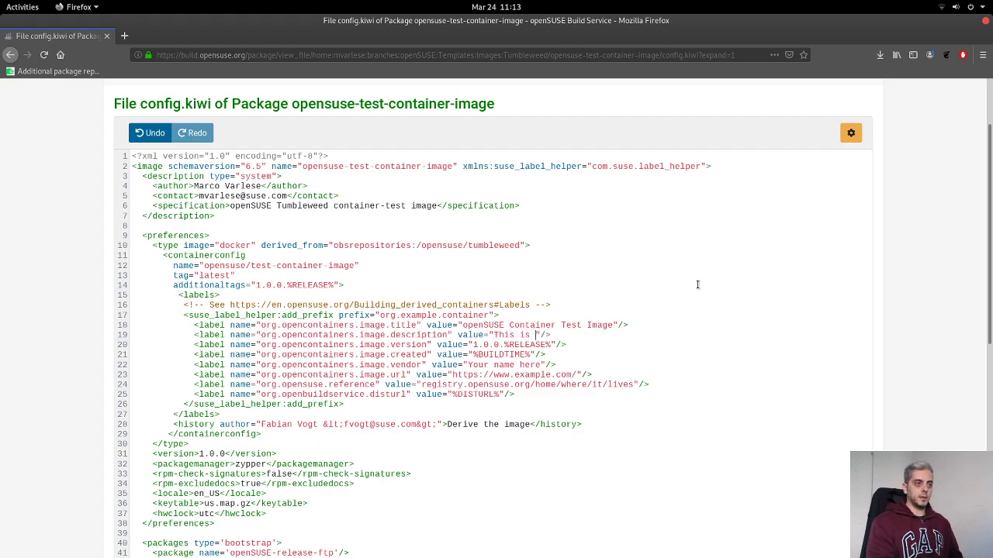
text(a container test)
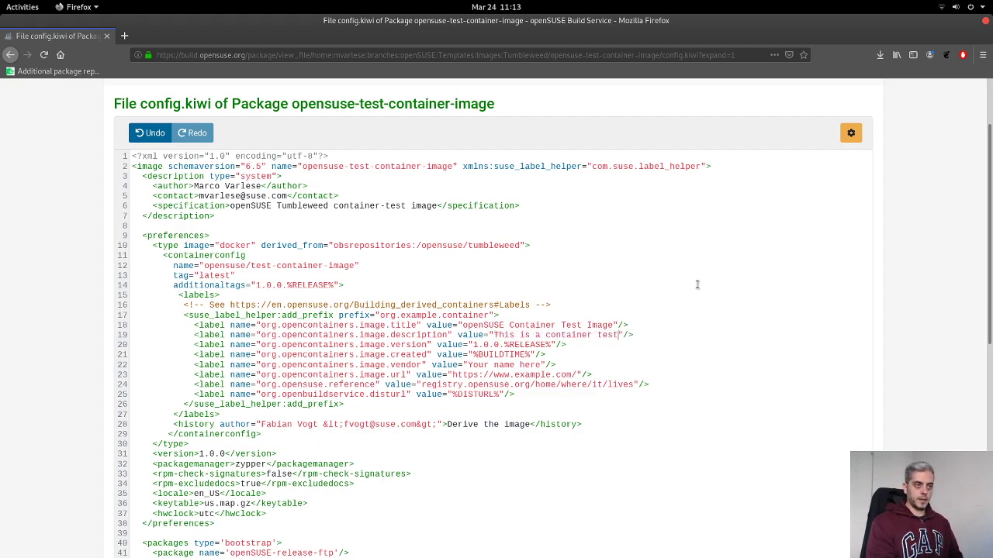
text(image, to sho)
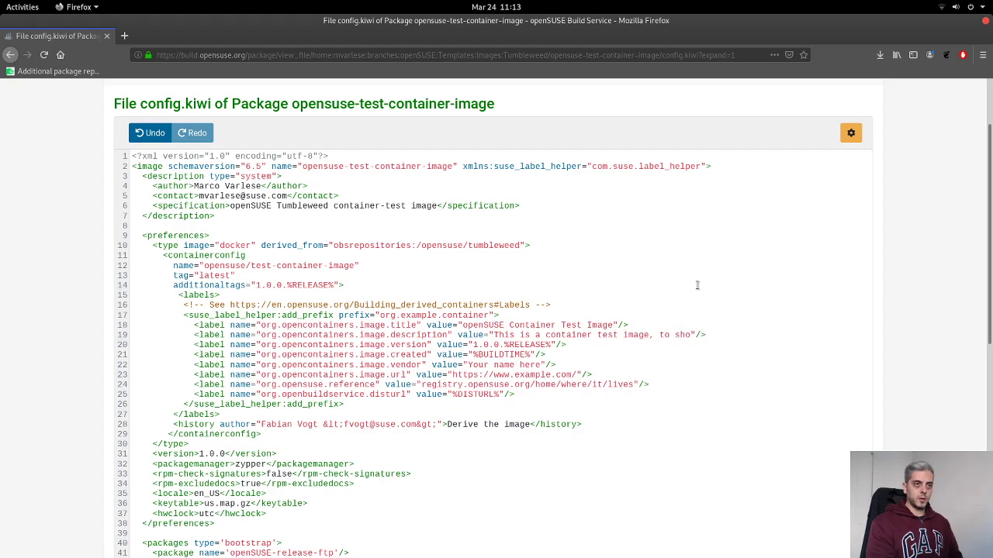
text(to showcase the power of)
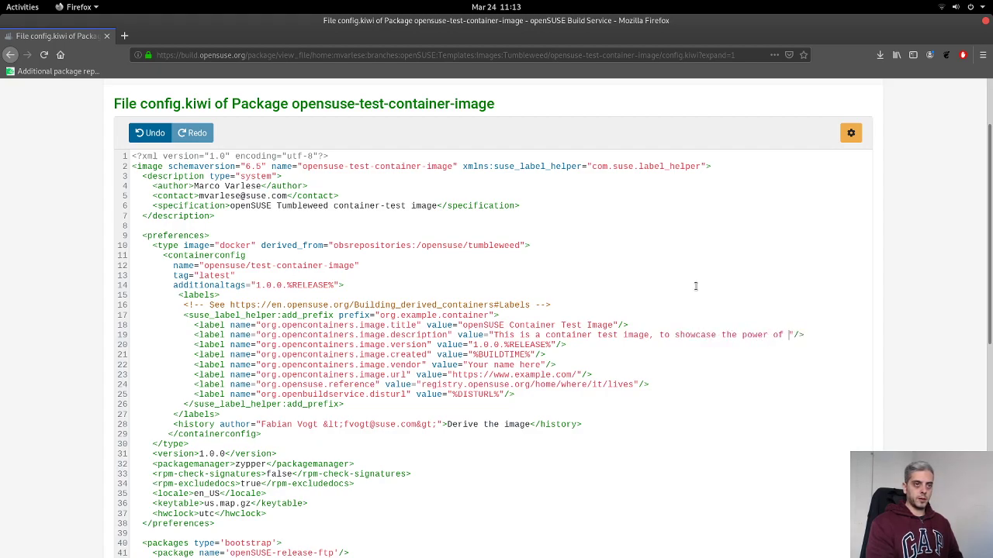
text(OBS)
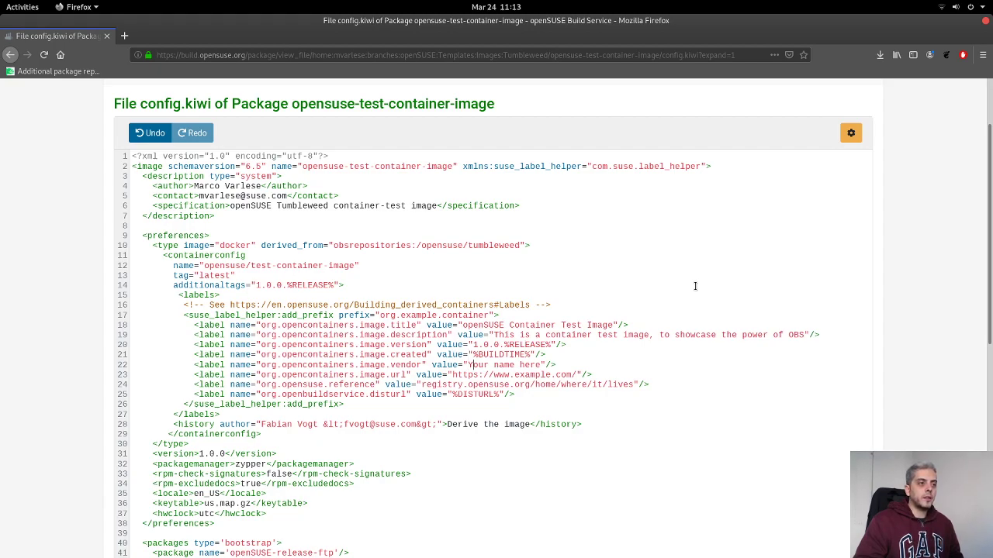
Step: Set the vendor label to Marco Varlese and the reference path ending in image:version
double_click(504, 365)
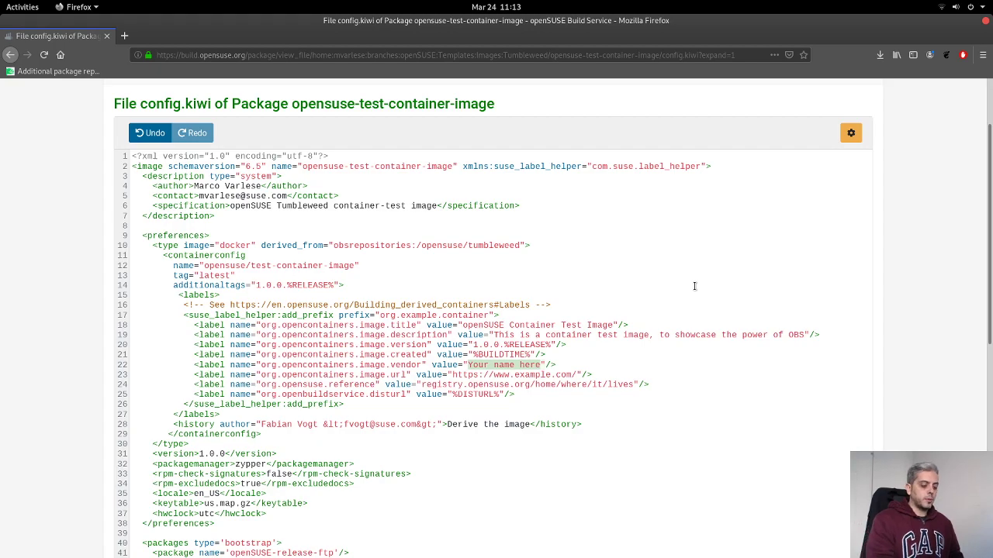
text(Marco Varlese)
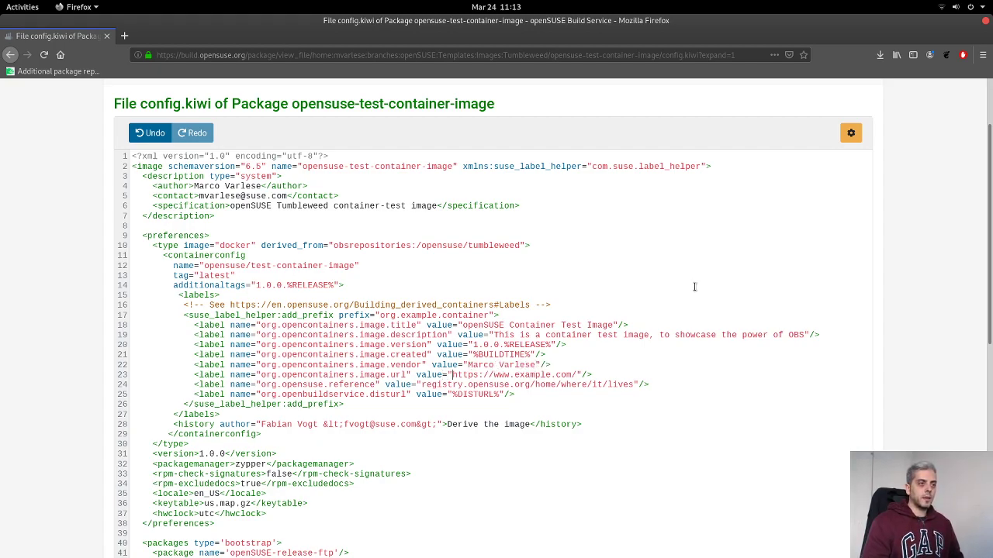
mouse_move(695, 287)
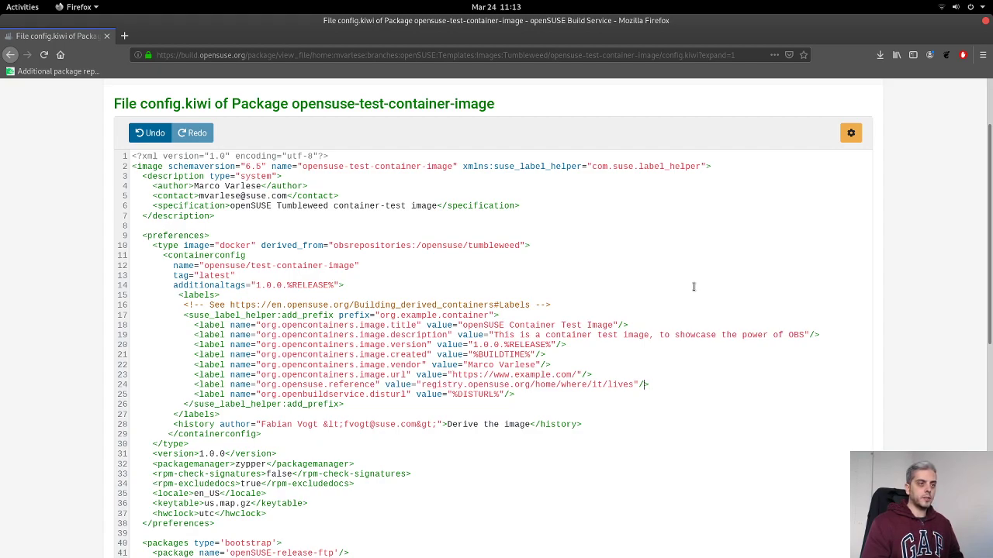
double_click(586, 384)
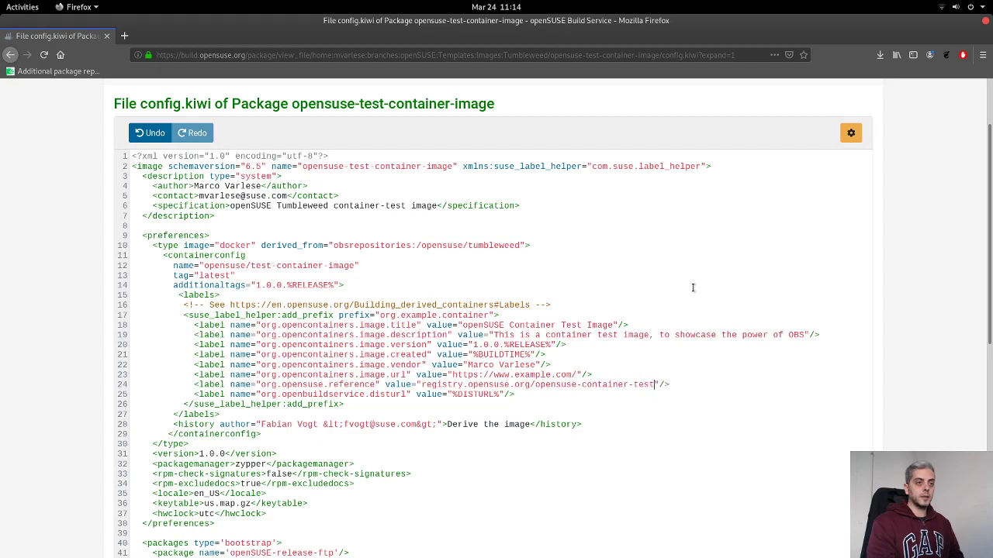
text(_-)
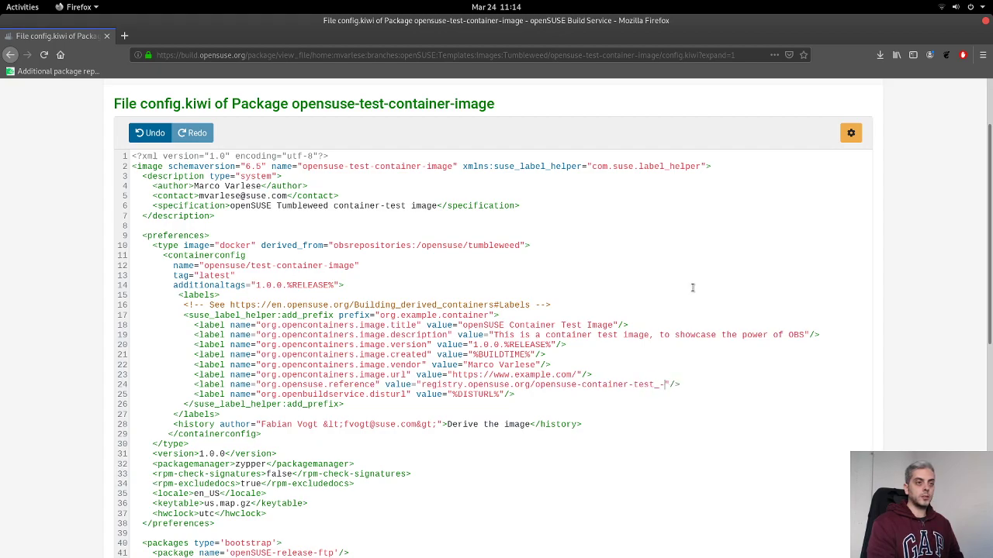
text(image)
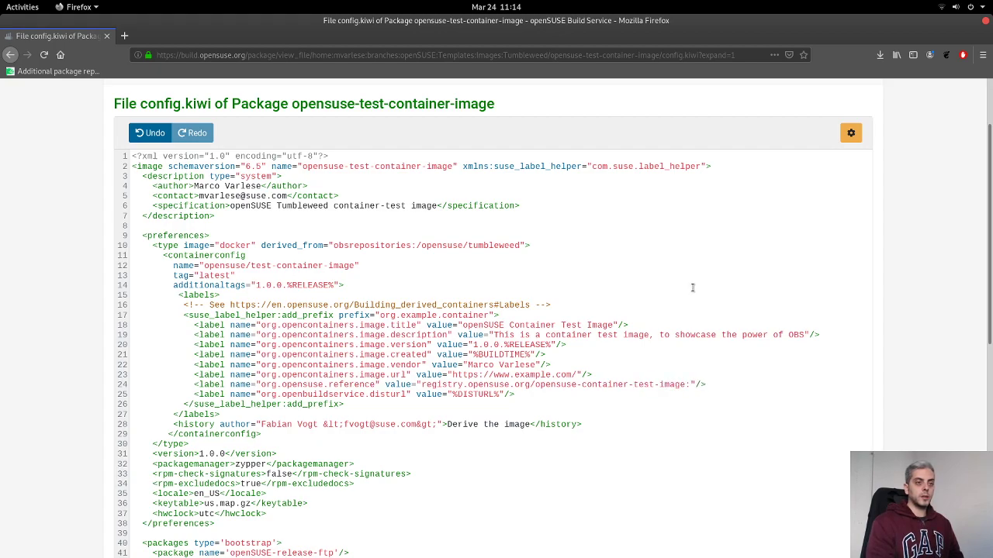
text(:version)
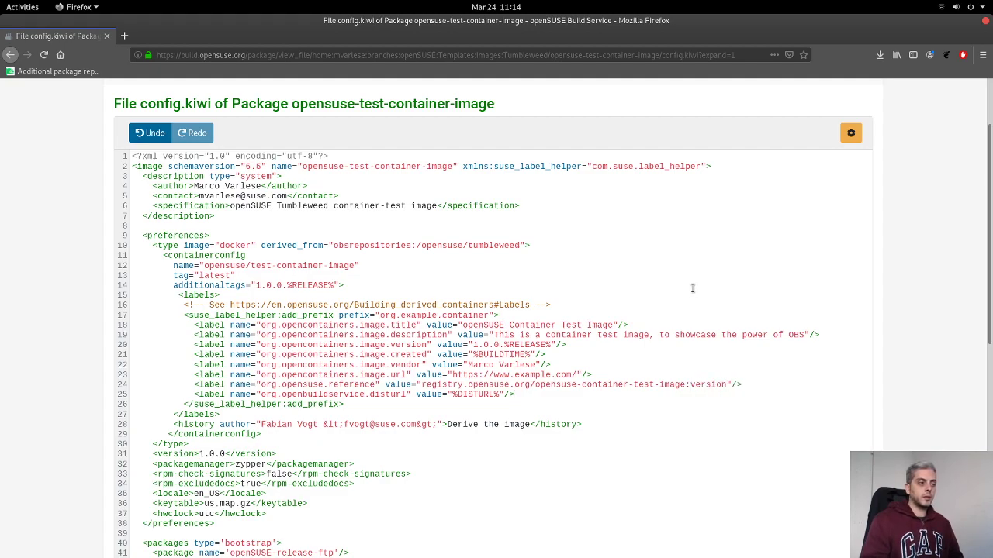
scroll(down, 3)
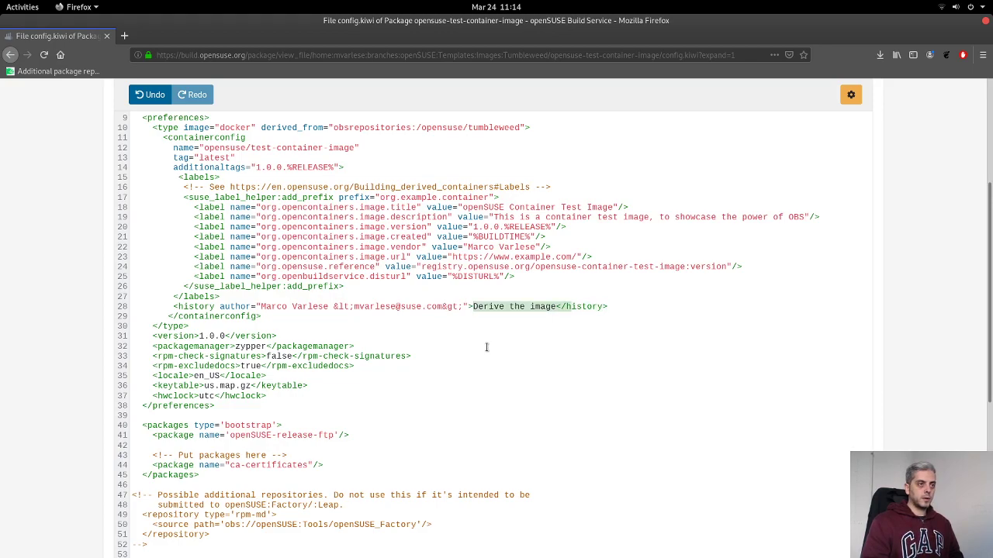
Step: Rewrite the history entry text to begin 'This is' a custom container image
text(This is a custom contain)
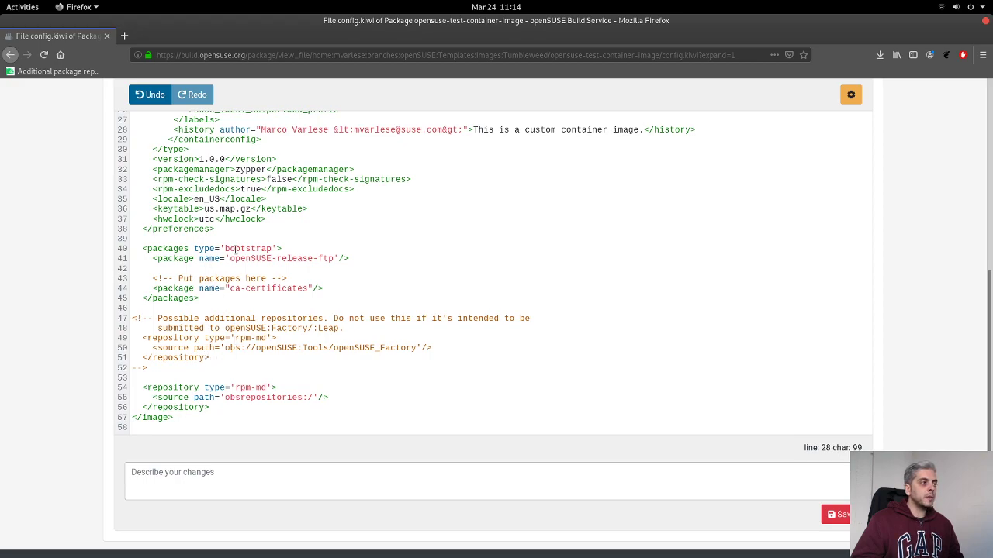
Step: Replace the bootstrap packages with a single tensorflow2 package entry and save config.kiwi
double_click(247, 248)
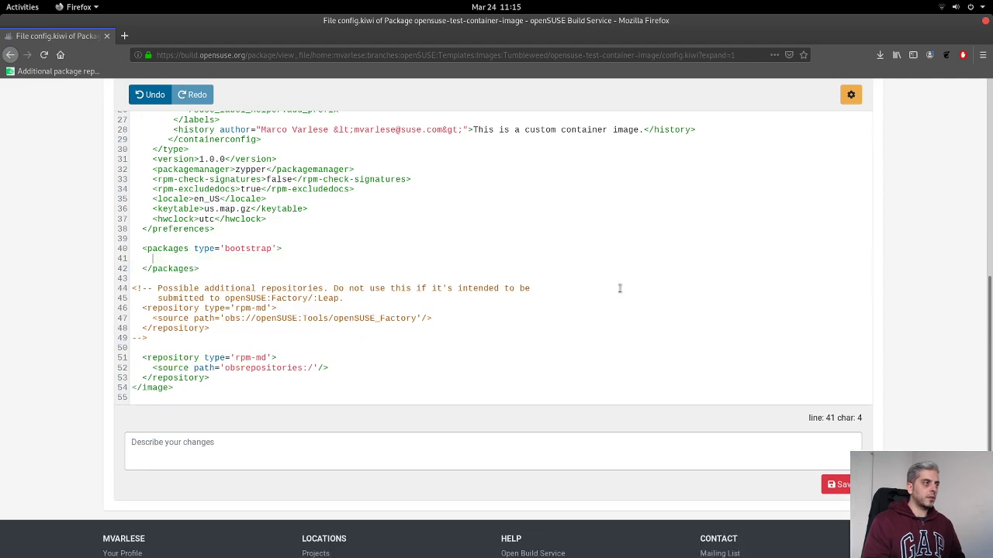
text(<package)
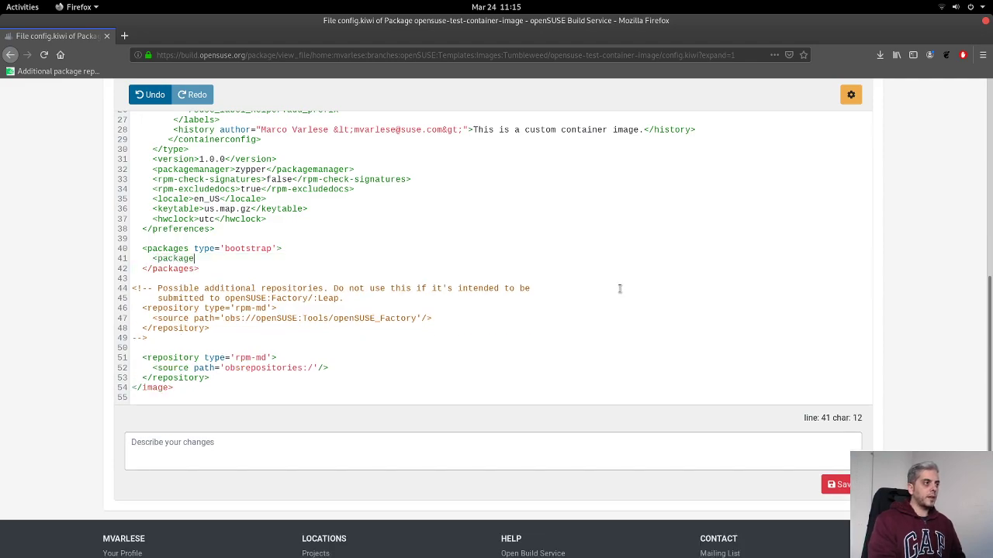
text(ificates"/>)
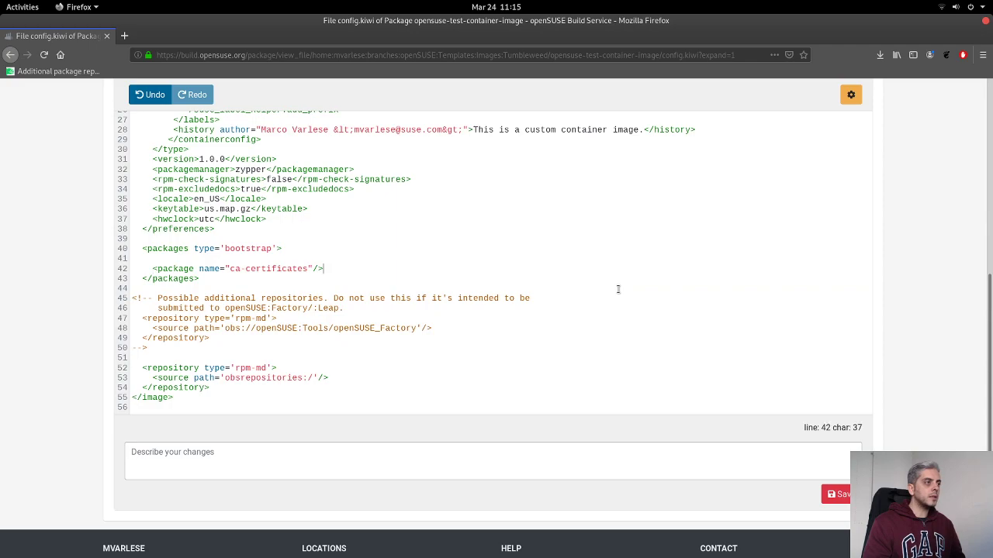
double_click(266, 268)
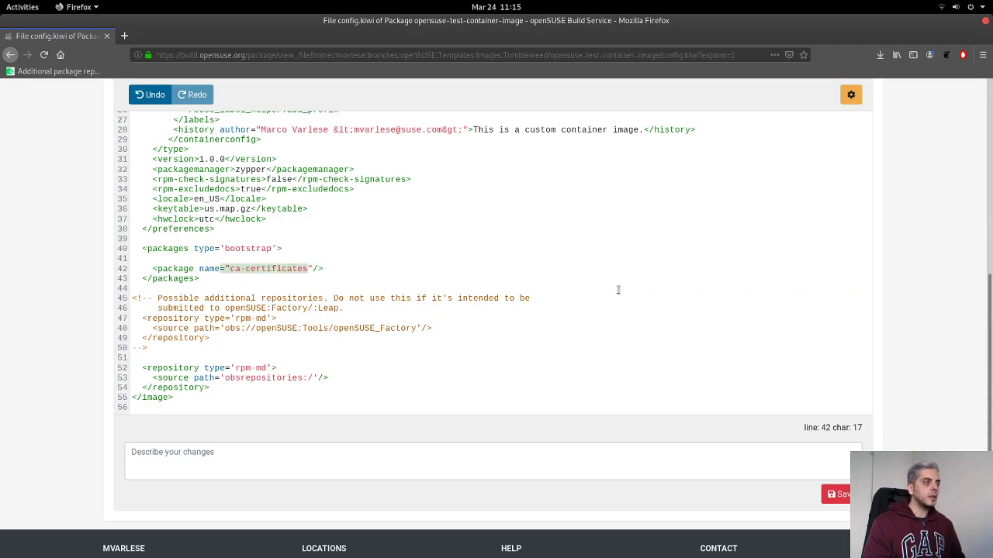
text(tensorlow2)
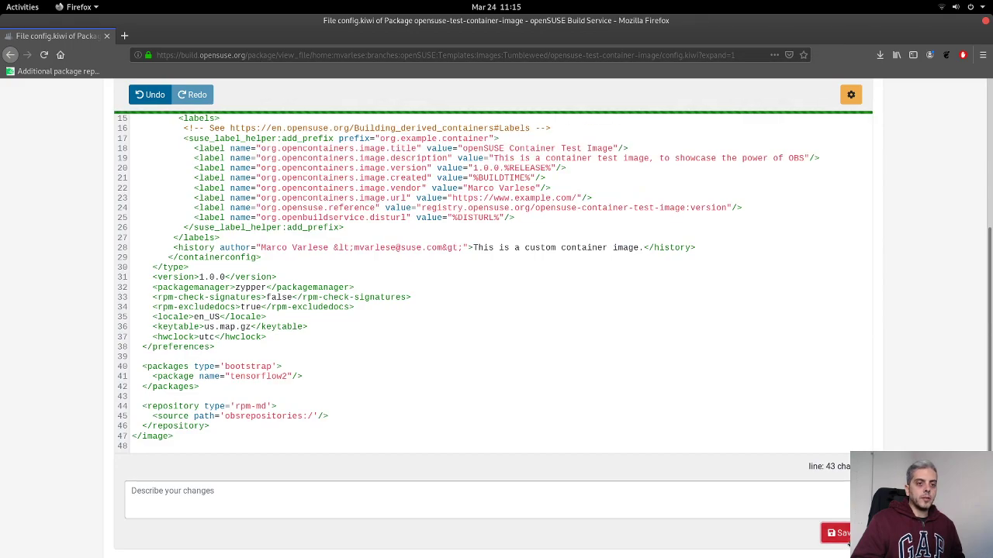
click(841, 534)
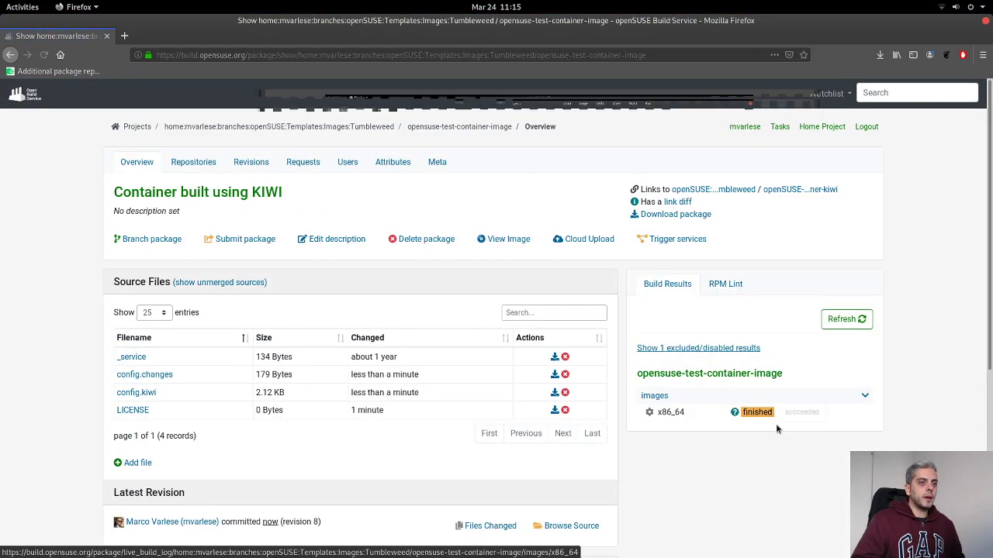
Step: Trigger a rebuild of the x86_64 container image from its build log, then return to the OBS home page
click(670, 412)
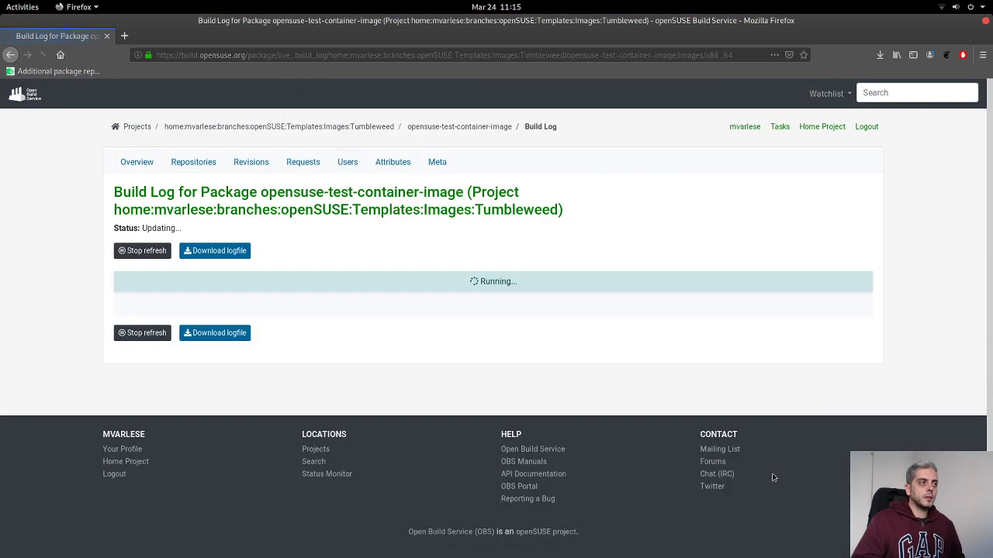
scroll(down, 3)
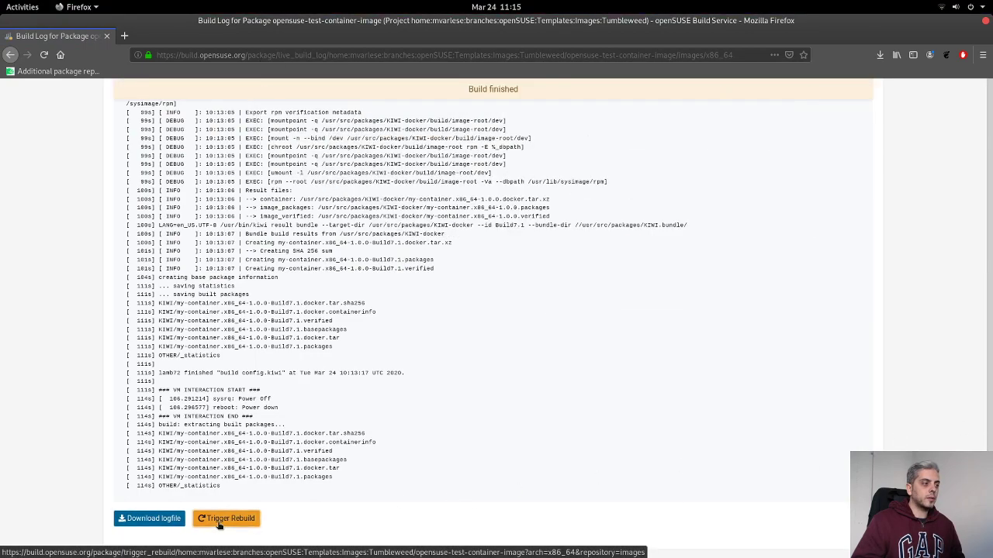
click(226, 518)
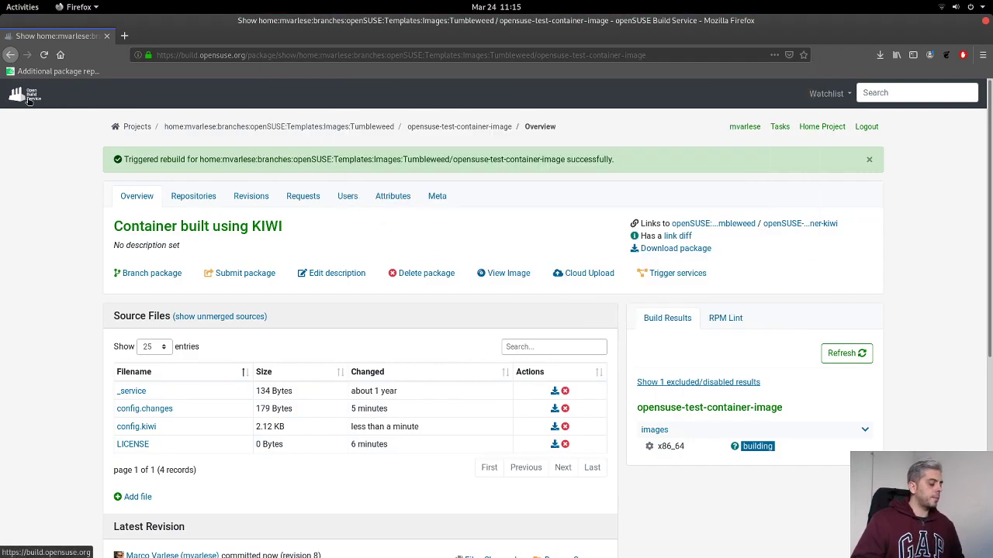
click(124, 36)
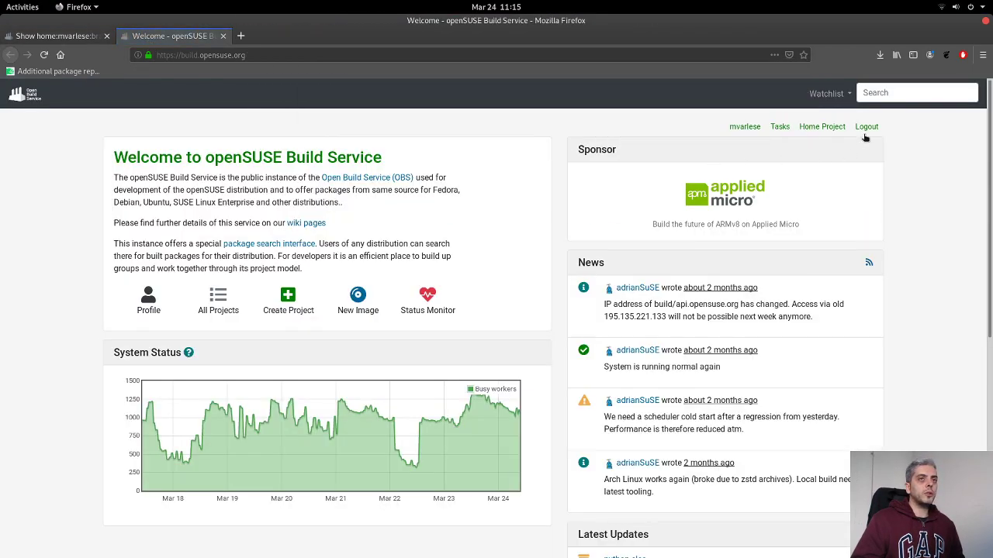
Step: Search OBS for opensuse-tensorflow2 and open the openSUSE:Factory opensuse-tensorflow2-image package
text(opensuse-tensorflow2)
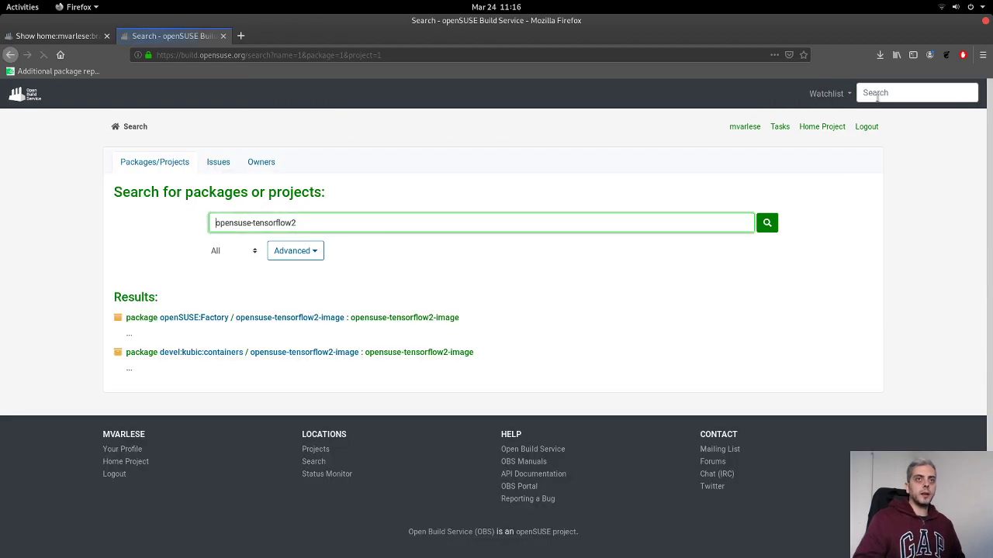
click(289, 316)
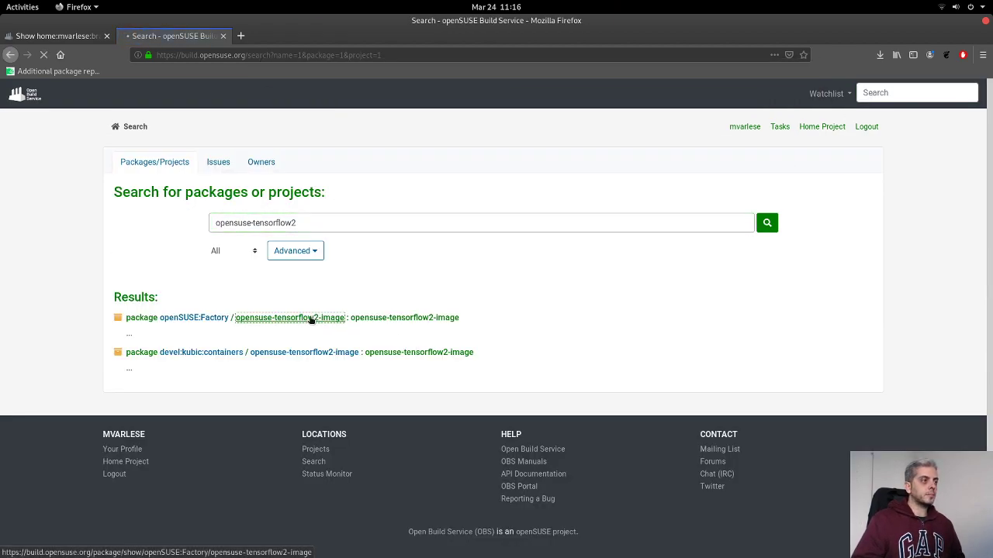
click(288, 316)
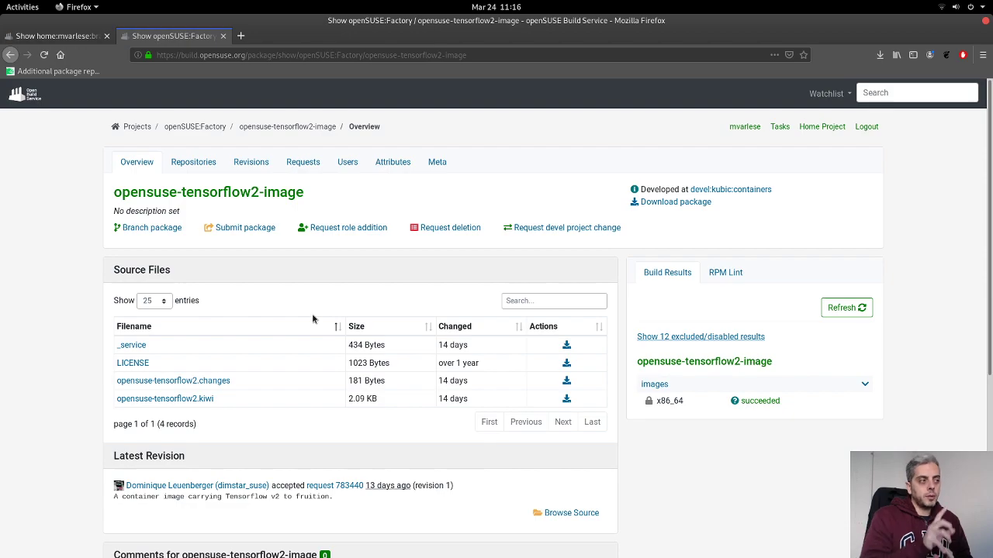
mouse_move(177, 363)
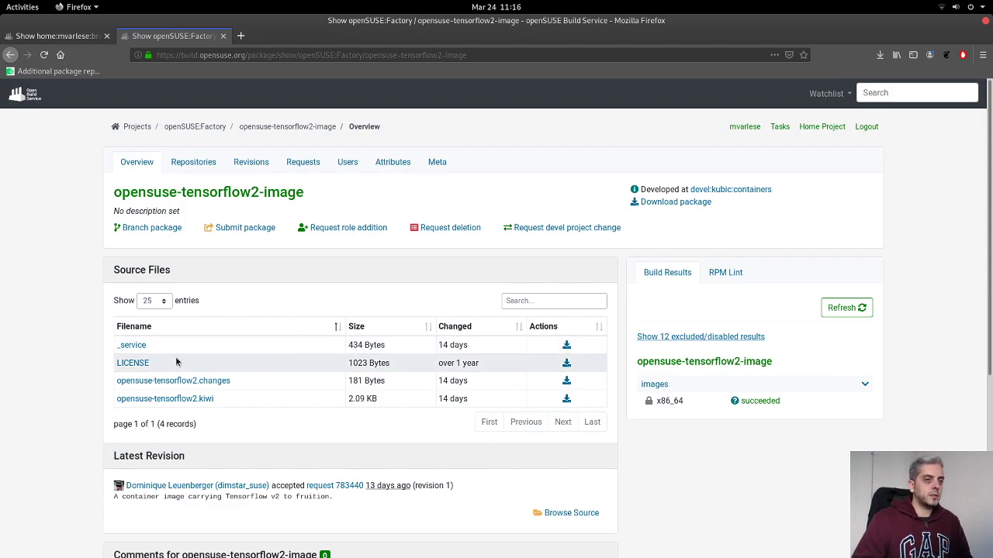
mouse_move(186, 380)
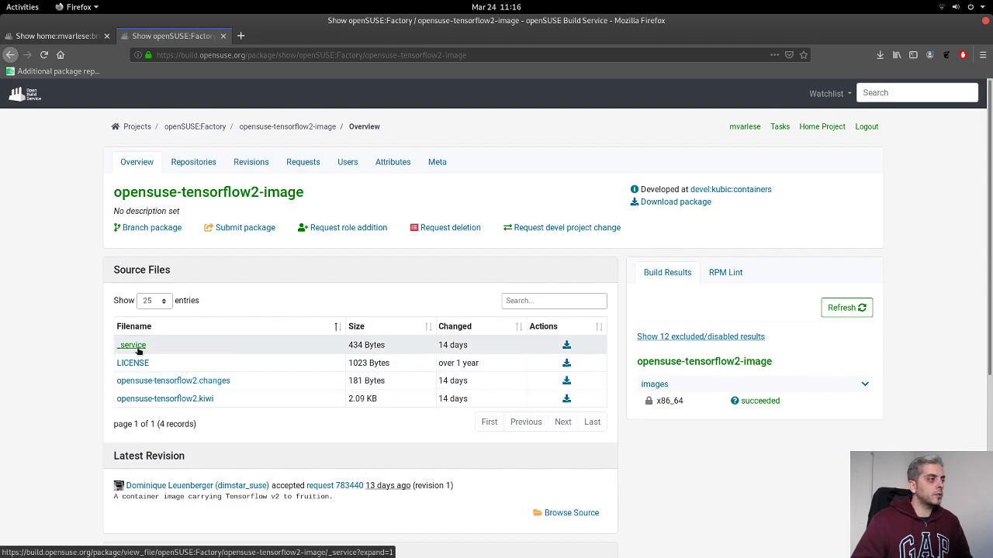
Step: Copy the tensorflow2 image's _service definitions and open the test image's _service editor
click(130, 344)
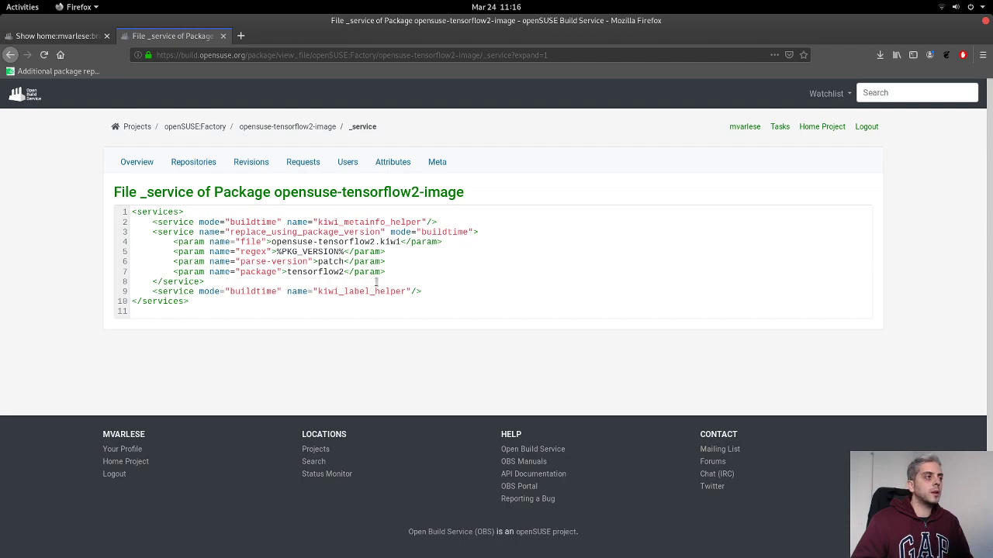
mouse_move(416, 273)
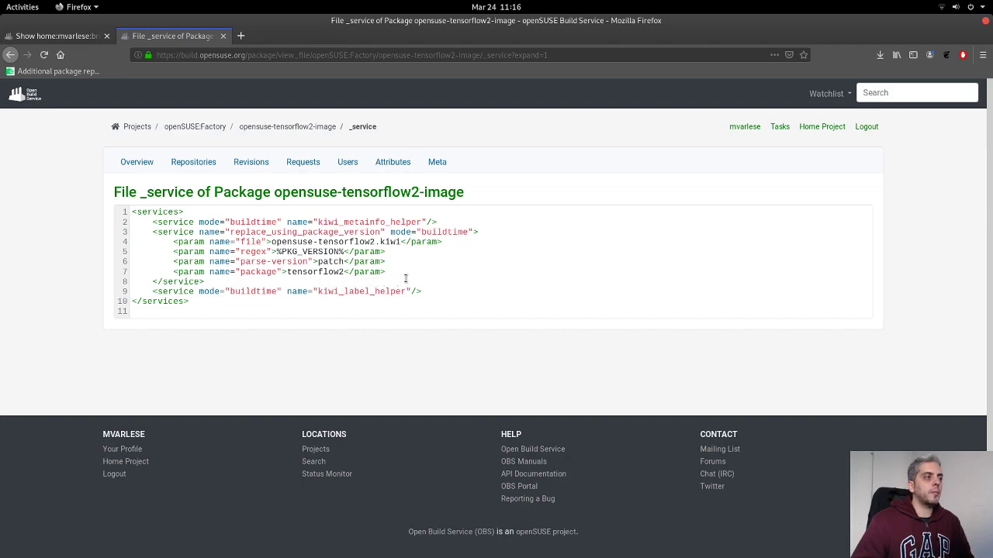
double_click(308, 251)
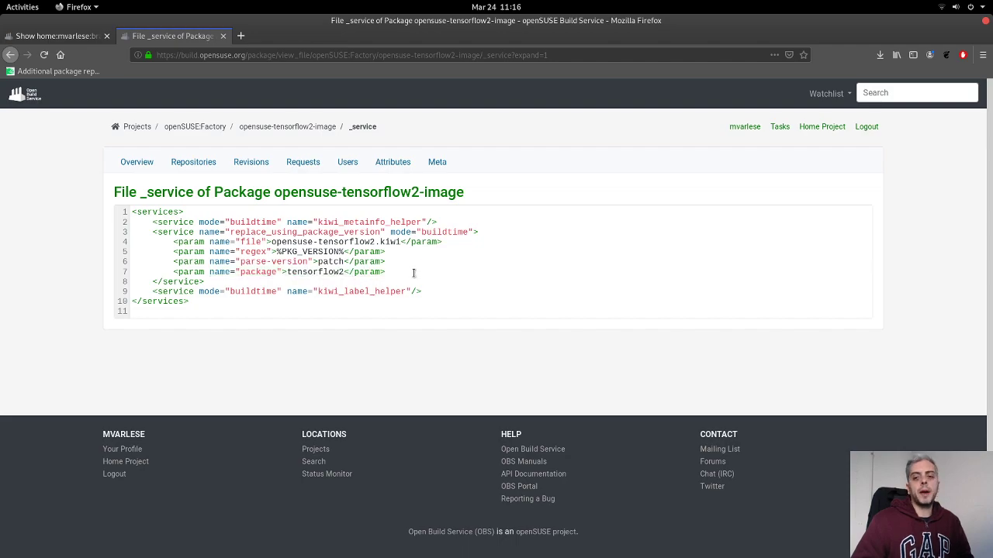
mouse_move(200, 304)
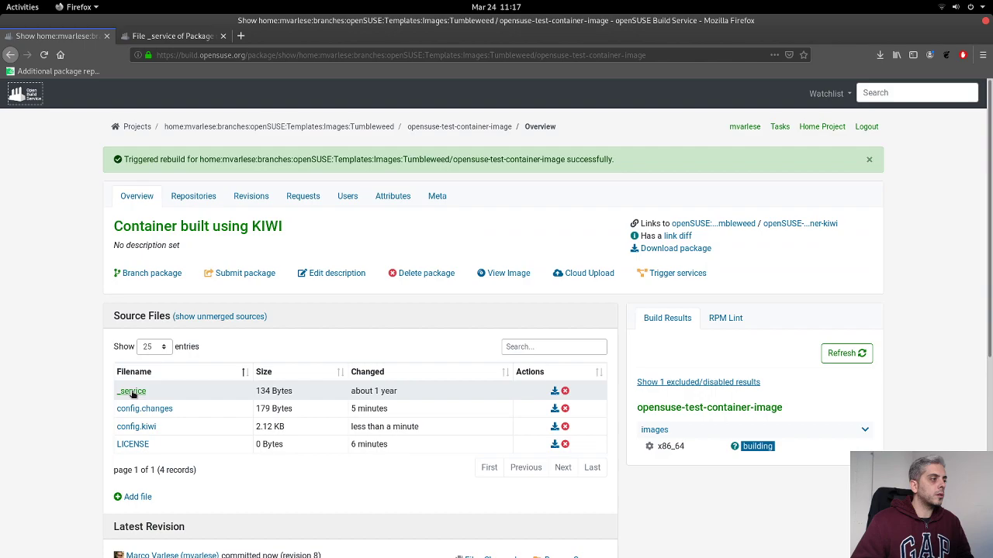
click(131, 391)
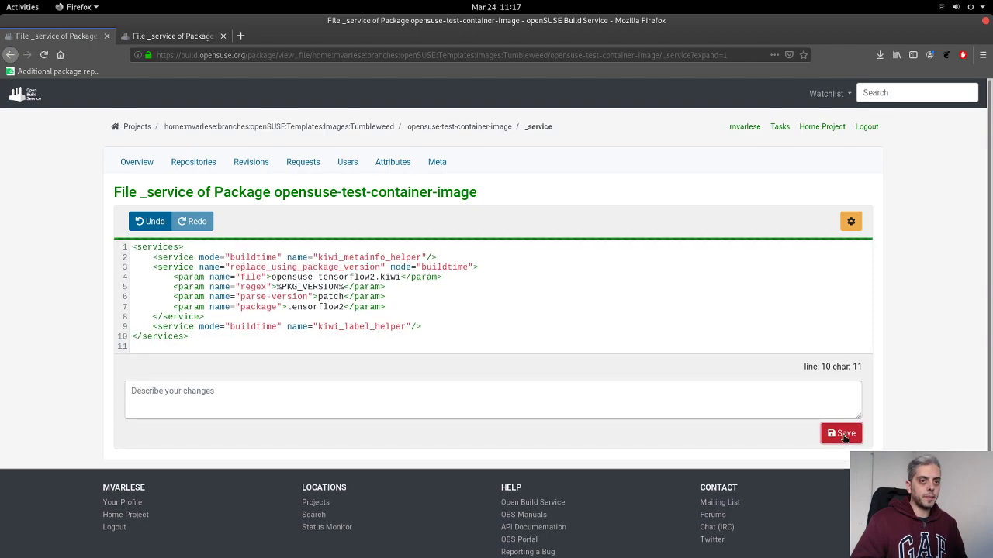
Step: Save the pasted service definitions in the test image and go back to the tensorflow2 image overview
click(840, 433)
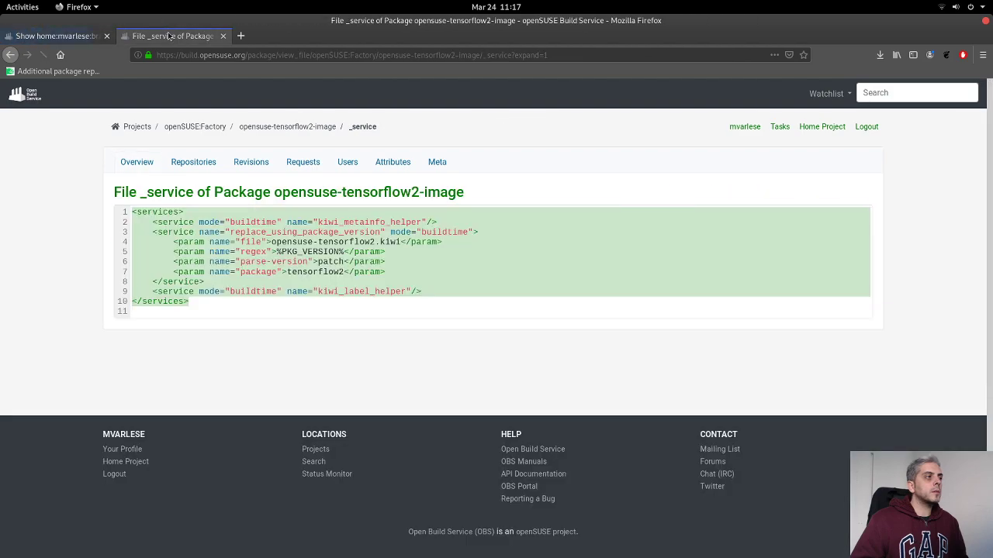
click(287, 128)
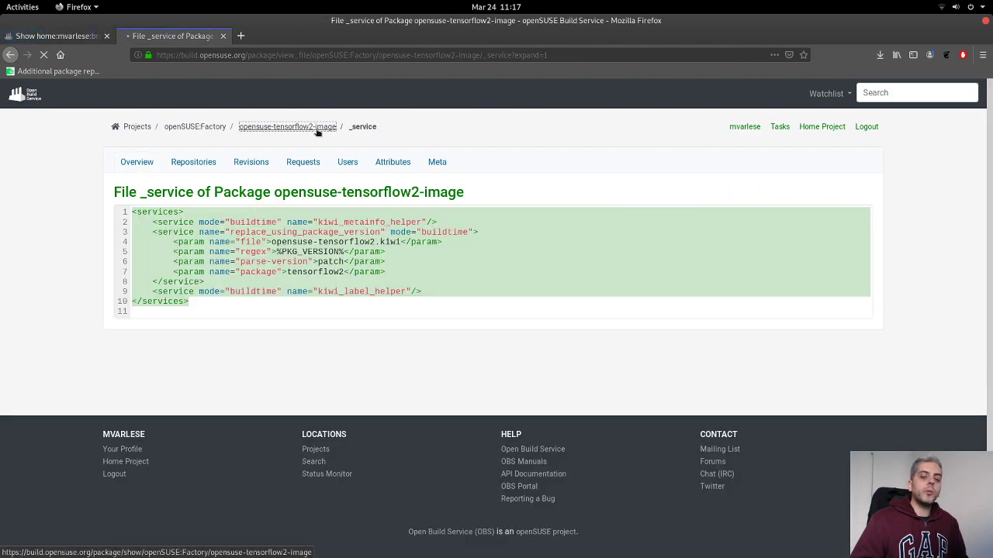
click(286, 128)
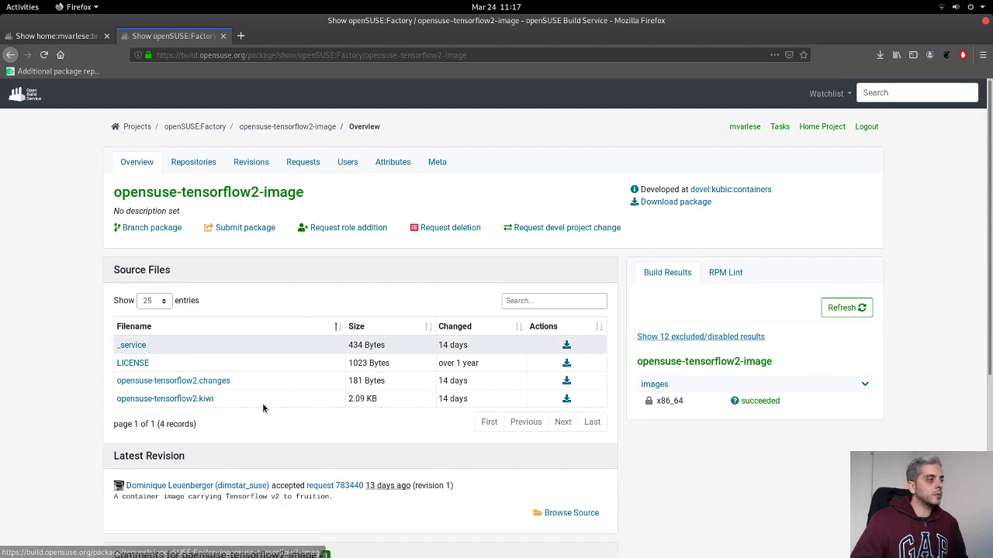
Step: Open the Factory tensorflow2 image's opensuse-tensorflow2.kiwi file and review its contents
click(164, 397)
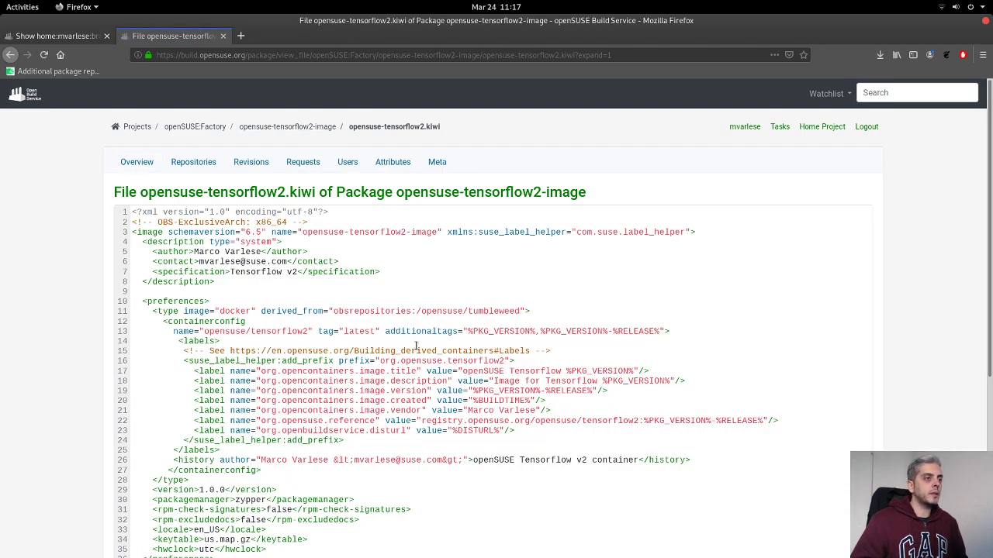
scroll(down, 3)
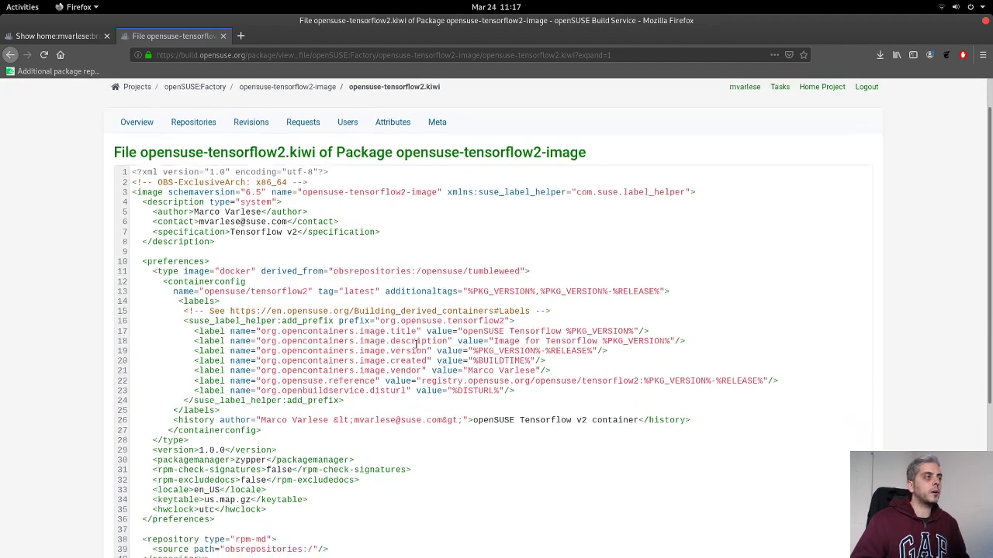
scroll(down, 3)
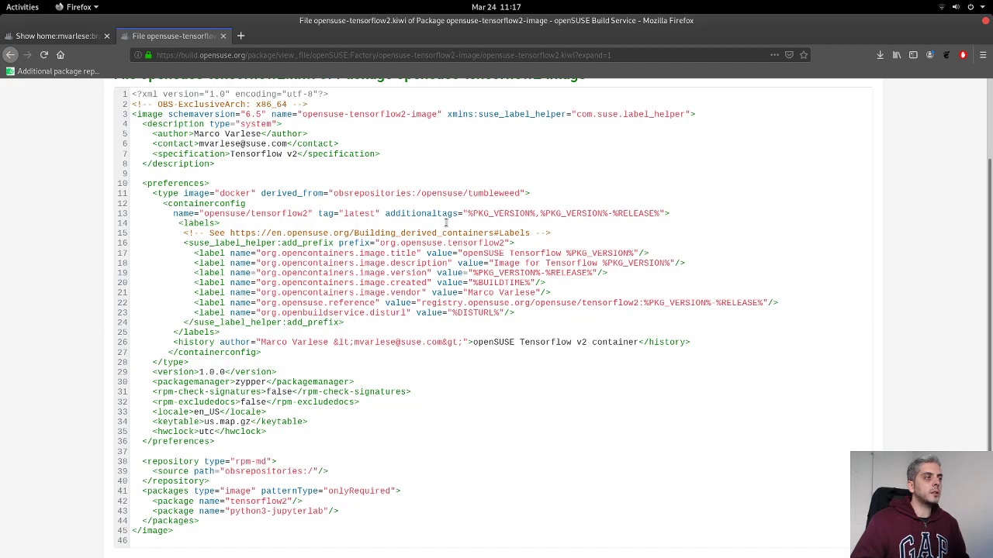
double_click(205, 203)
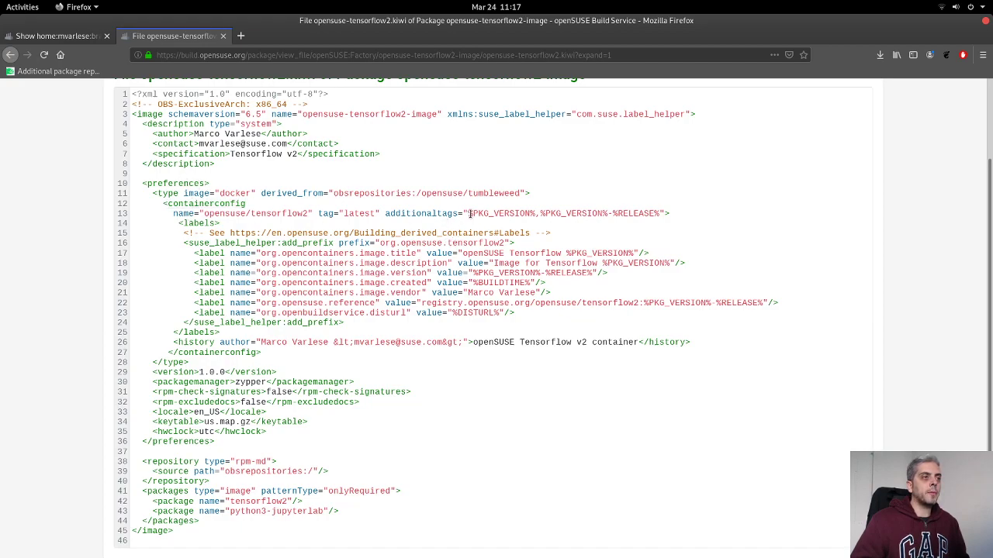
Step: Inspect the kiwi labels using the %PKG_VERSION% and %RELEASE% placeholder macros
double_click(499, 214)
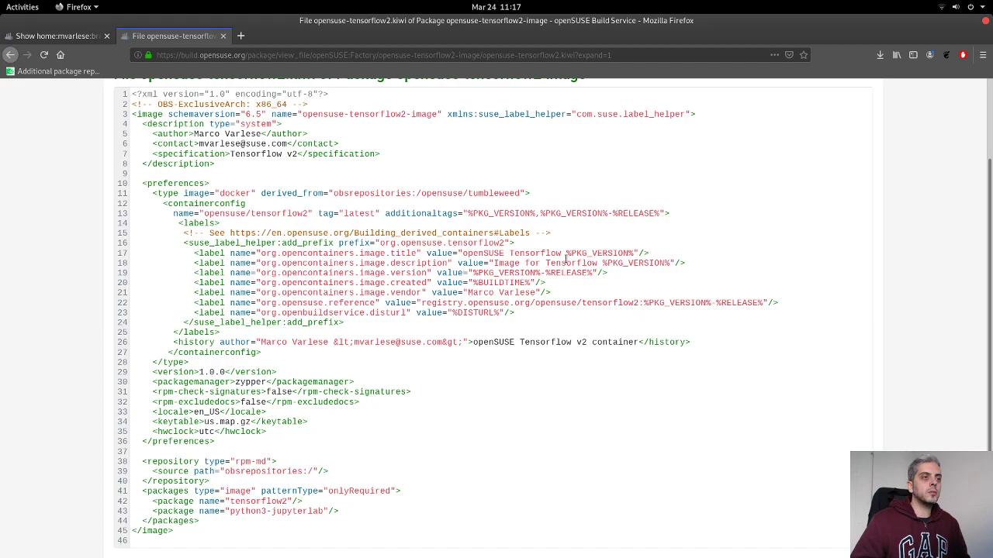
double_click(404, 253)
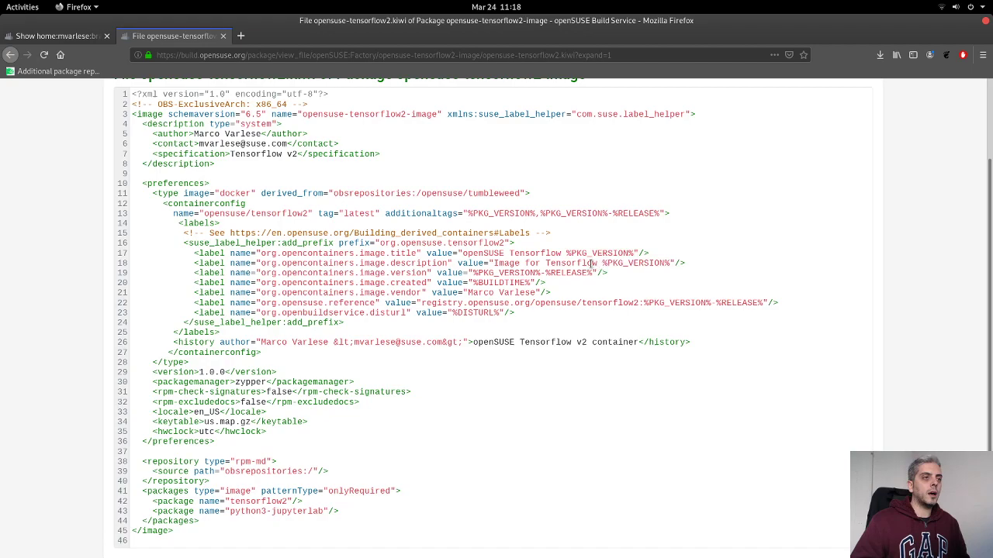
double_click(627, 264)
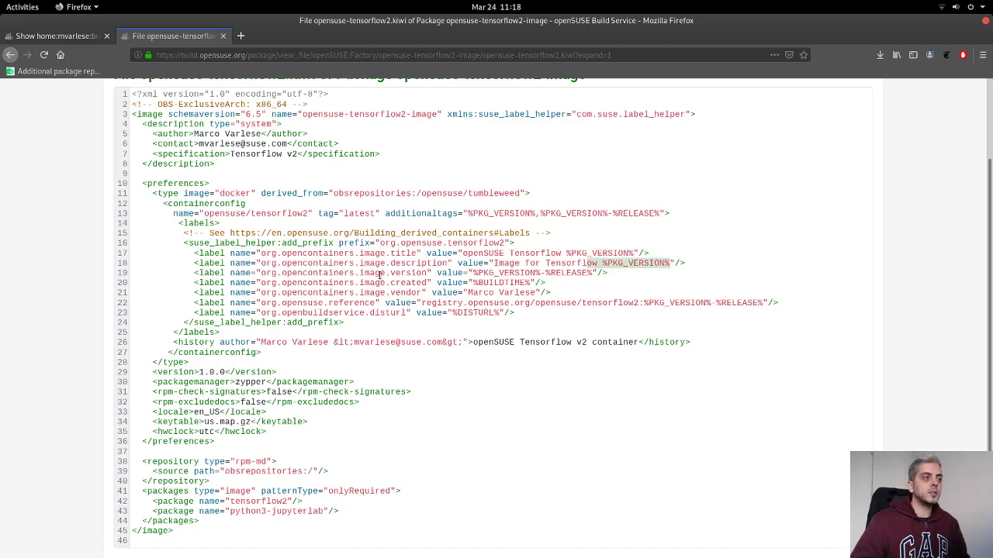
double_click(406, 273)
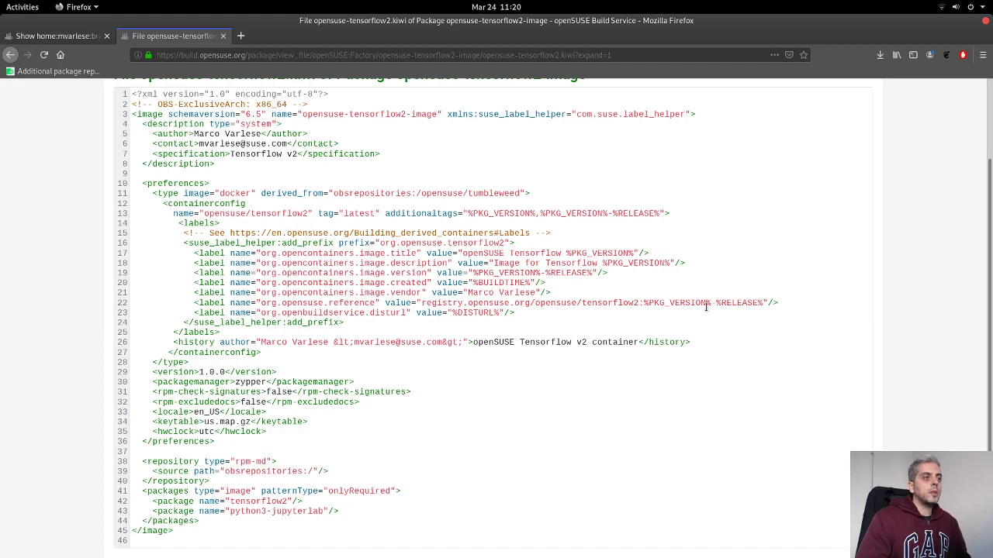
mouse_move(436, 210)
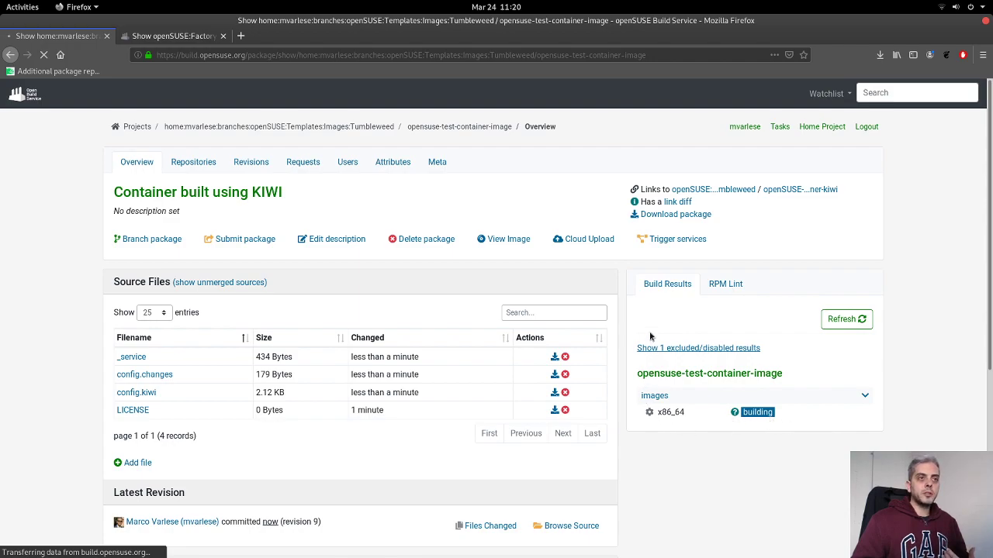
mouse_move(694, 415)
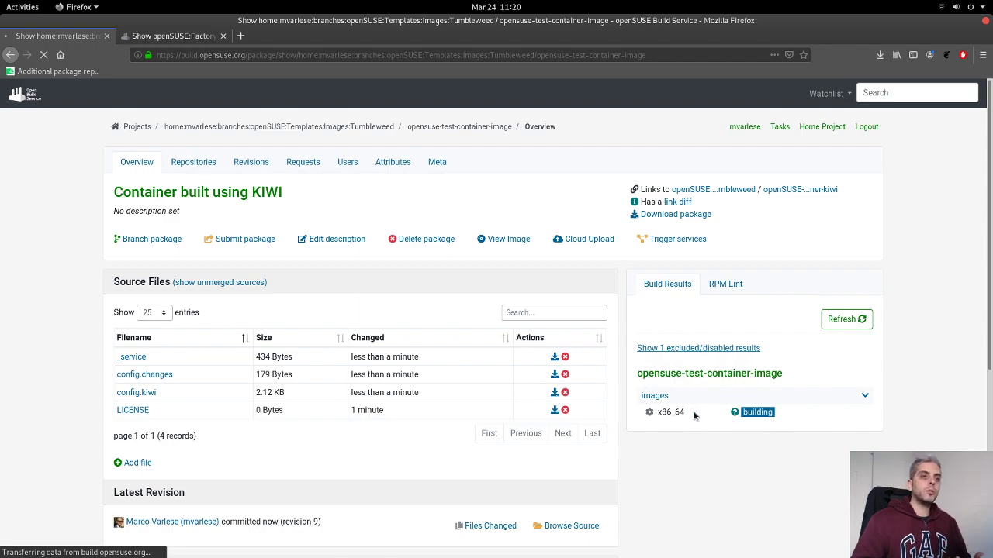
mouse_move(525, 517)
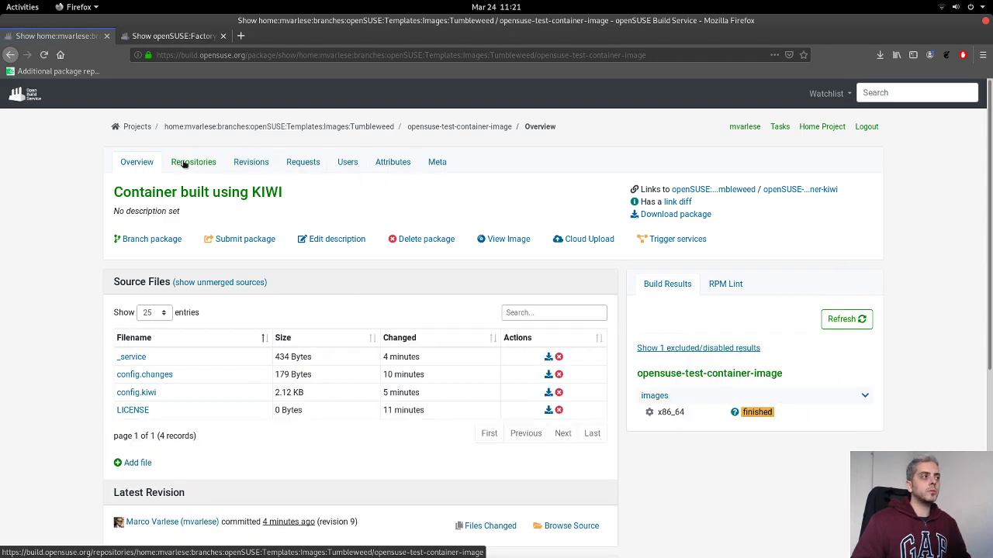
Step: View the test image's repository build and publish flags, then return to its overview
click(192, 162)
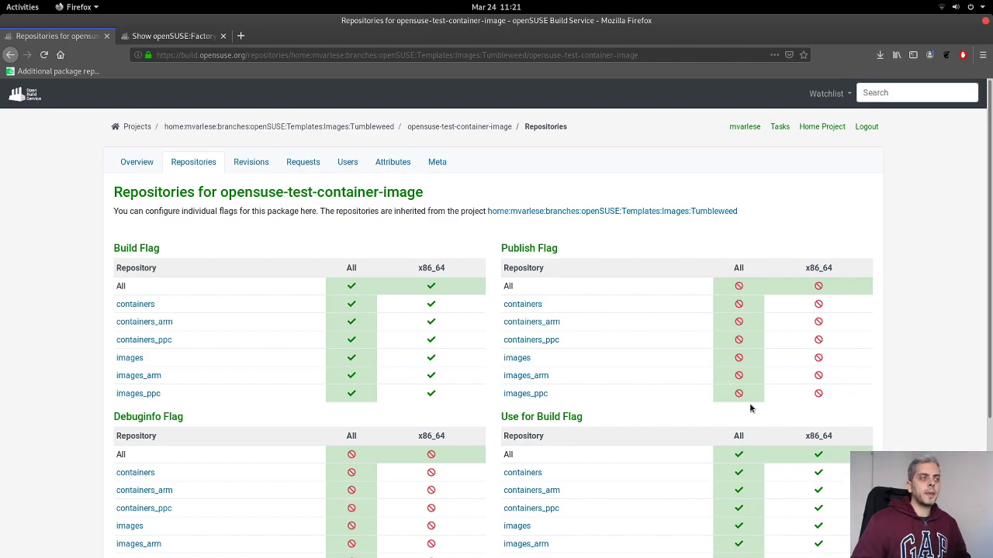
click(459, 128)
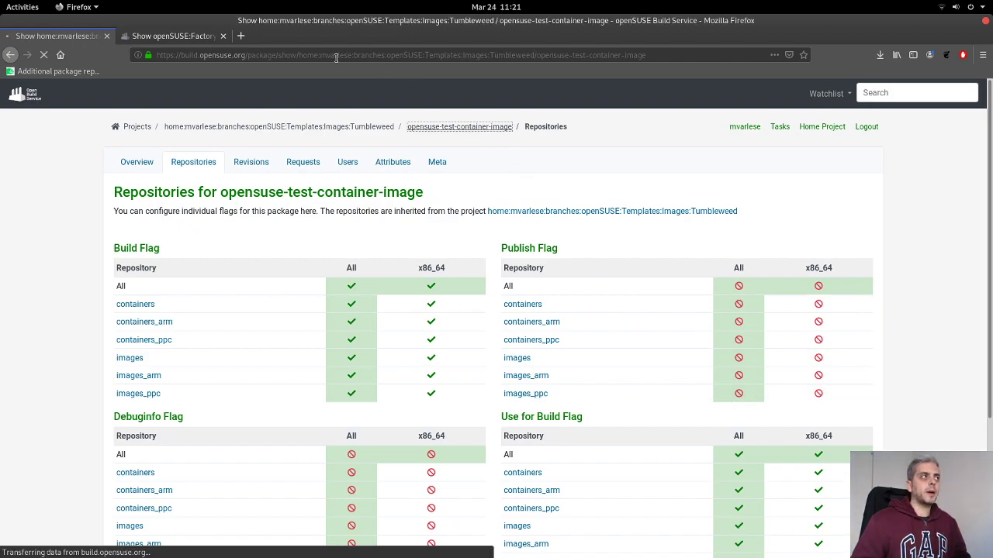
Step: In a new tab, search the web for 'opensuse registry' and open the openSUSE Container Registry site
click(241, 35)
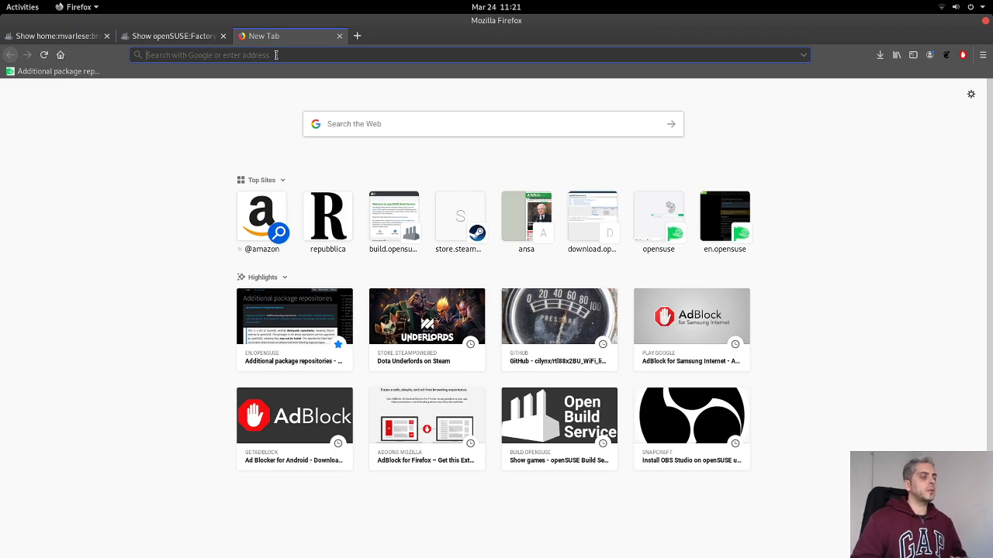
text(opensue)
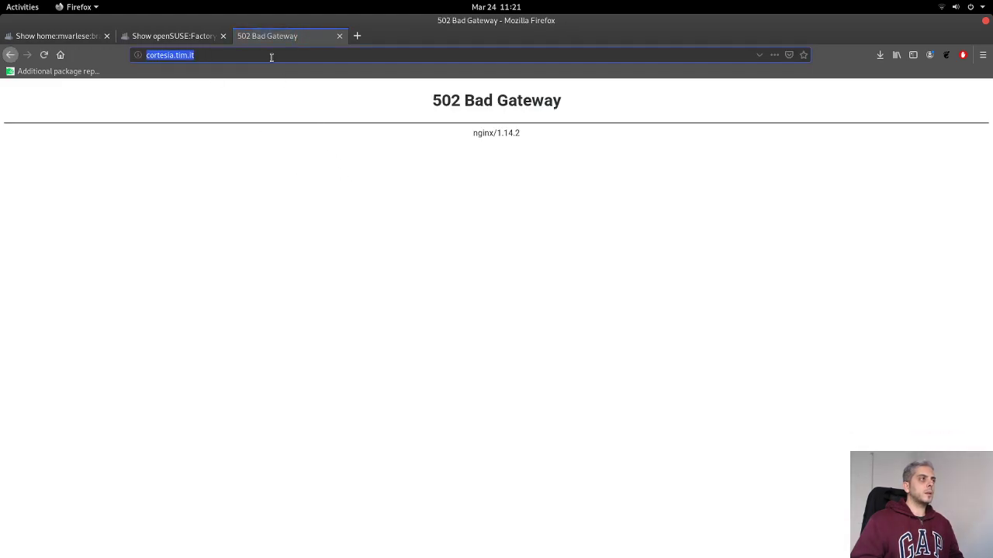
text(opensuse reg)
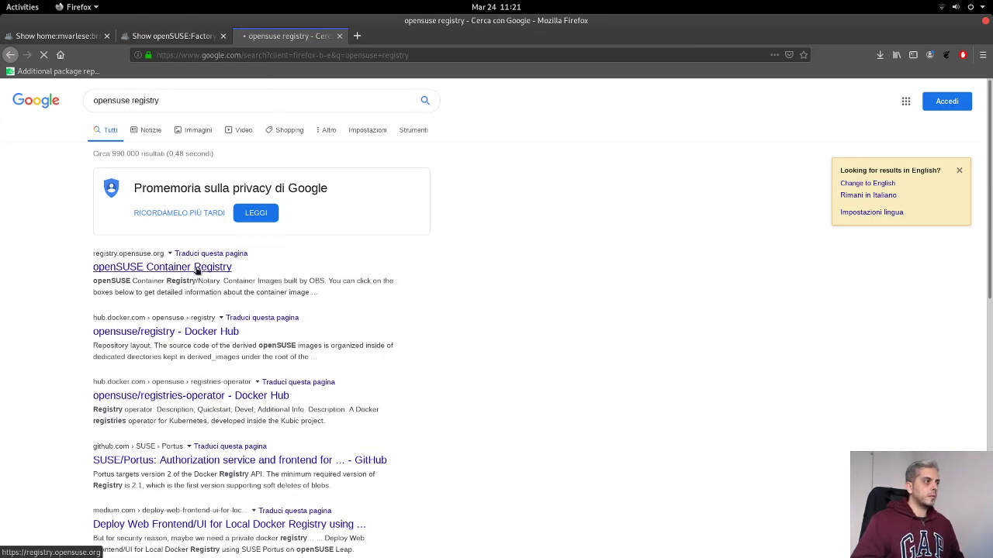
click(161, 267)
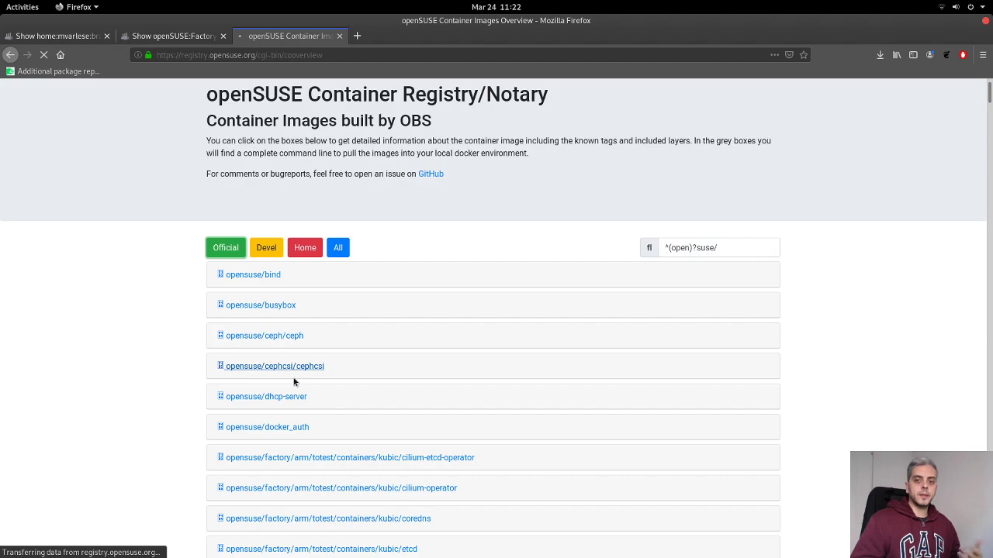
Step: Confirm podman as the preferred container runtime in the registry's popup
scroll(down, 3)
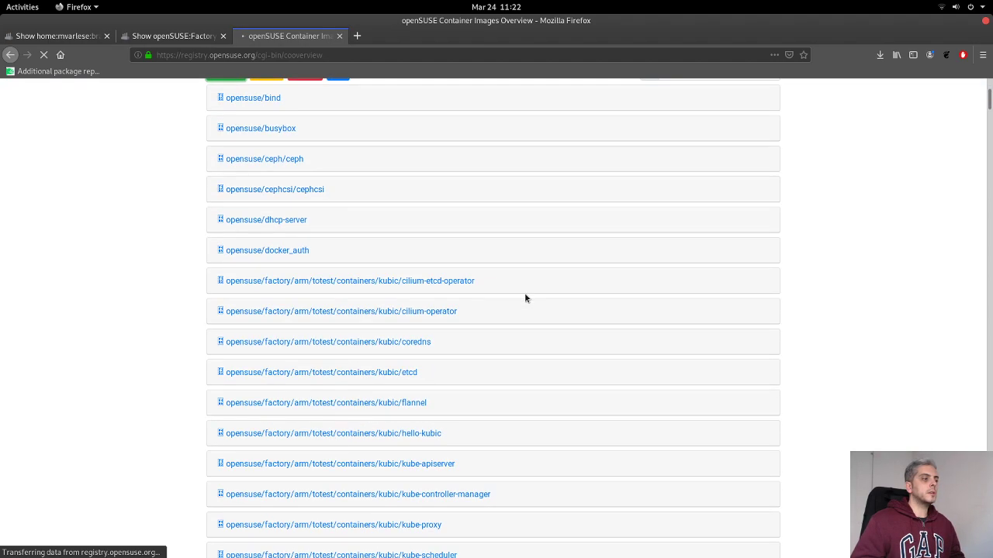
scroll(down, 3)
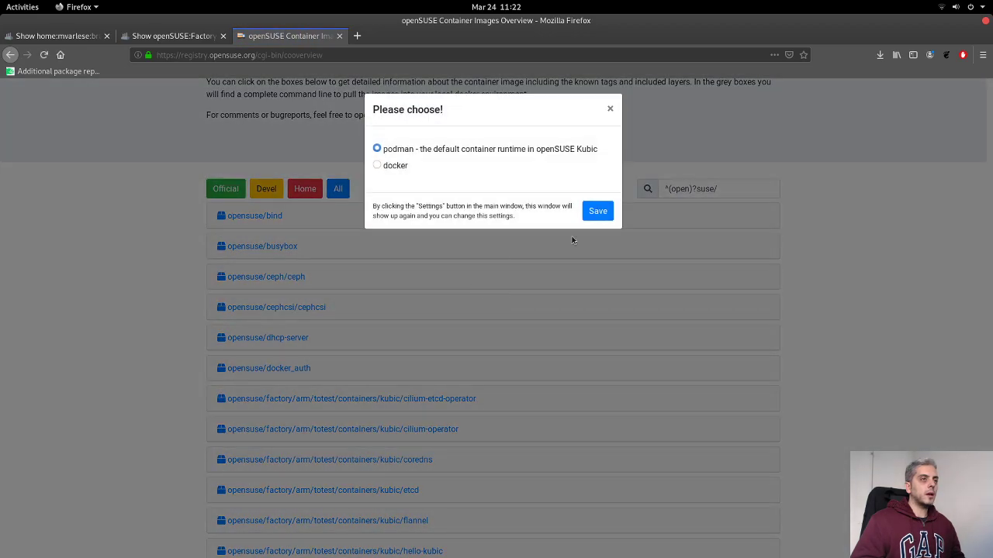
mouse_move(614, 187)
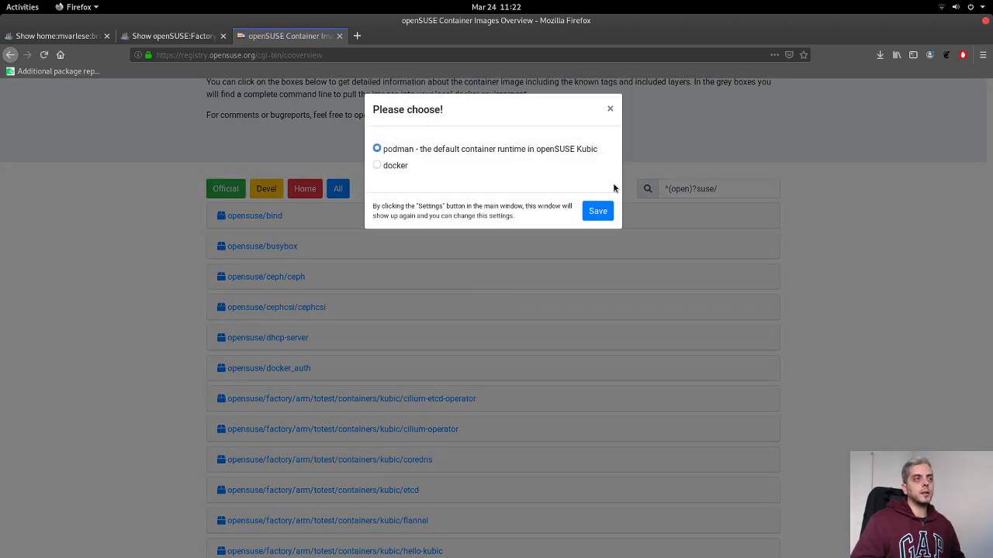
click(597, 211)
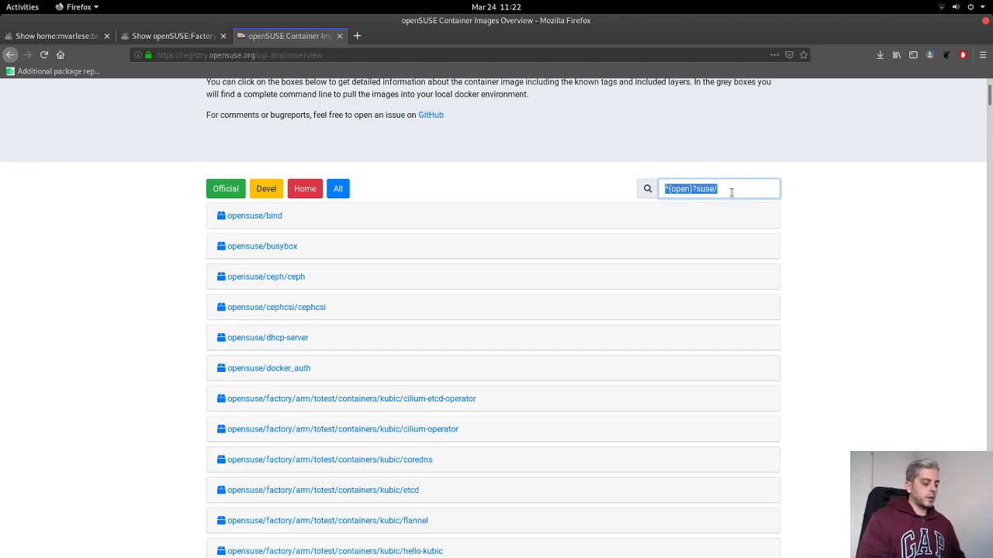
Step: Filter for 'tensor' and expand the tensorflow2 image to show tags 2.1.0, 2.1.0-3.12 and latest
text(tensorflow)
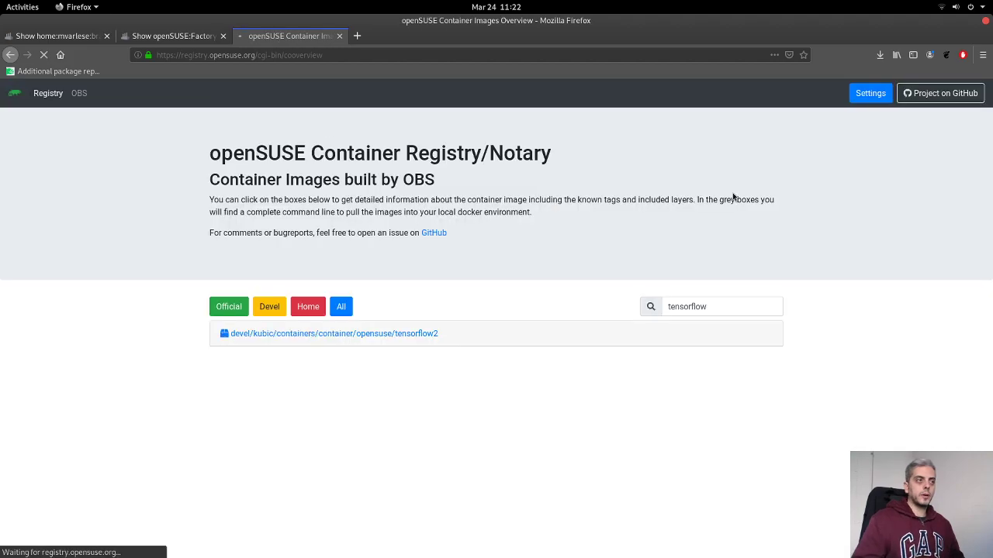
click(334, 333)
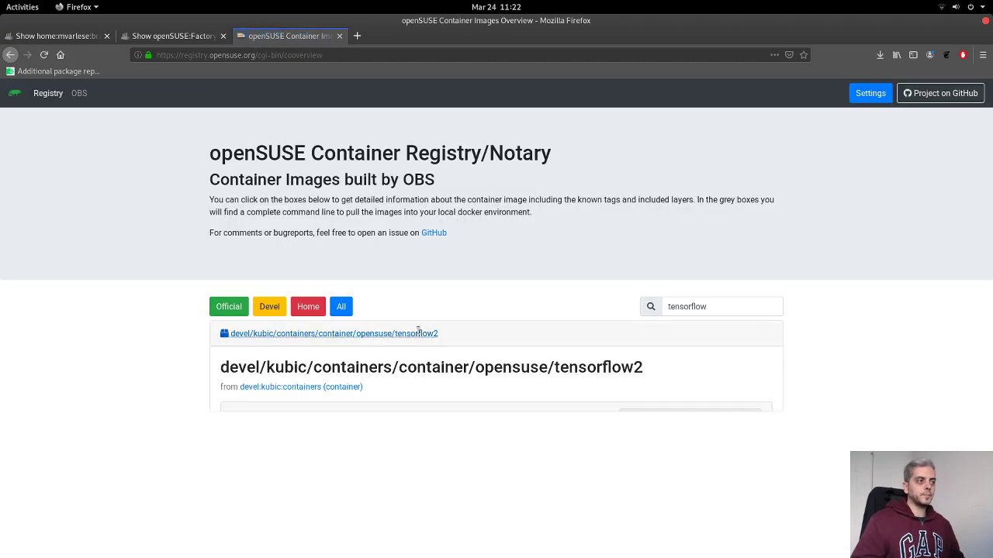
click(332, 334)
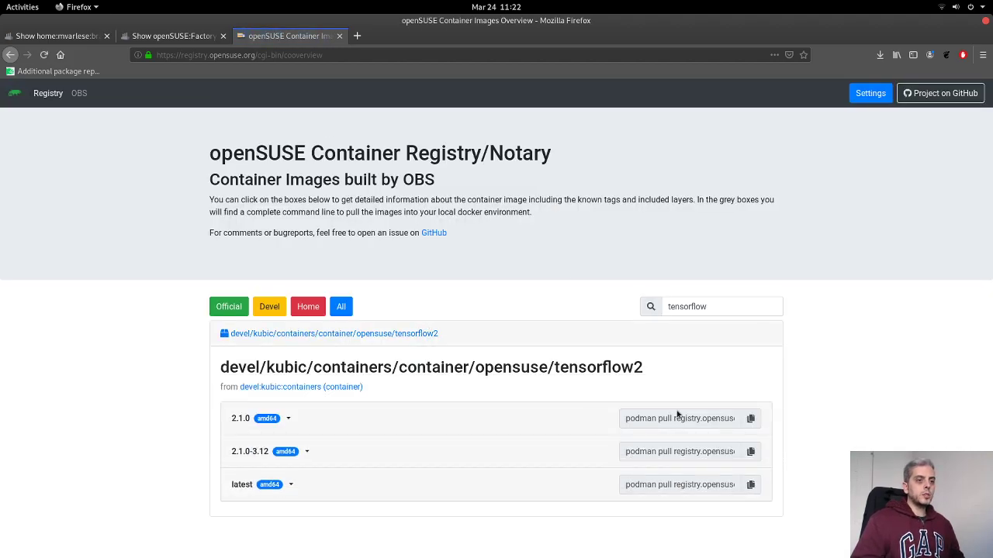
mouse_move(253, 288)
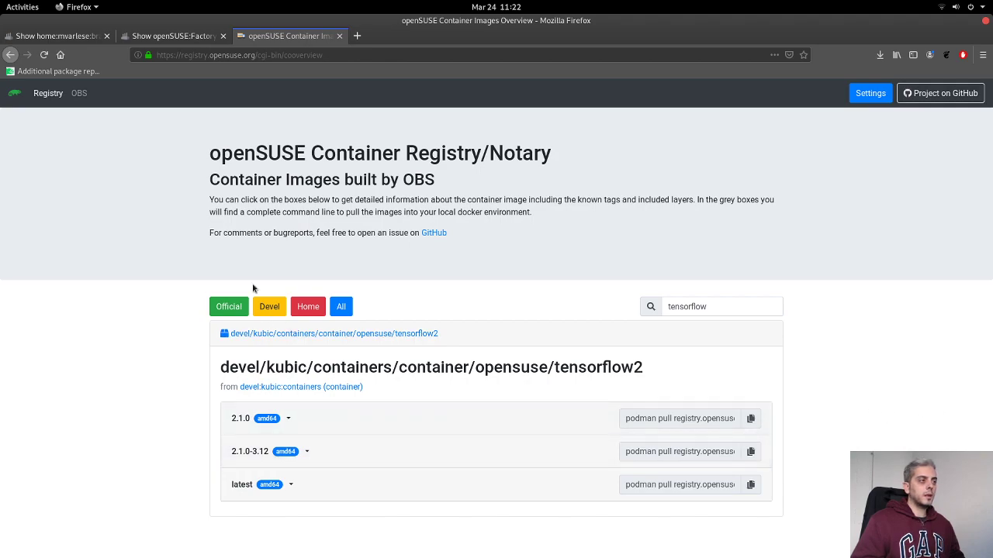
mouse_move(487, 509)
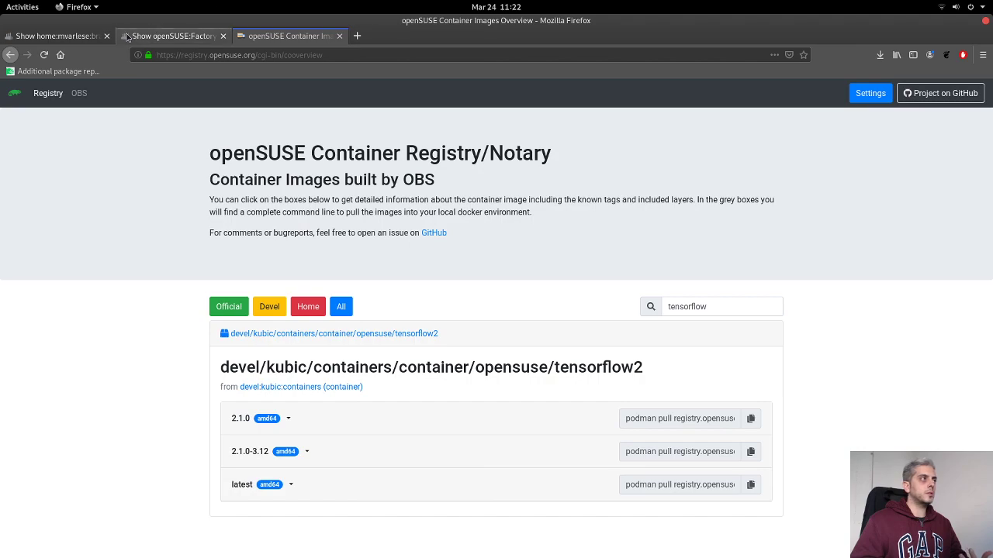
Step: Switch back to the Firefox tab with the openSUSE:Factory opensuse-tensorflow2-image package
click(171, 35)
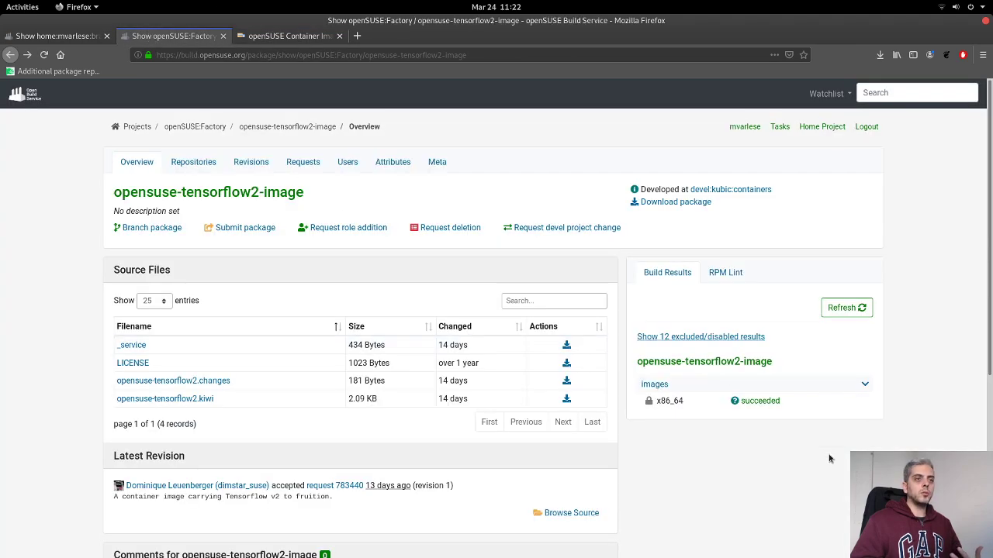
mouse_move(844, 453)
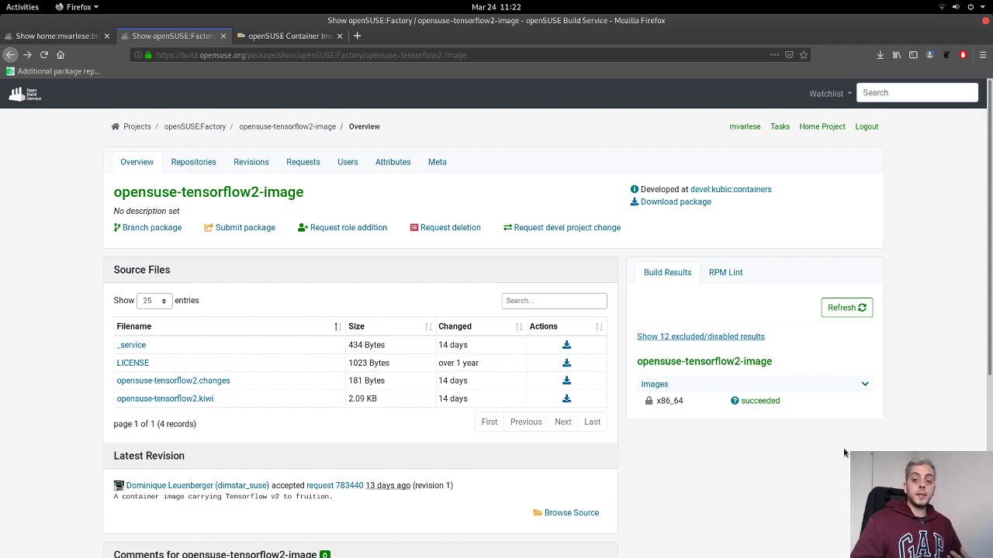
mouse_move(878, 420)
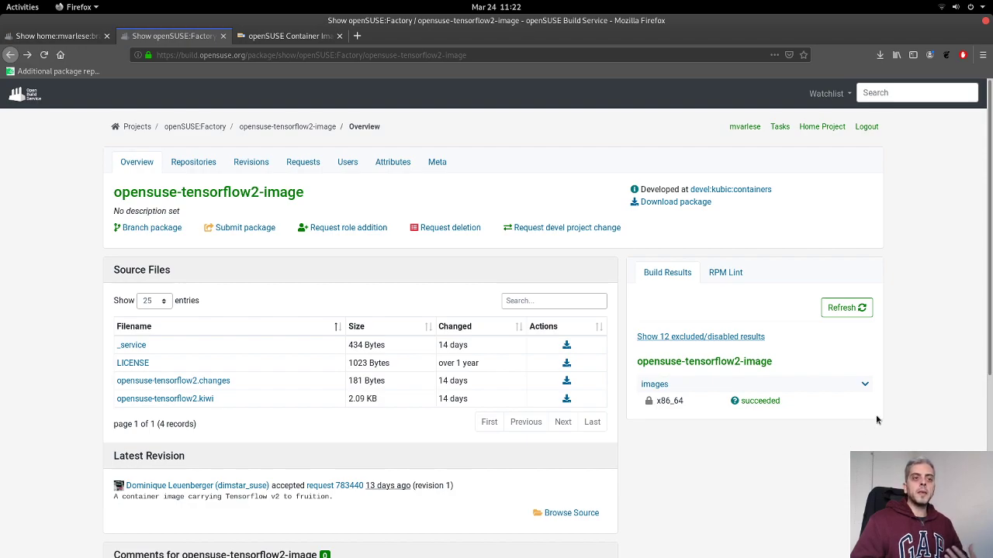